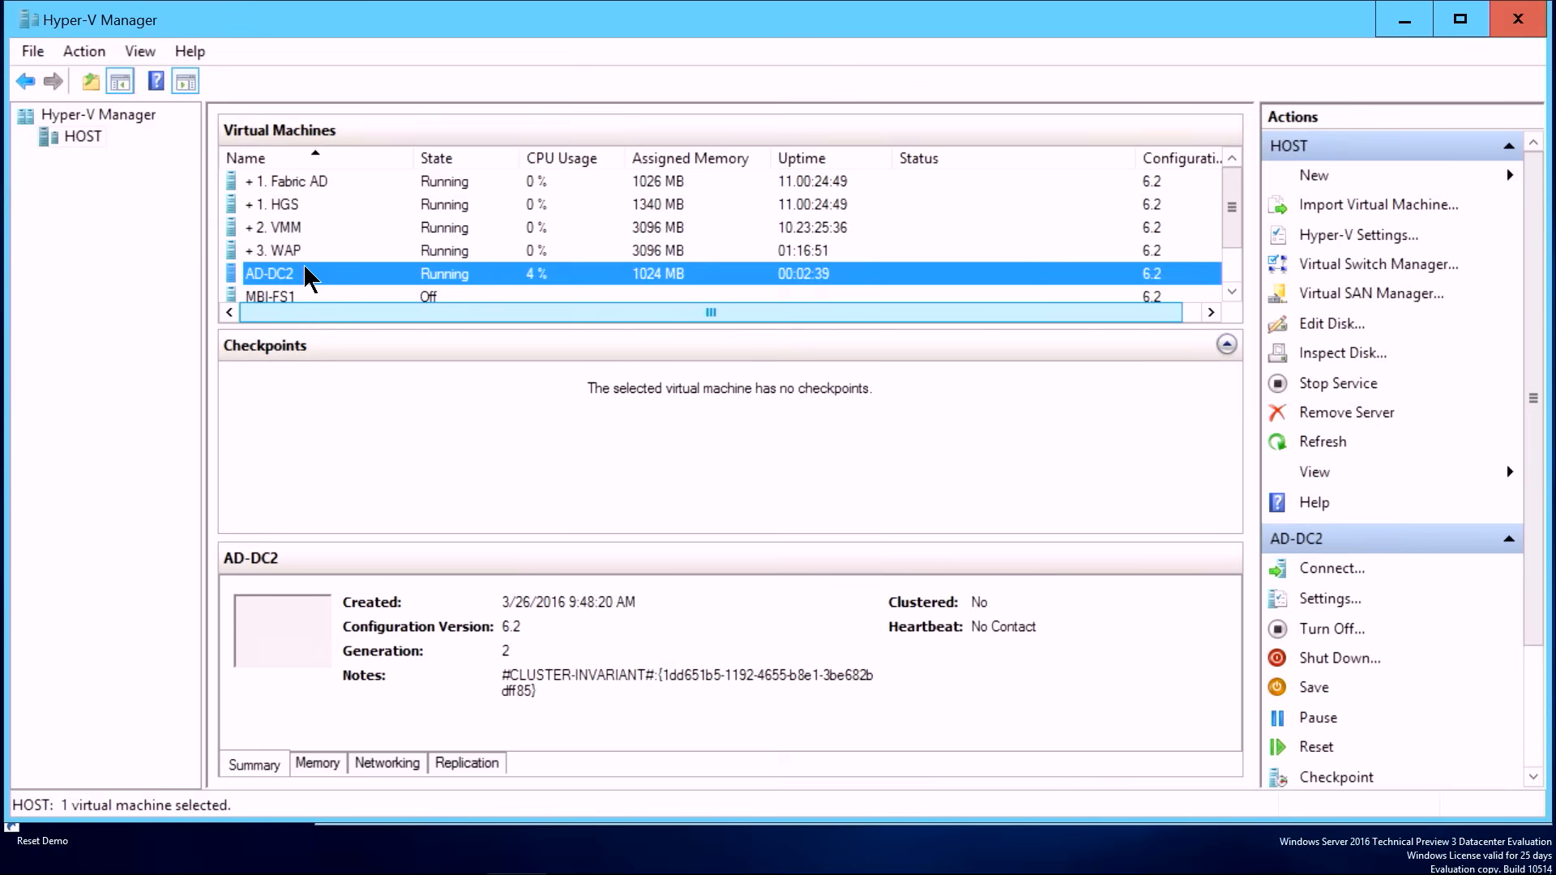
Step: Select the running AD-DC2 virtual machine and review its summary
click(1330, 567)
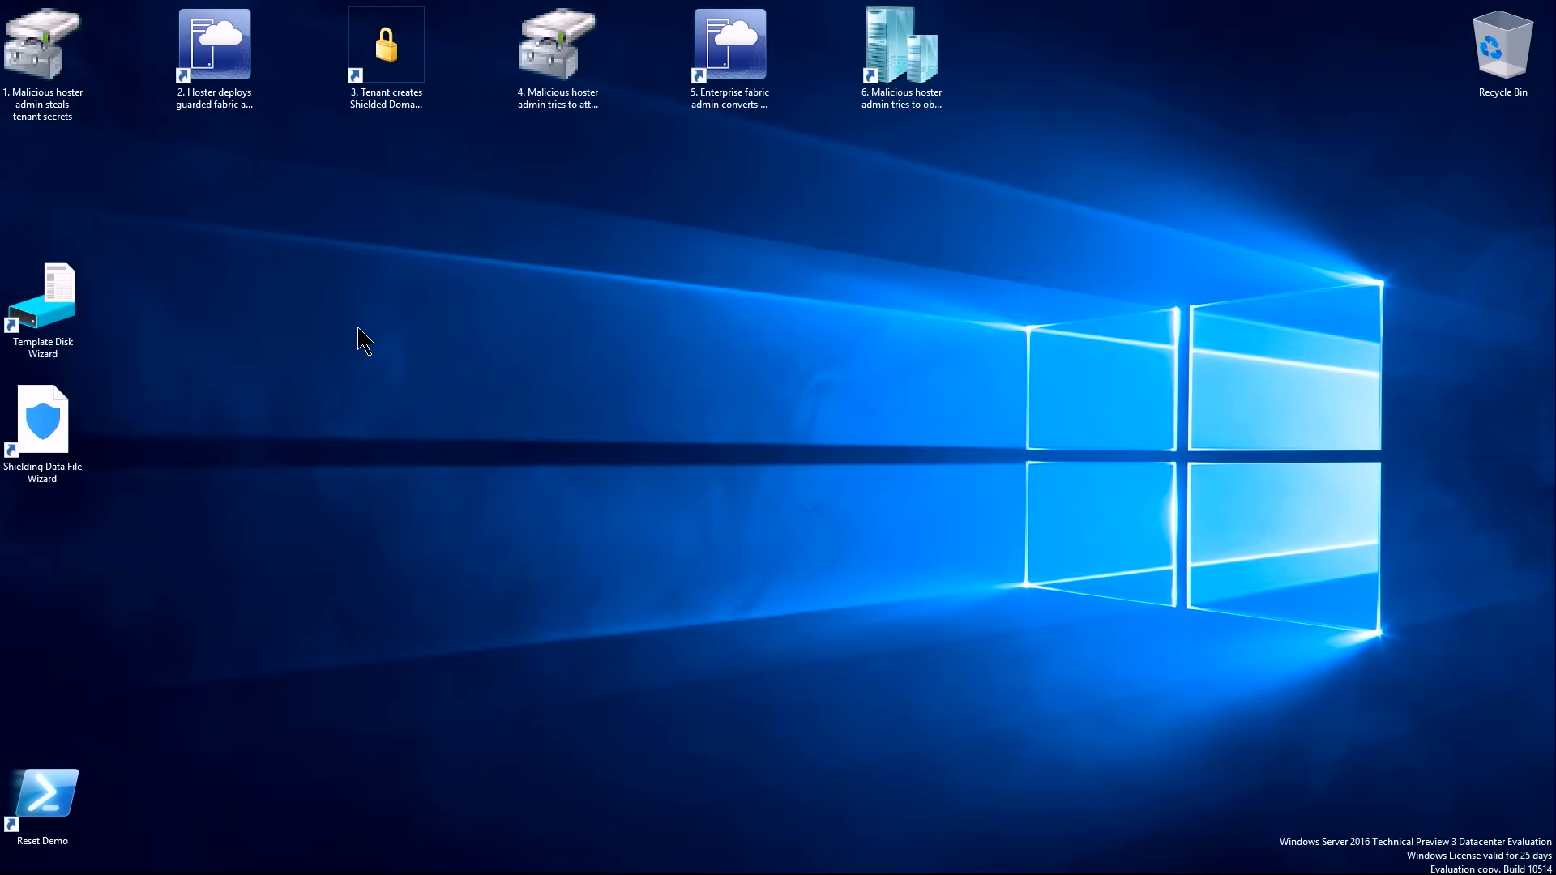
mouse_move(480, 300)
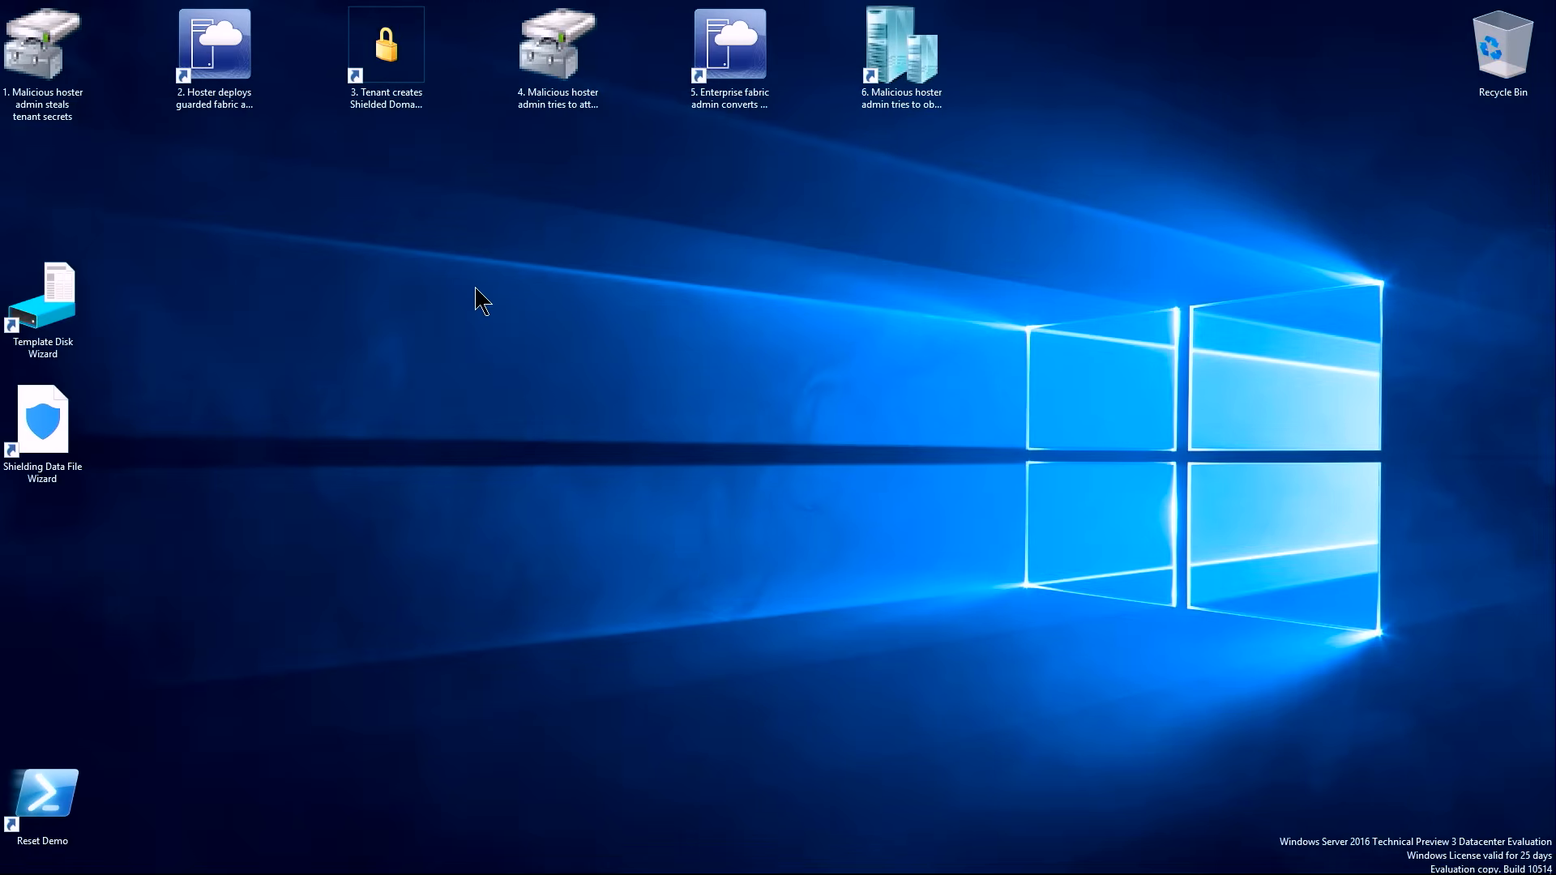
mouse_move(655, 334)
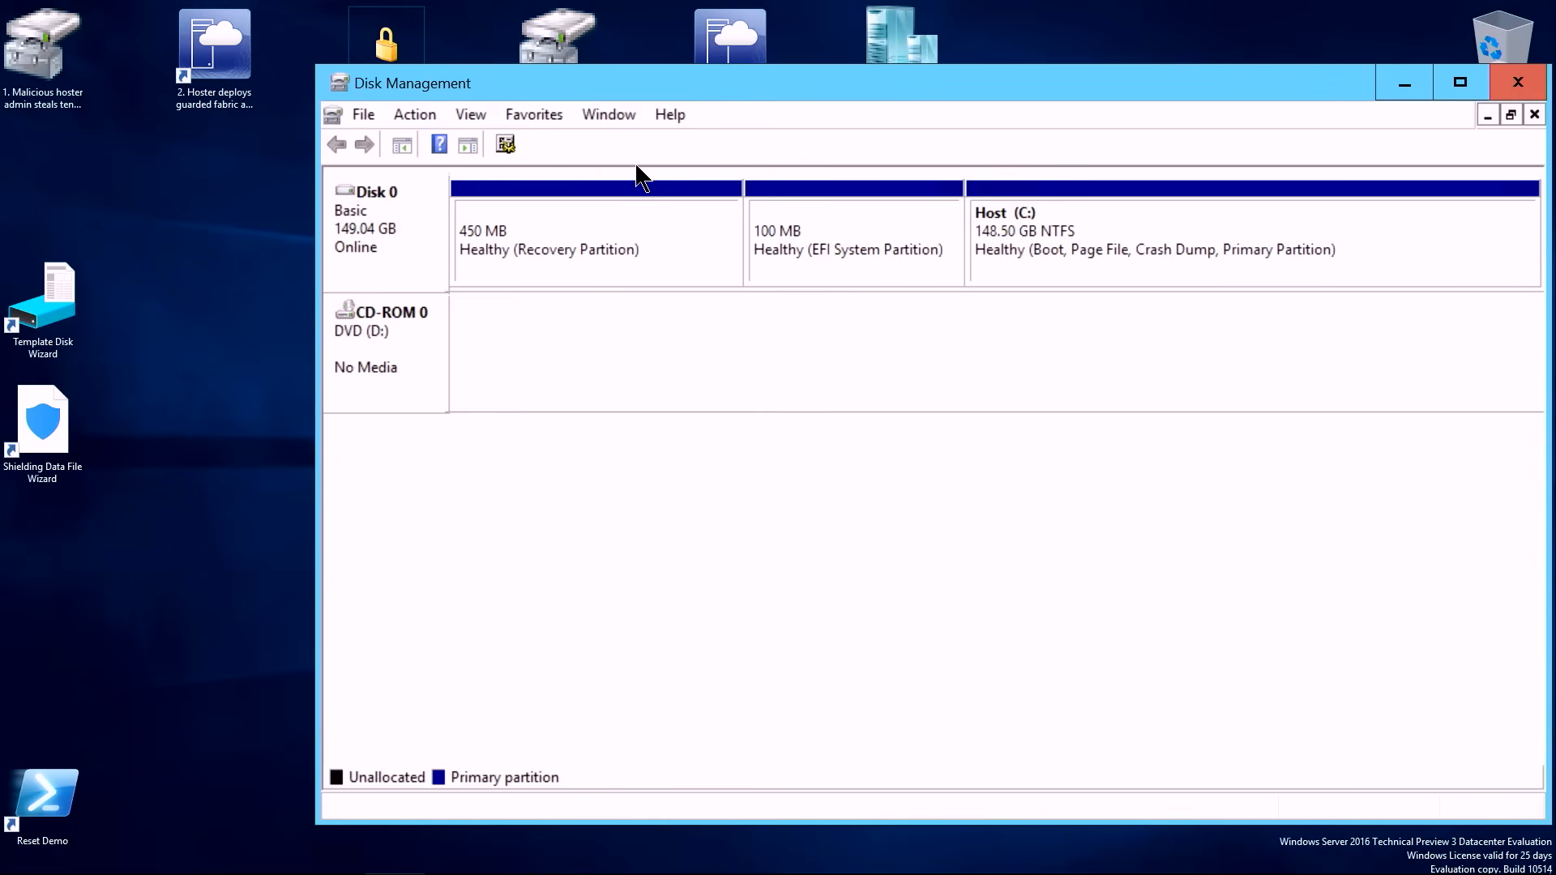
mouse_move(409, 94)
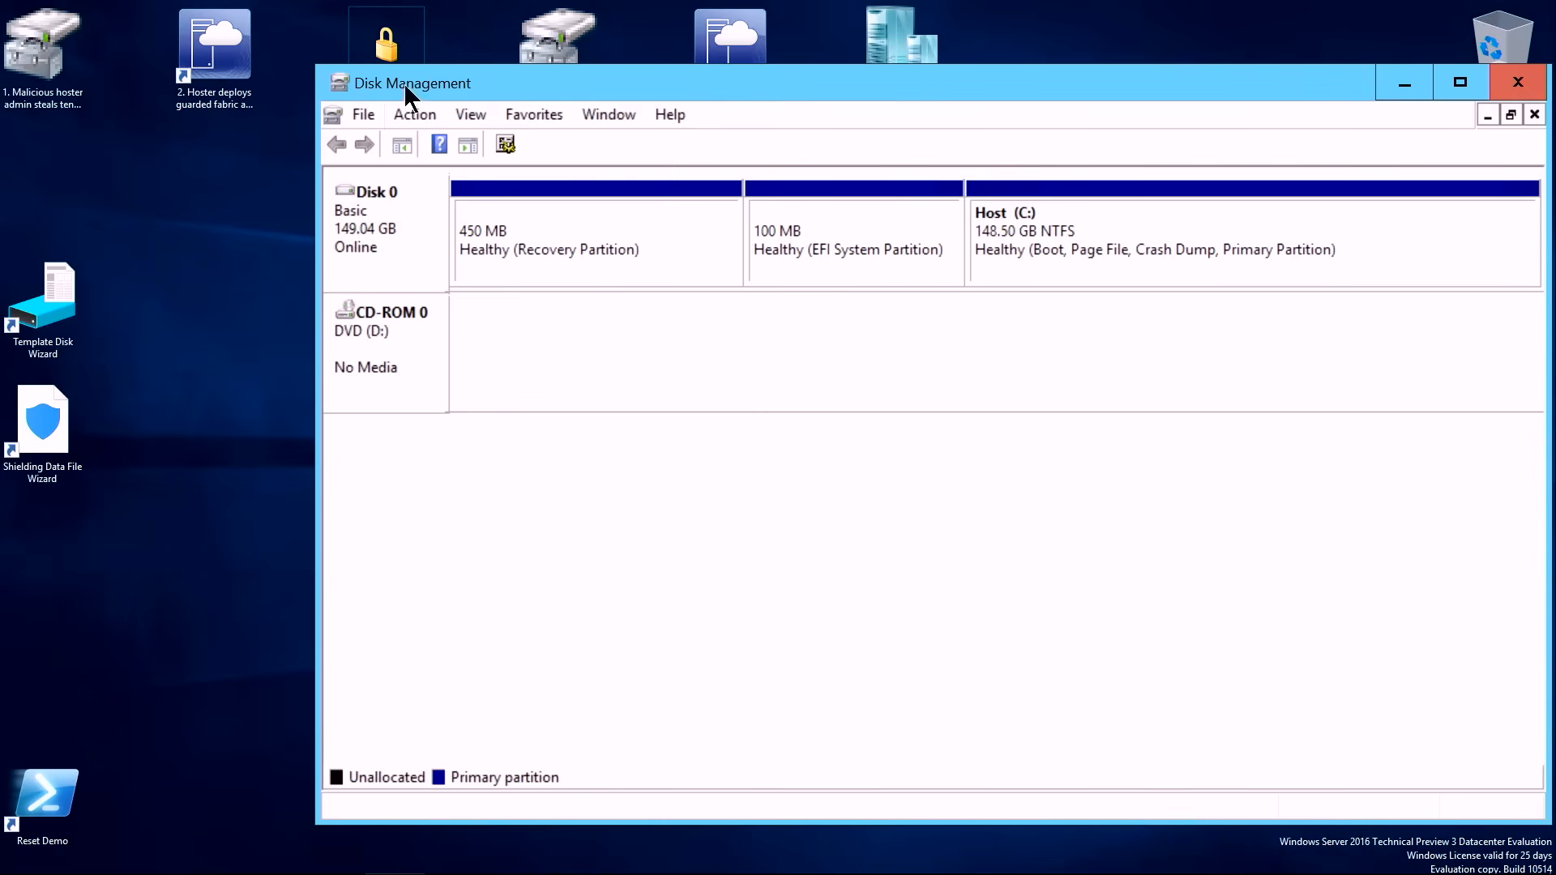
Step: Attach the AD-DC1 VHD via Action > Attach VHD so its System and Secrets volume mounts as Disk 1
click(413, 113)
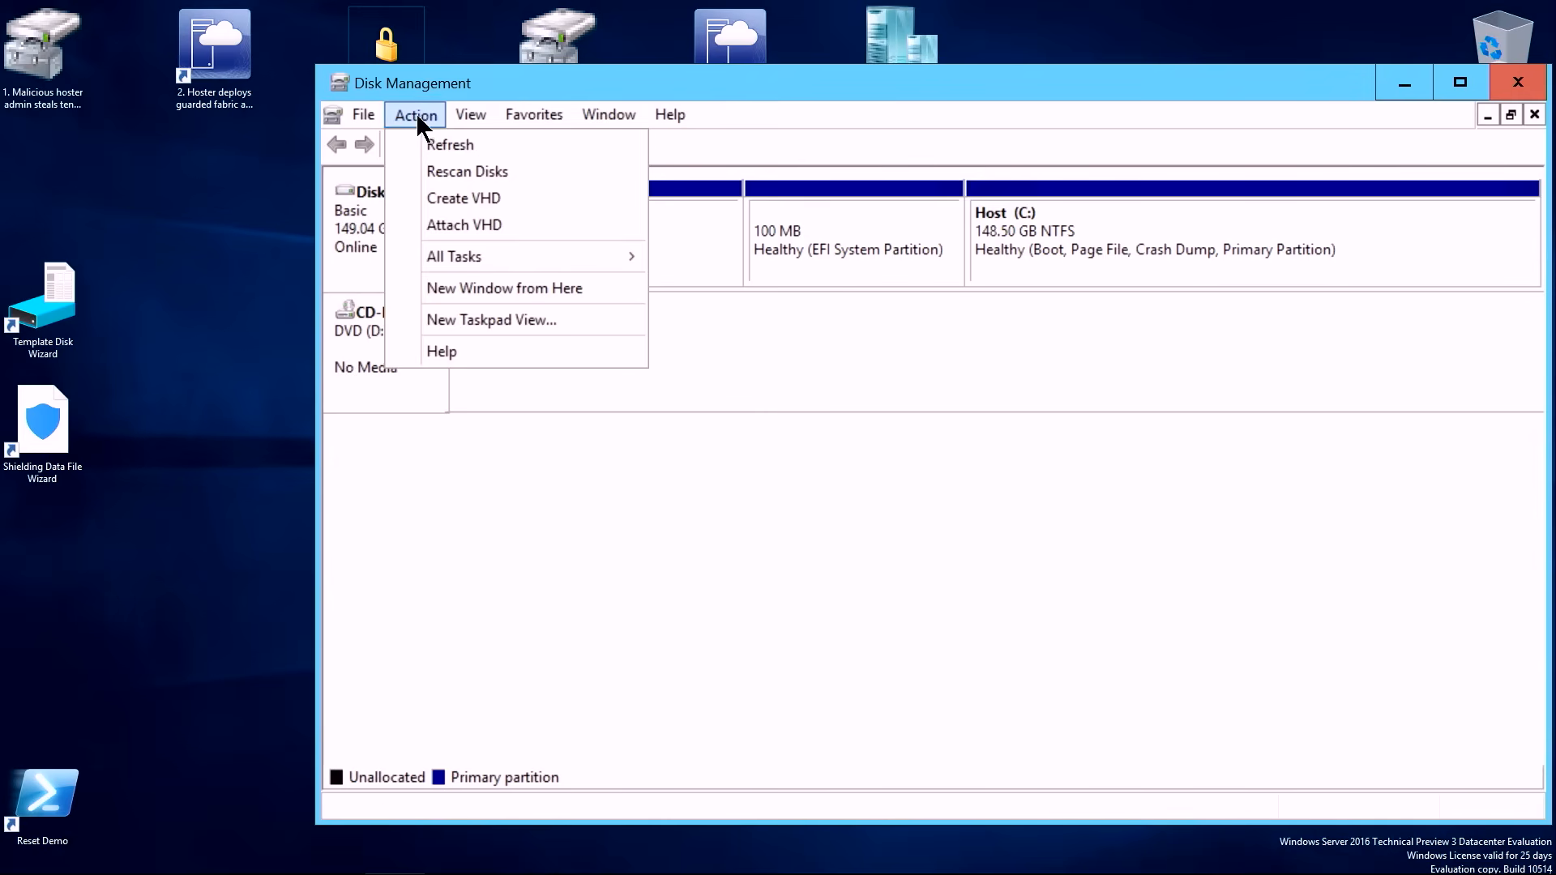
click(463, 224)
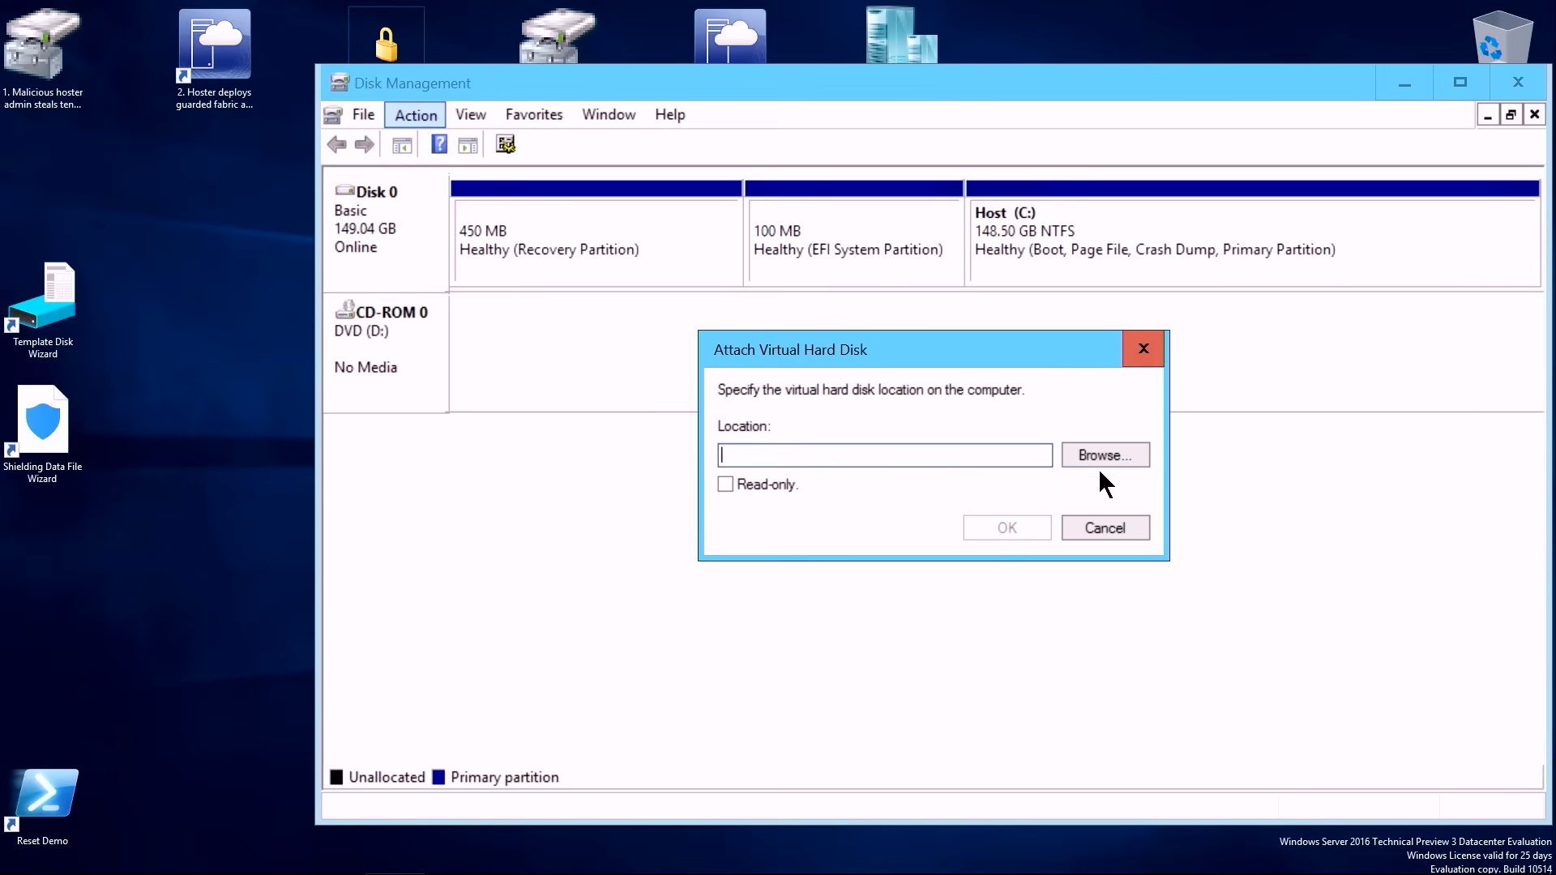
click(1103, 454)
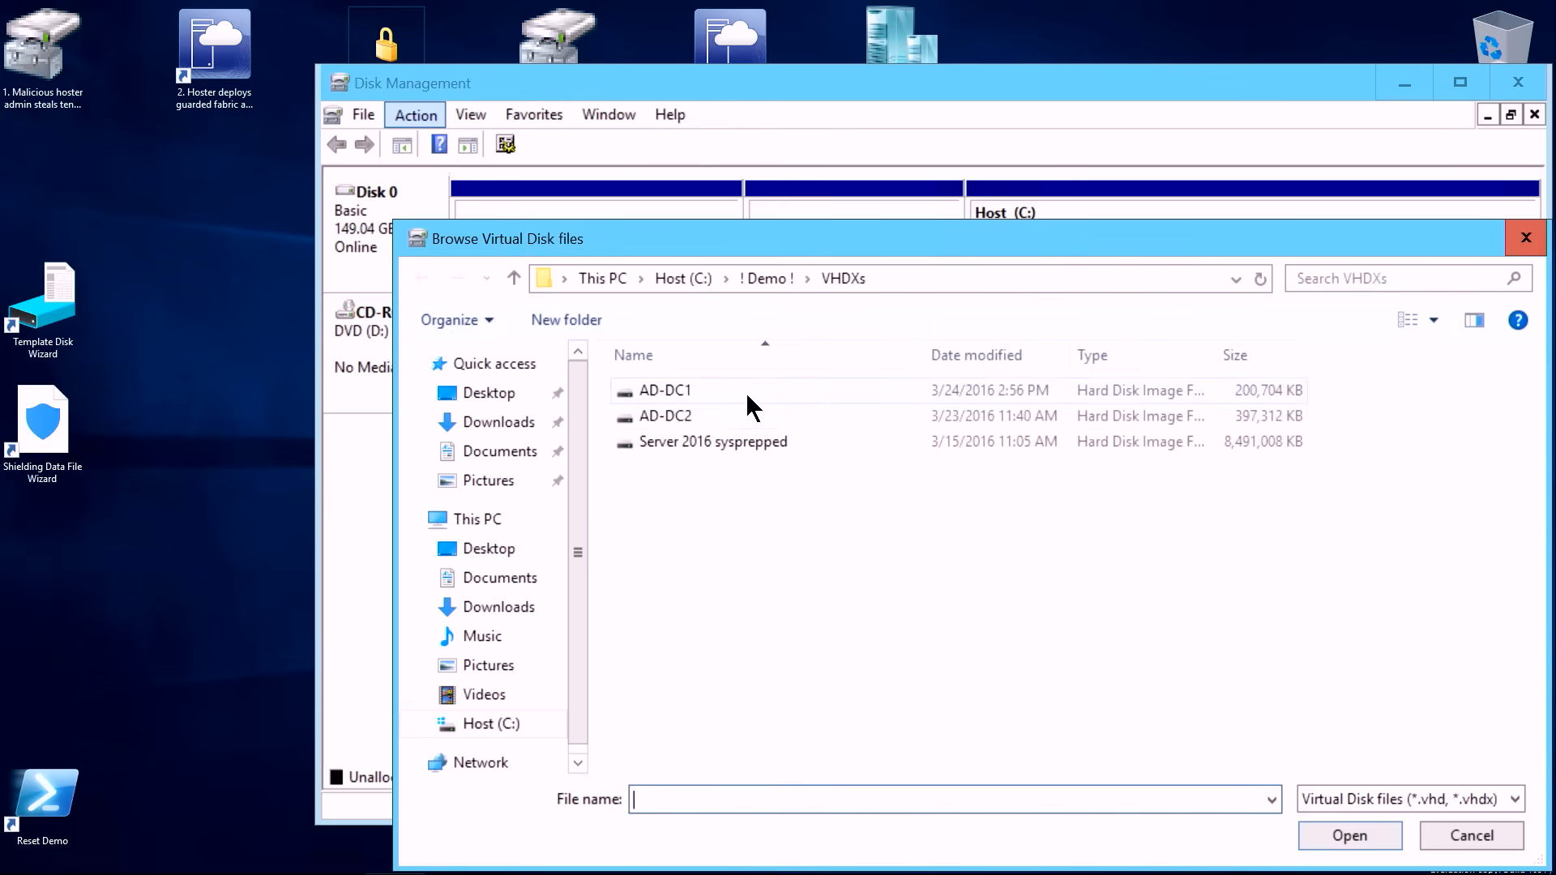
click(664, 391)
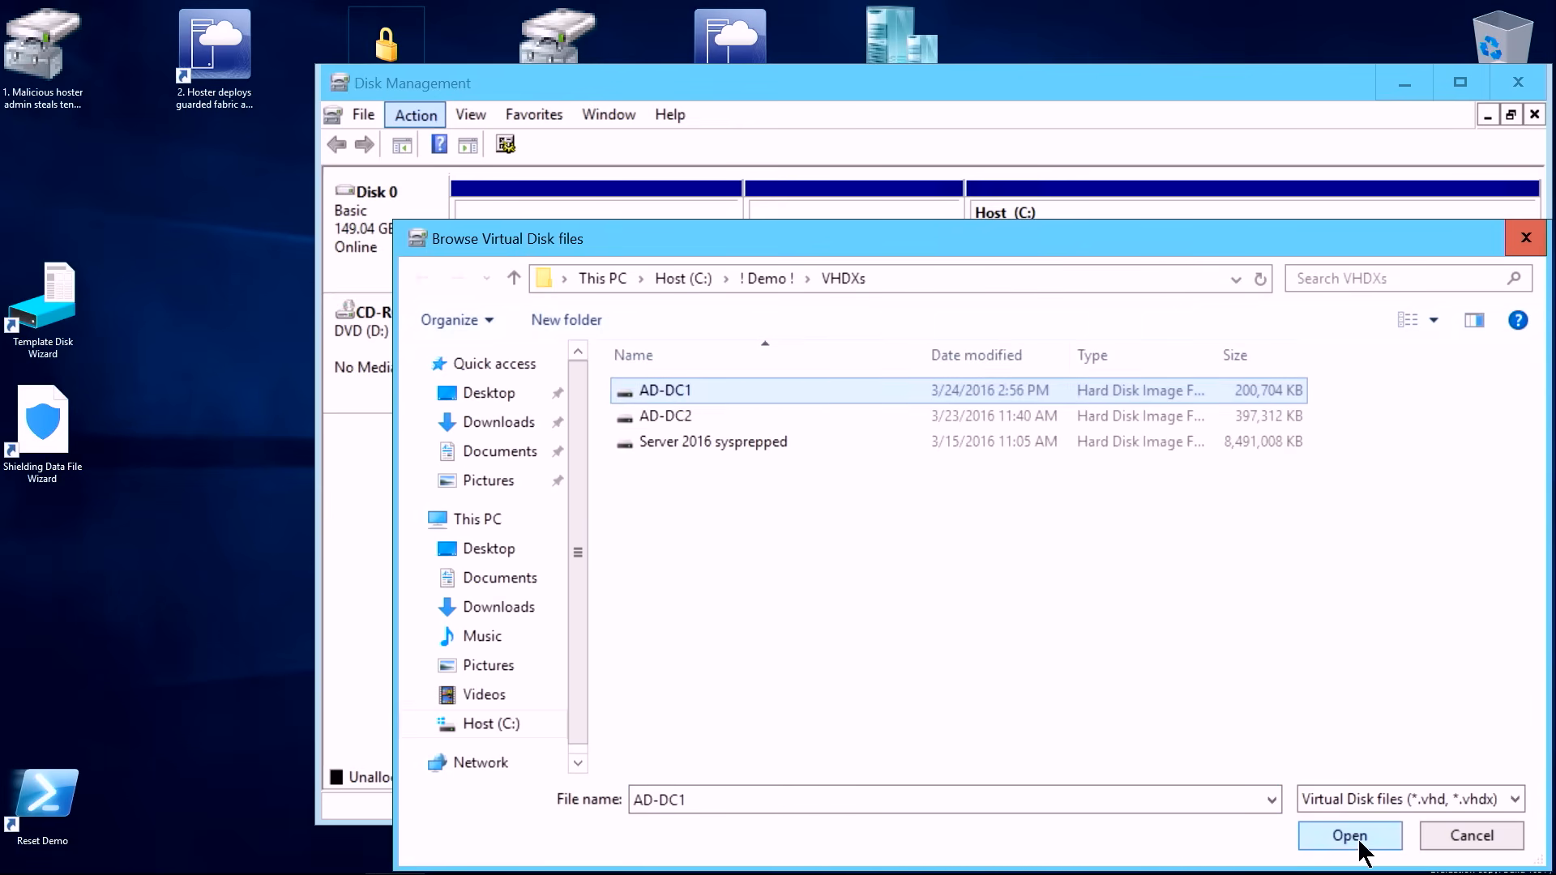
click(1346, 834)
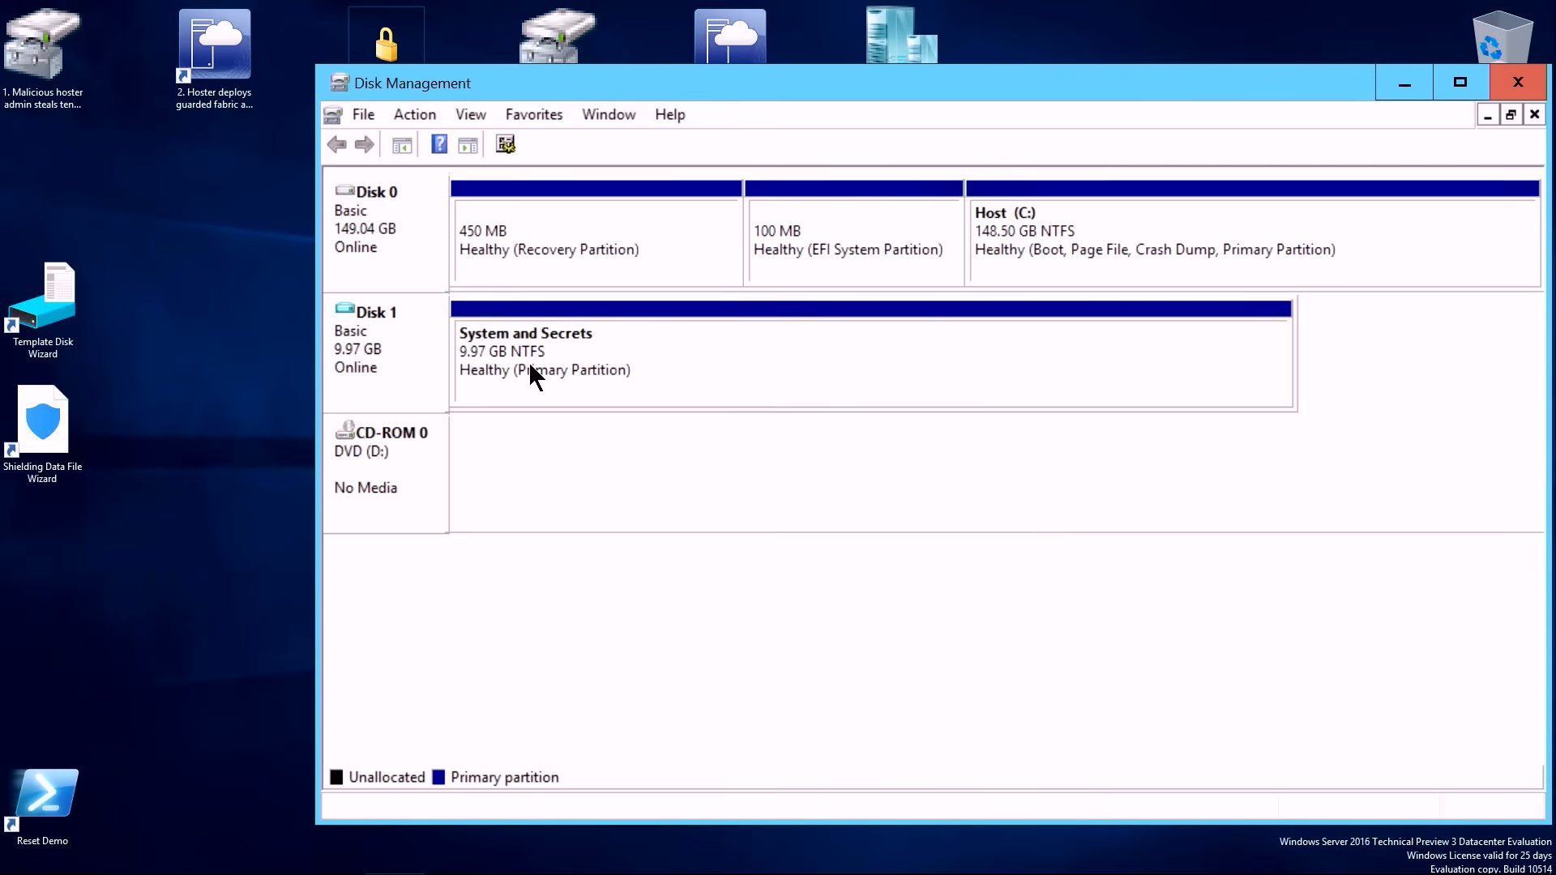
Step: Browse the System and Secrets volume into NTDS and inspect NTDS.DIT's properties
right_click(537, 375)
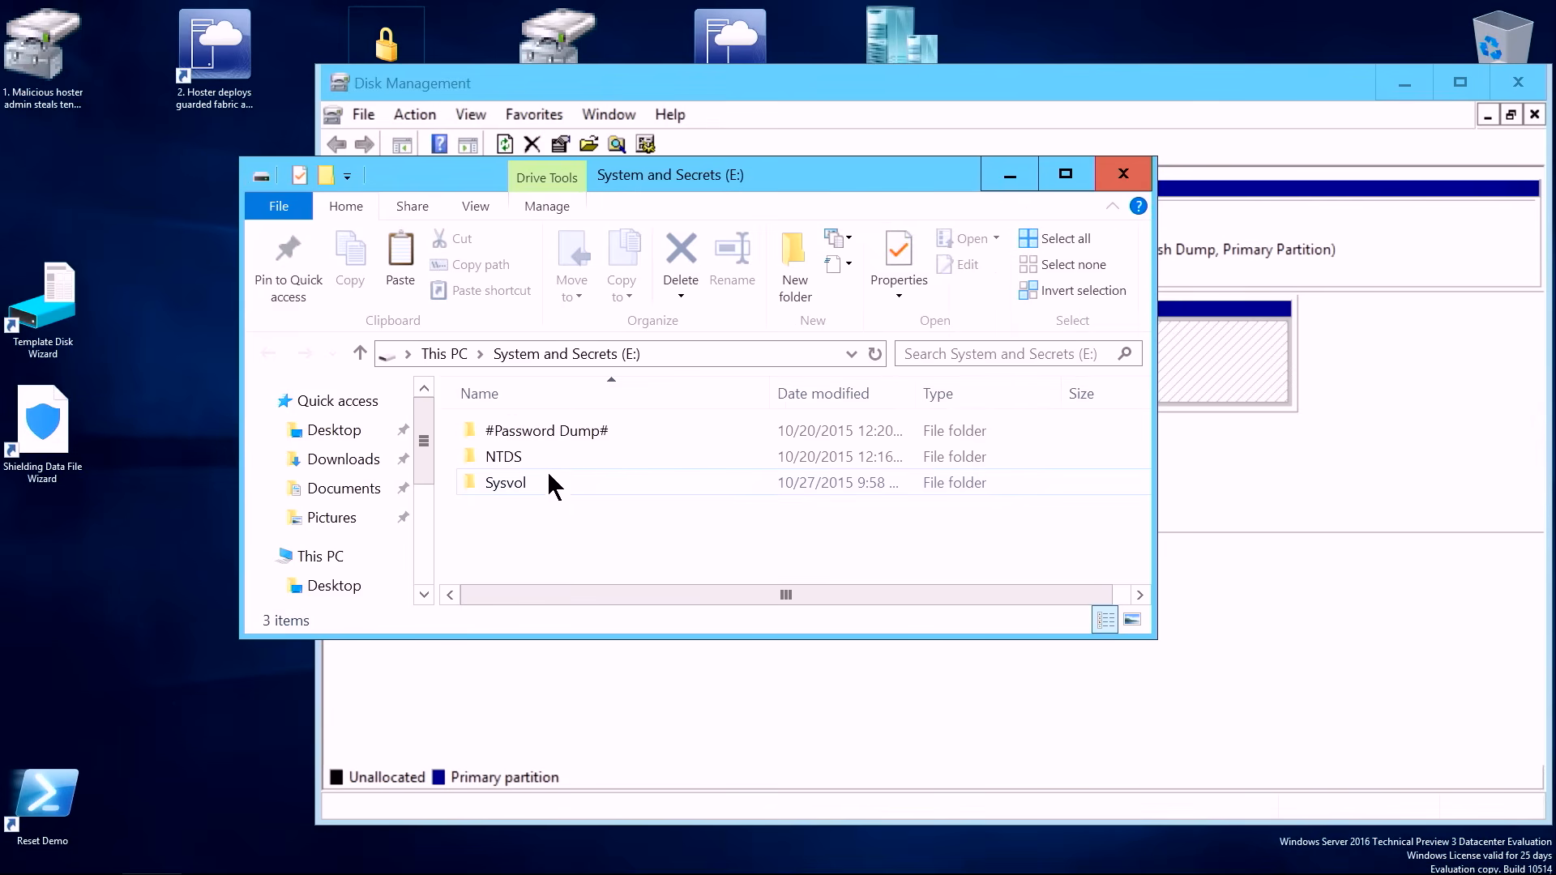
mouse_move(515, 462)
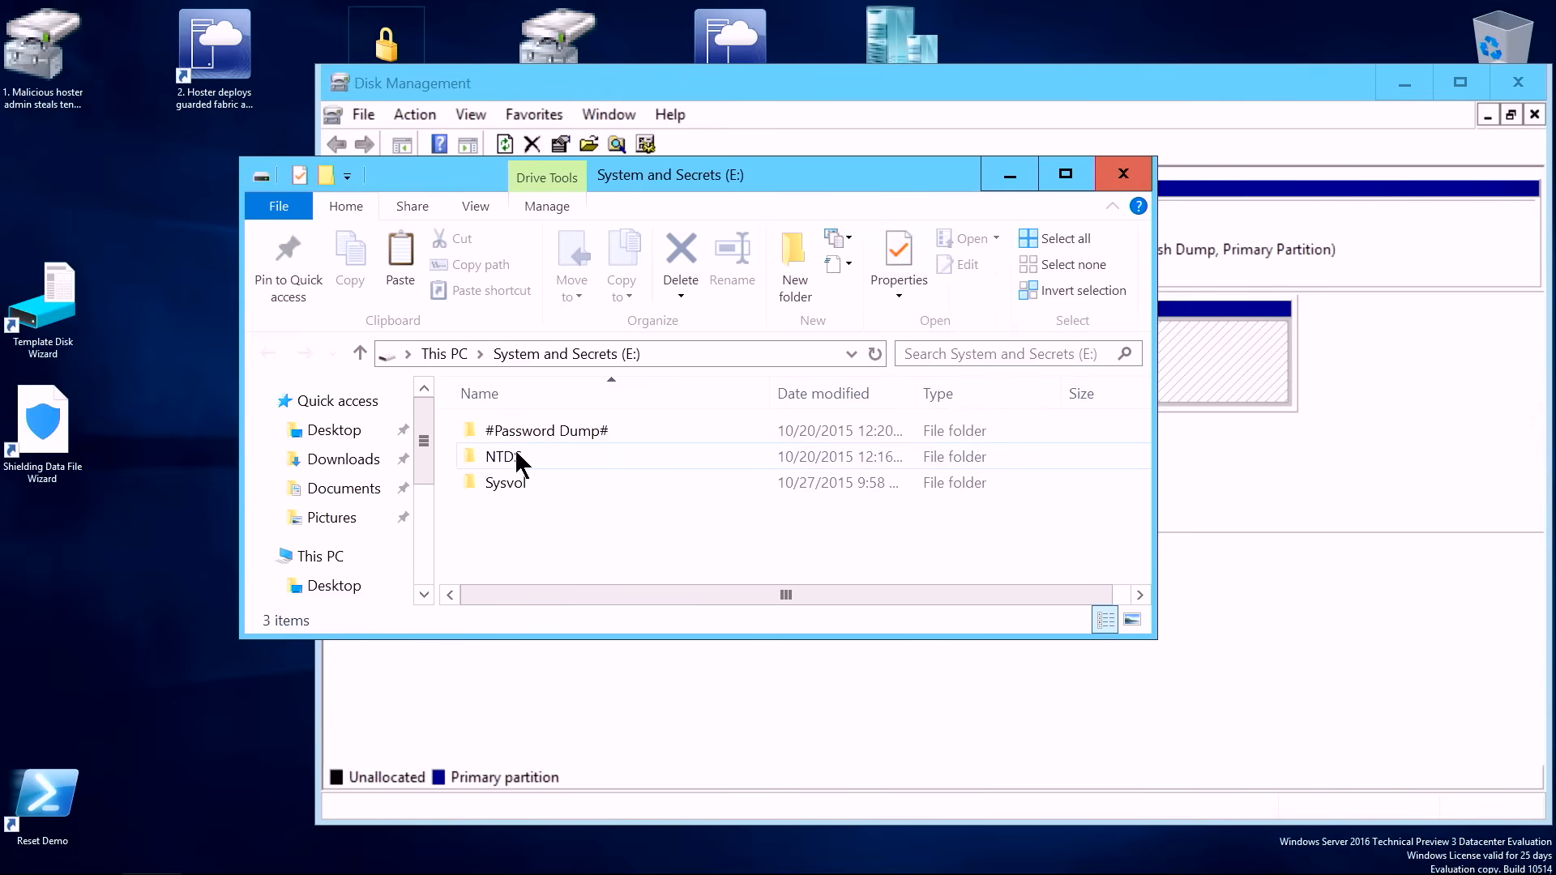
mouse_move(506, 457)
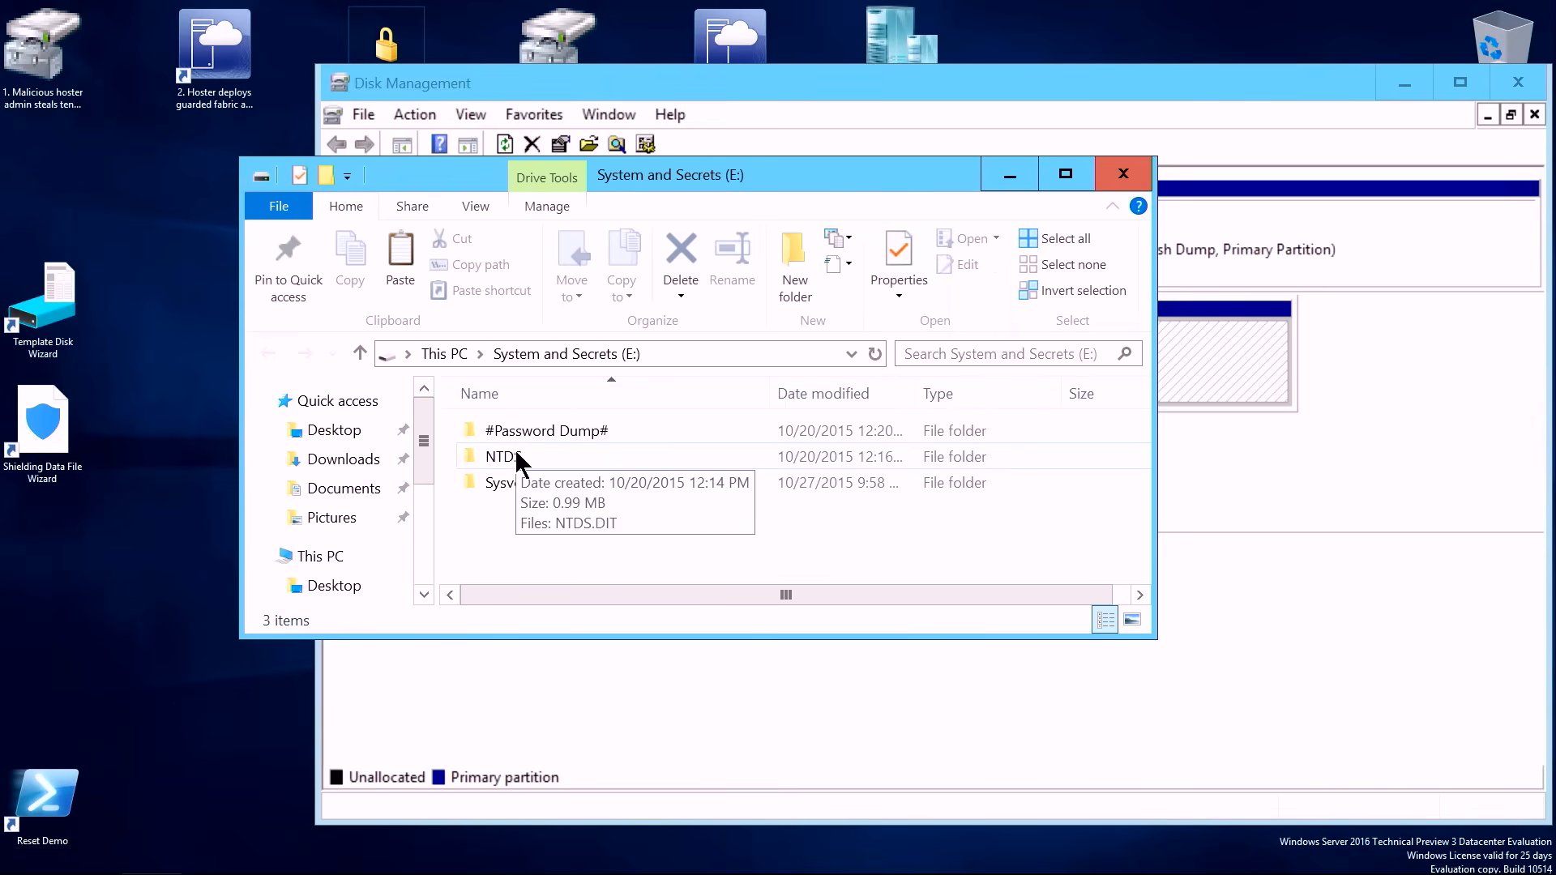
mouse_move(523, 495)
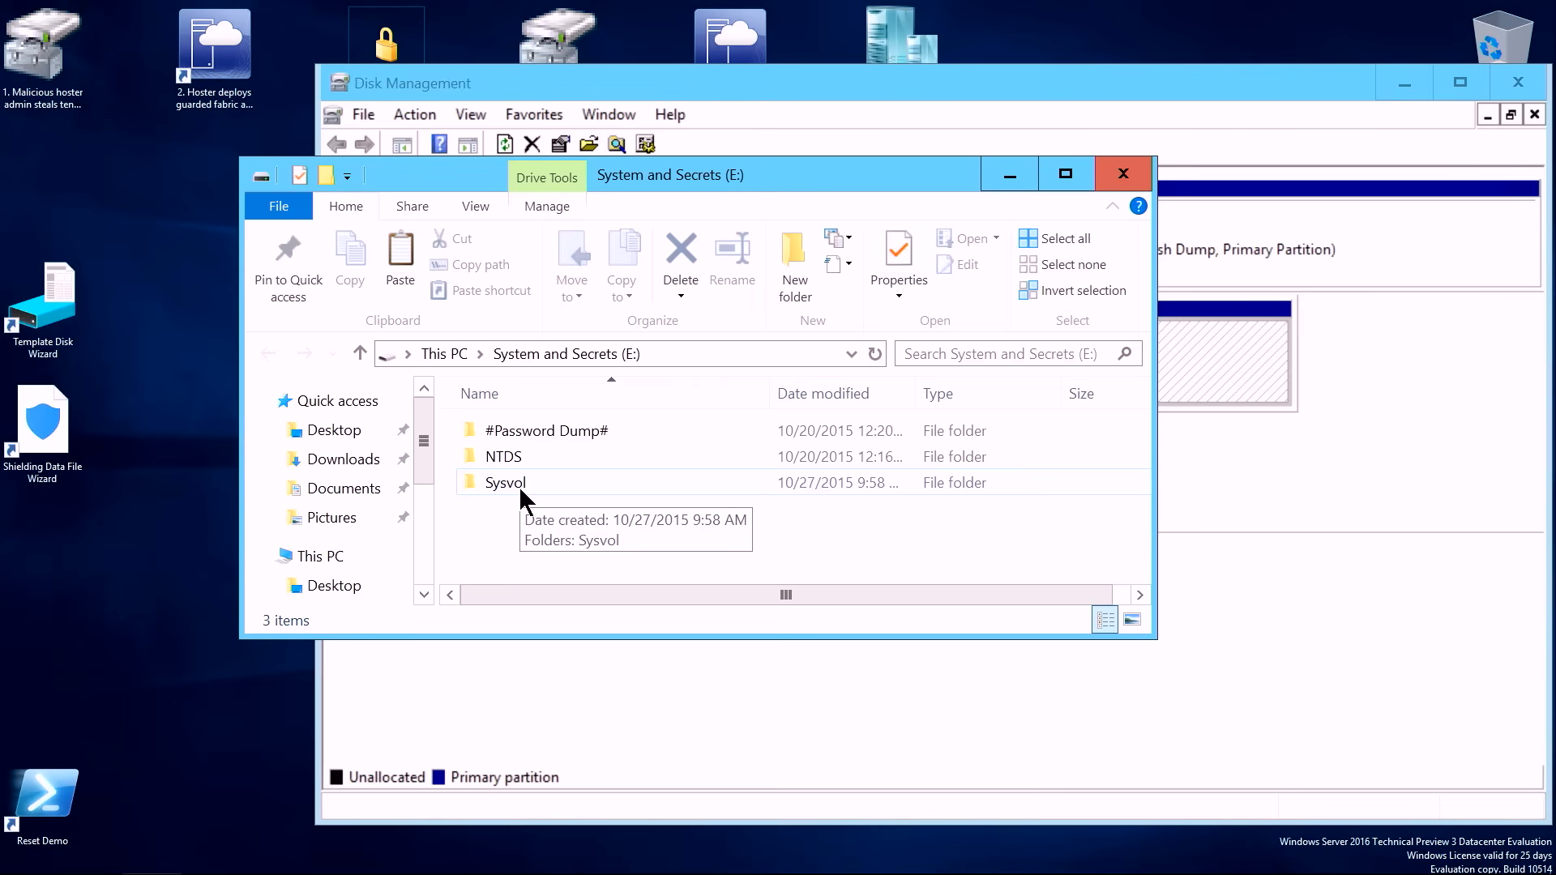
mouse_move(506, 457)
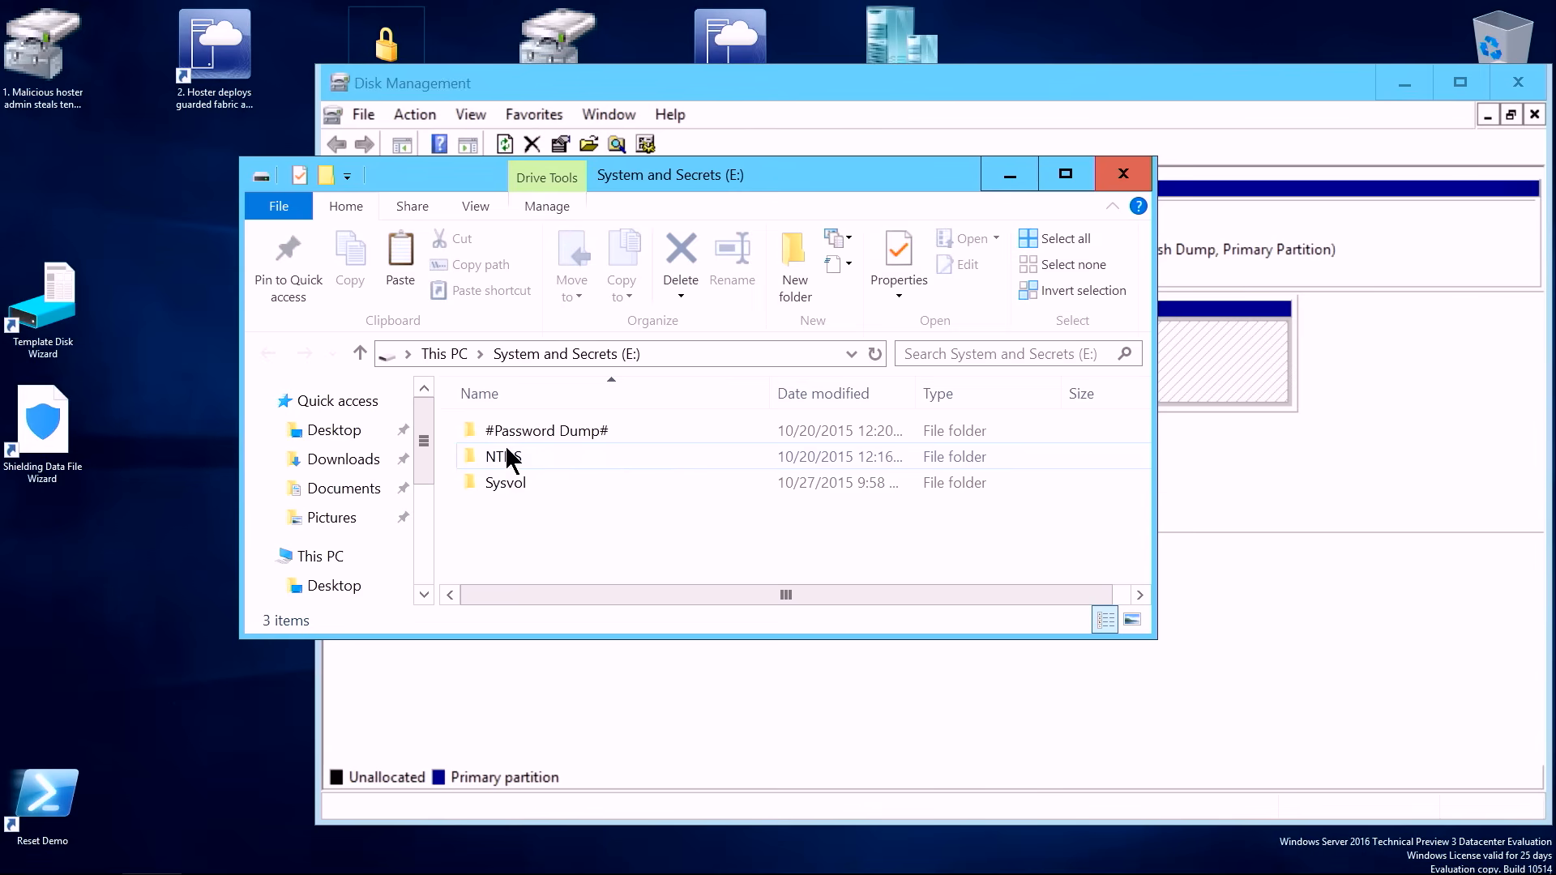
double_click(503, 457)
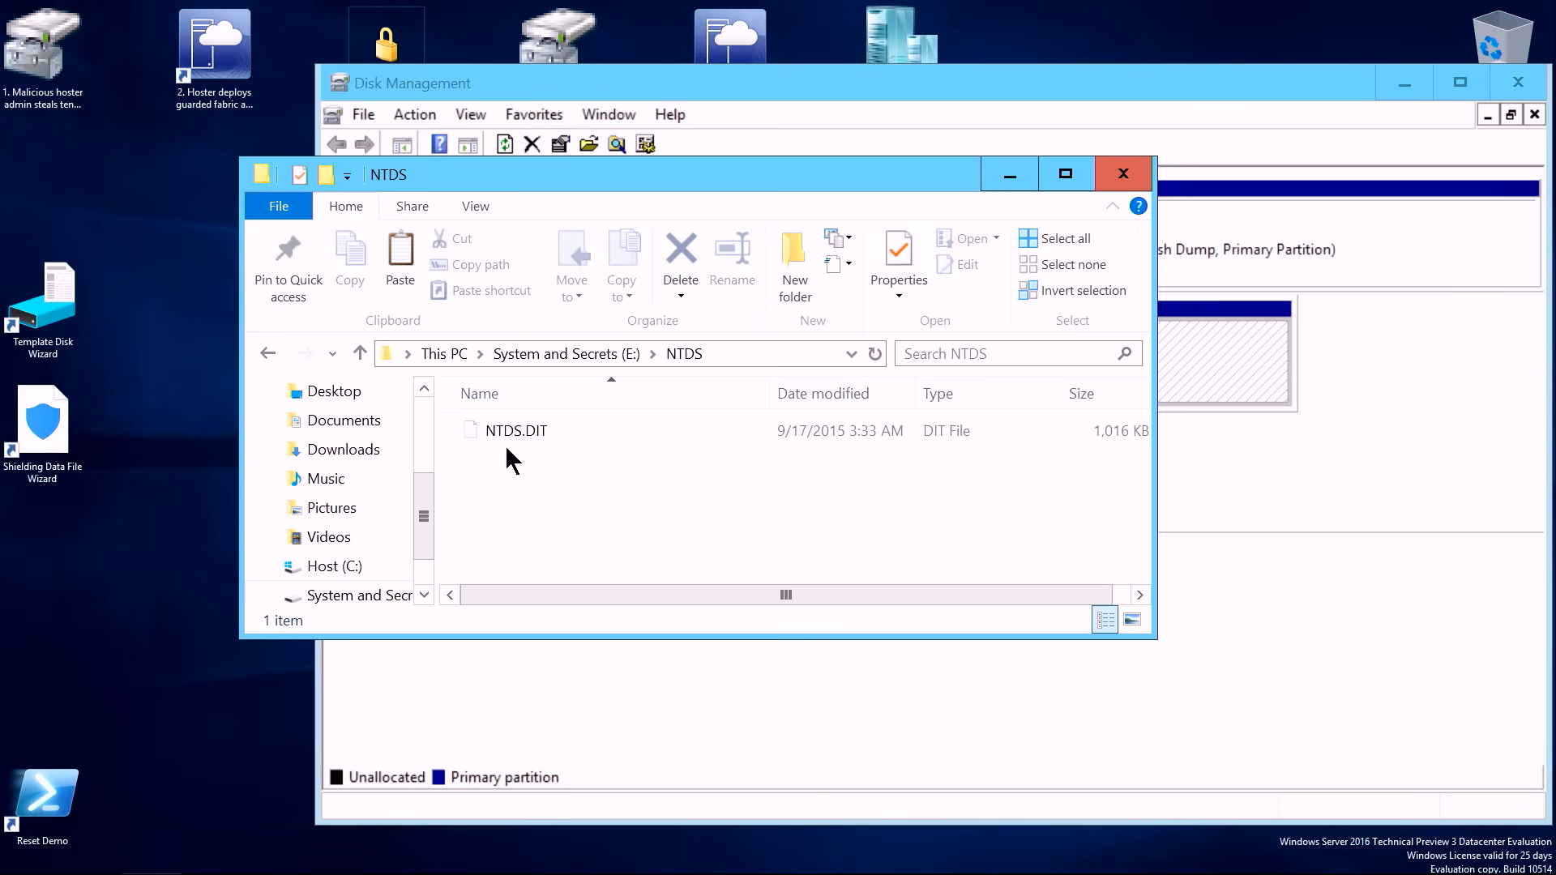
mouse_move(896, 267)
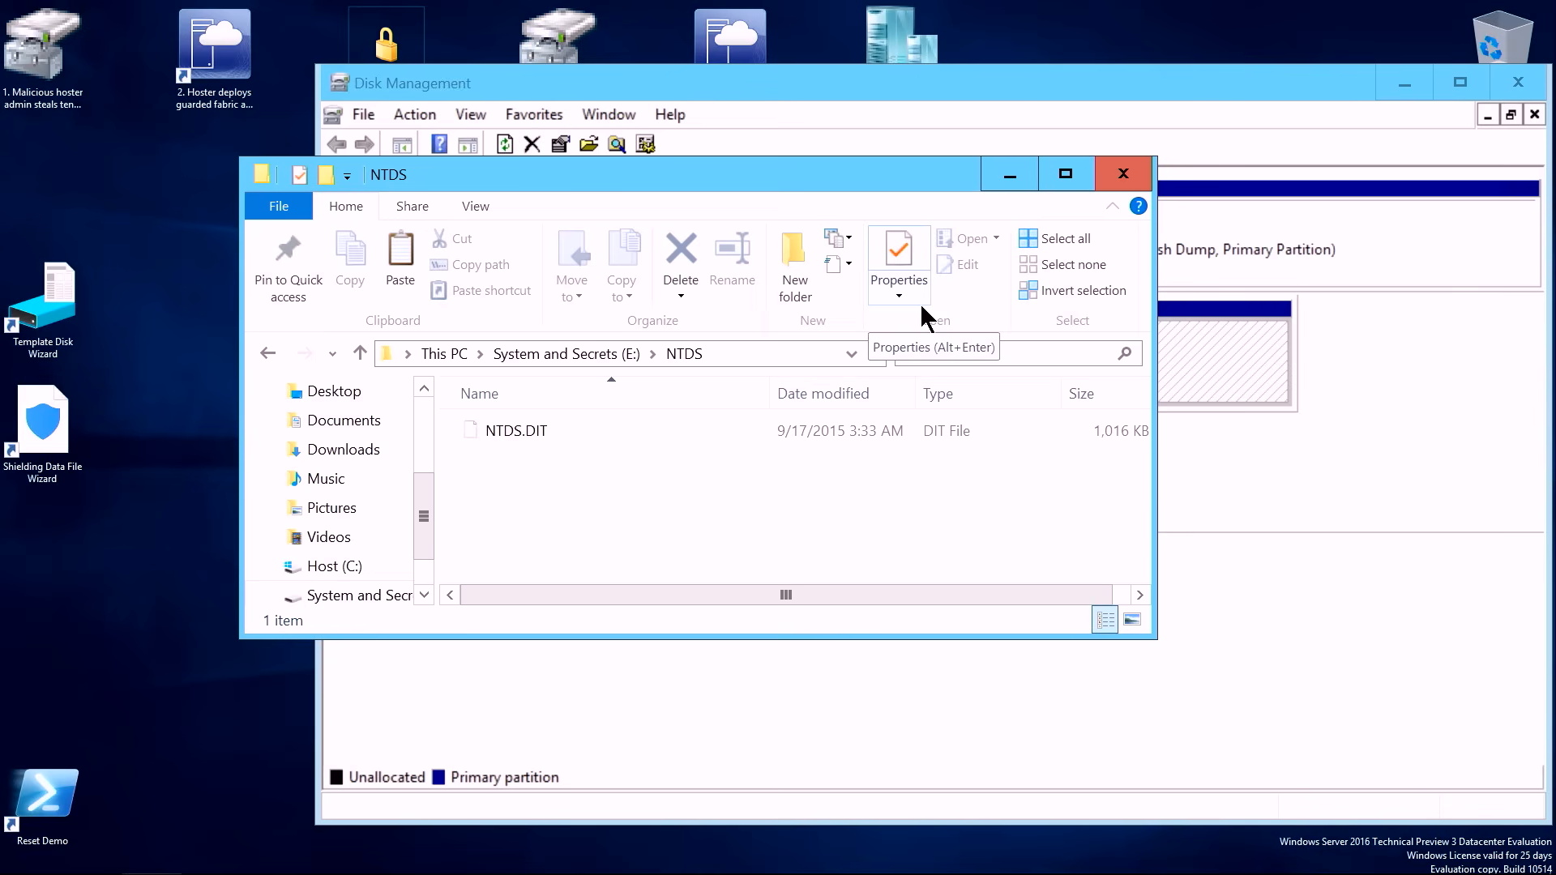
click(360, 353)
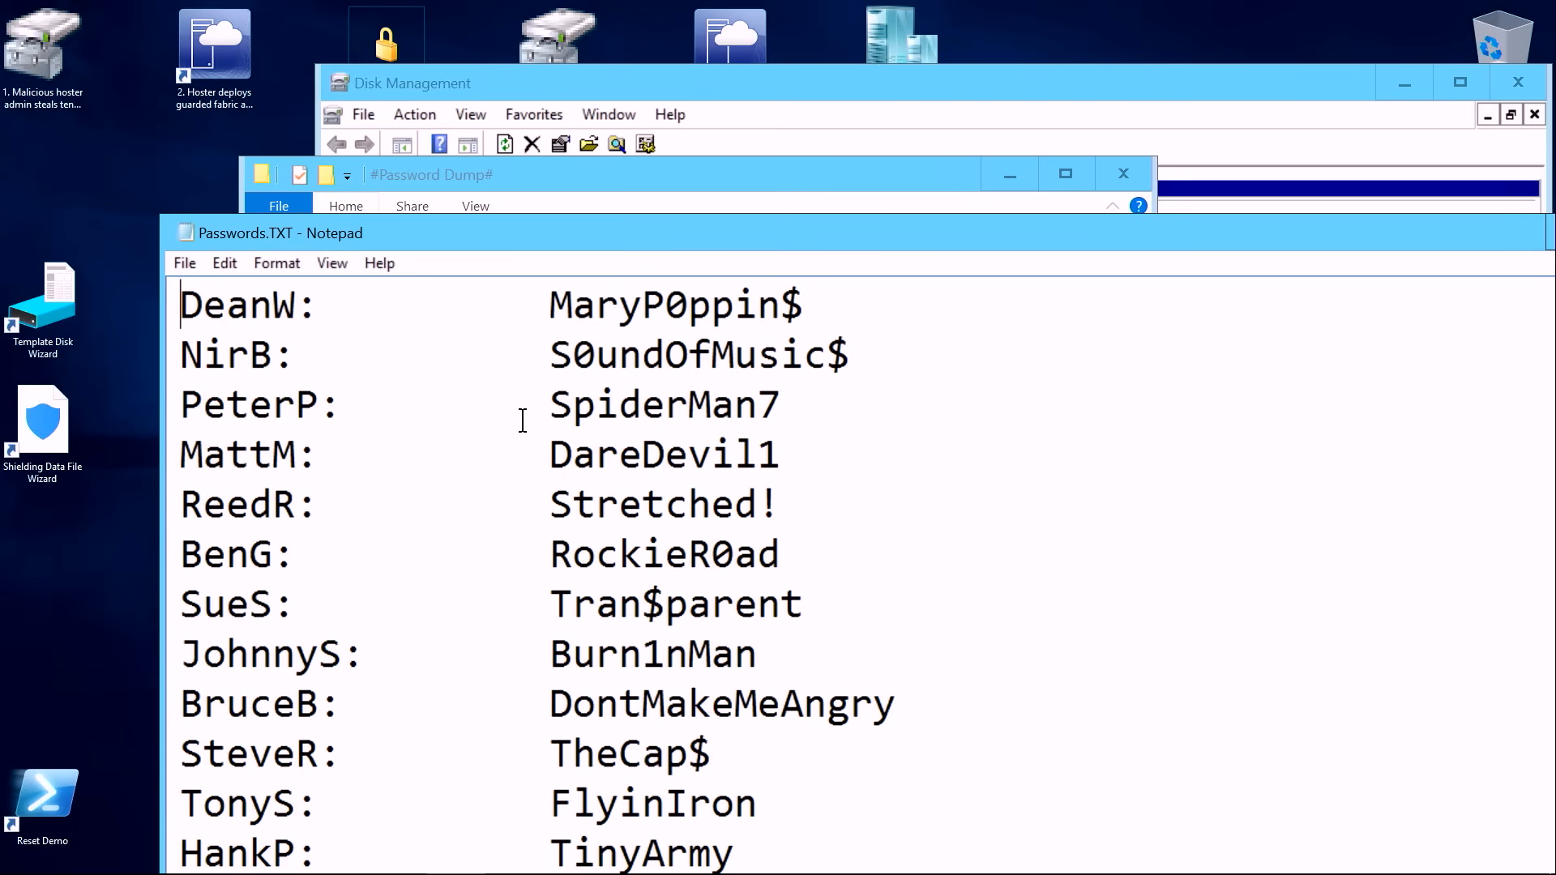
mouse_move(1460, 29)
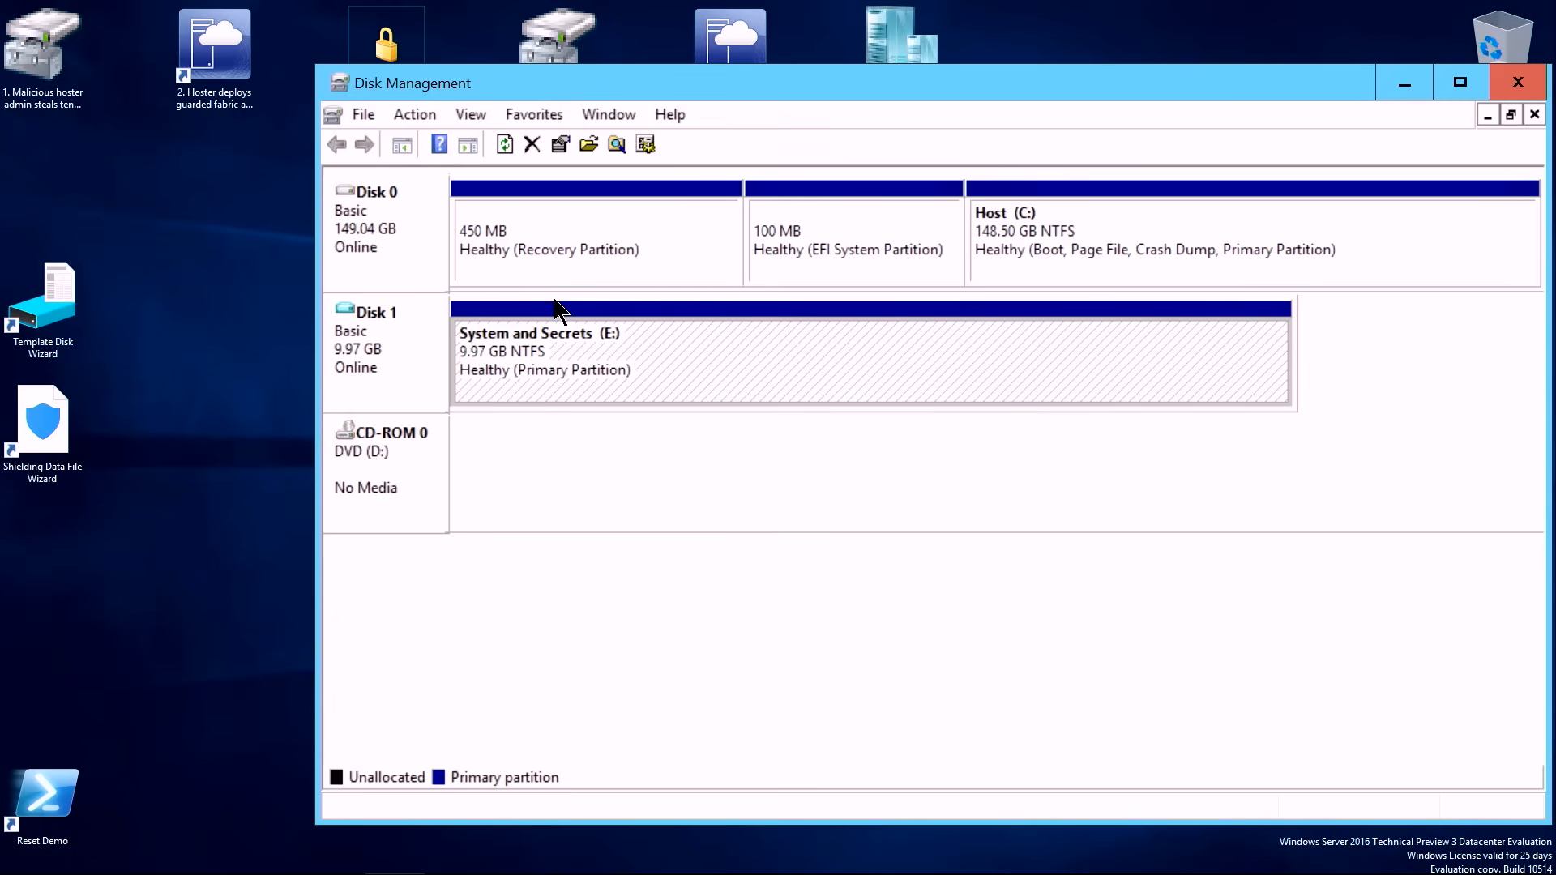
Step: Detach the AD-DC1 virtual hard disk (Disk 1) and close Disk Management
right_click(374, 337)
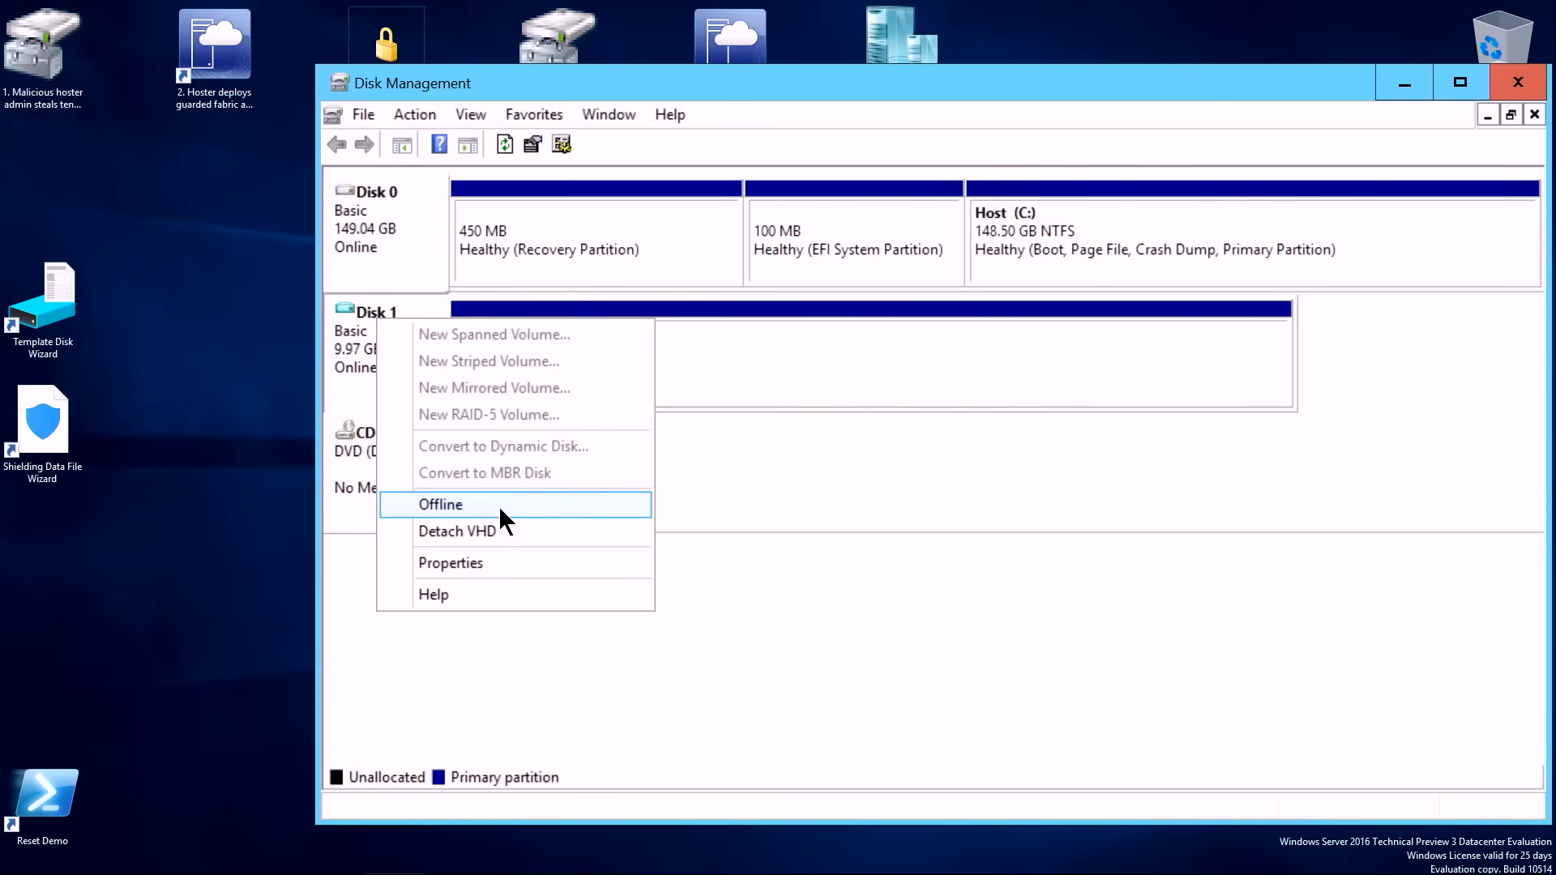
click(457, 531)
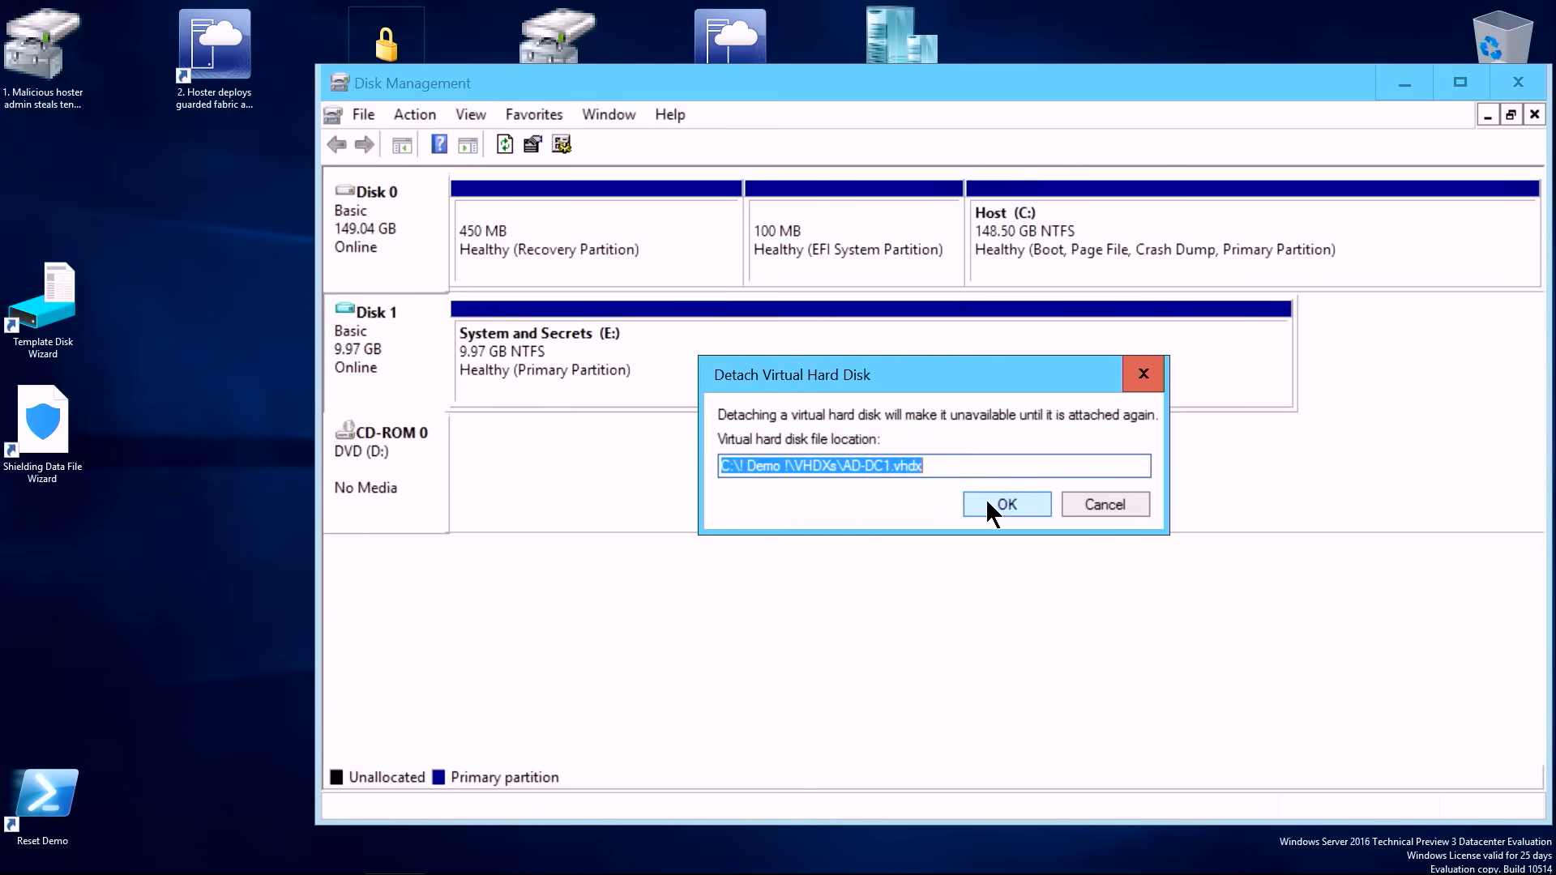
click(1004, 504)
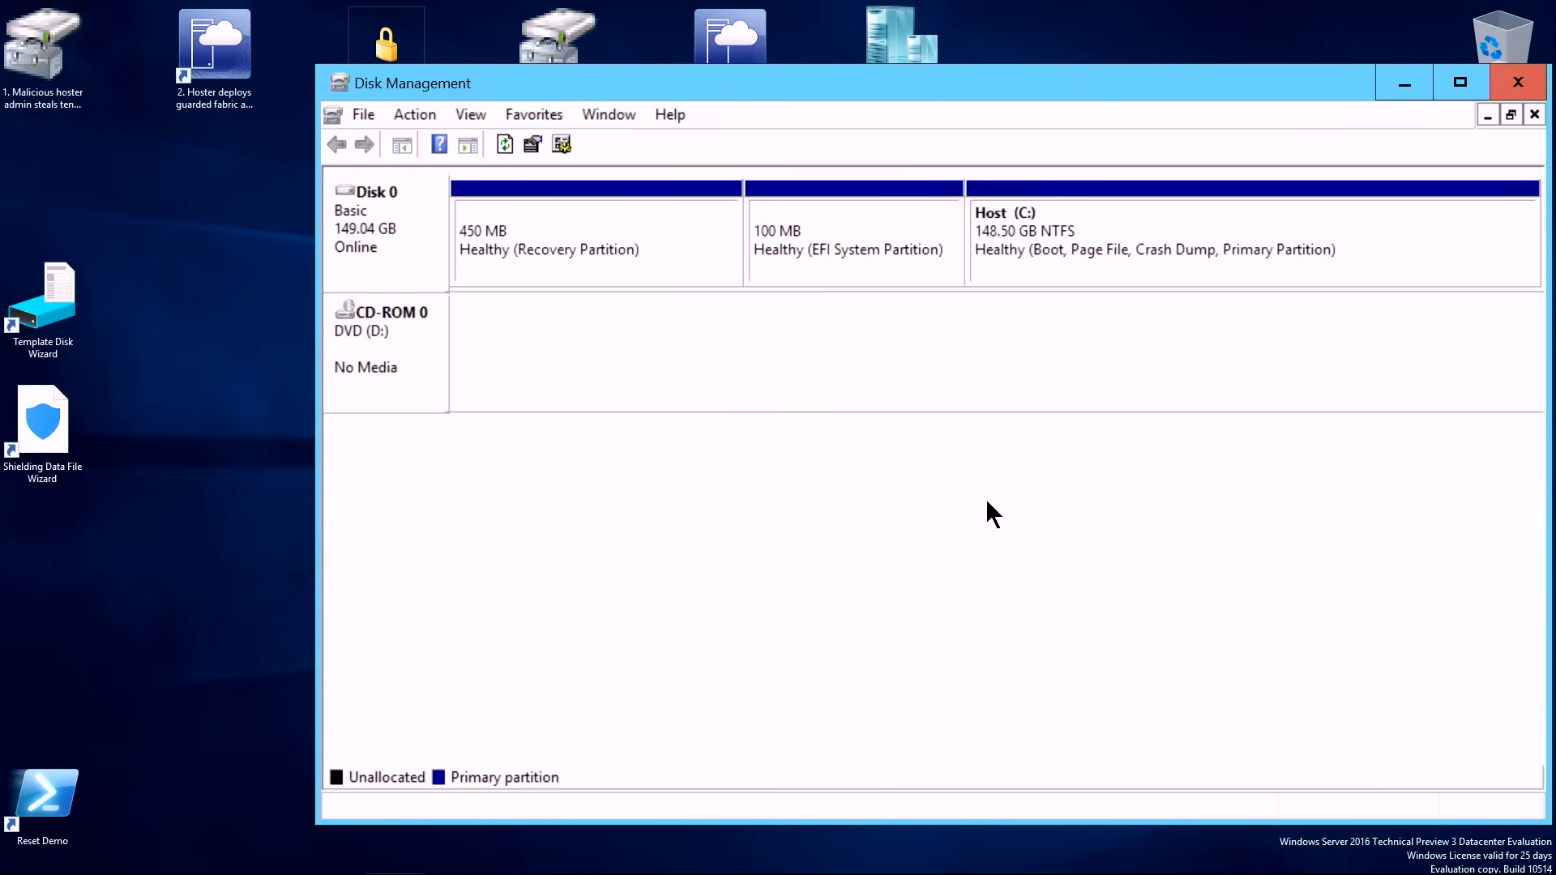
click(1517, 83)
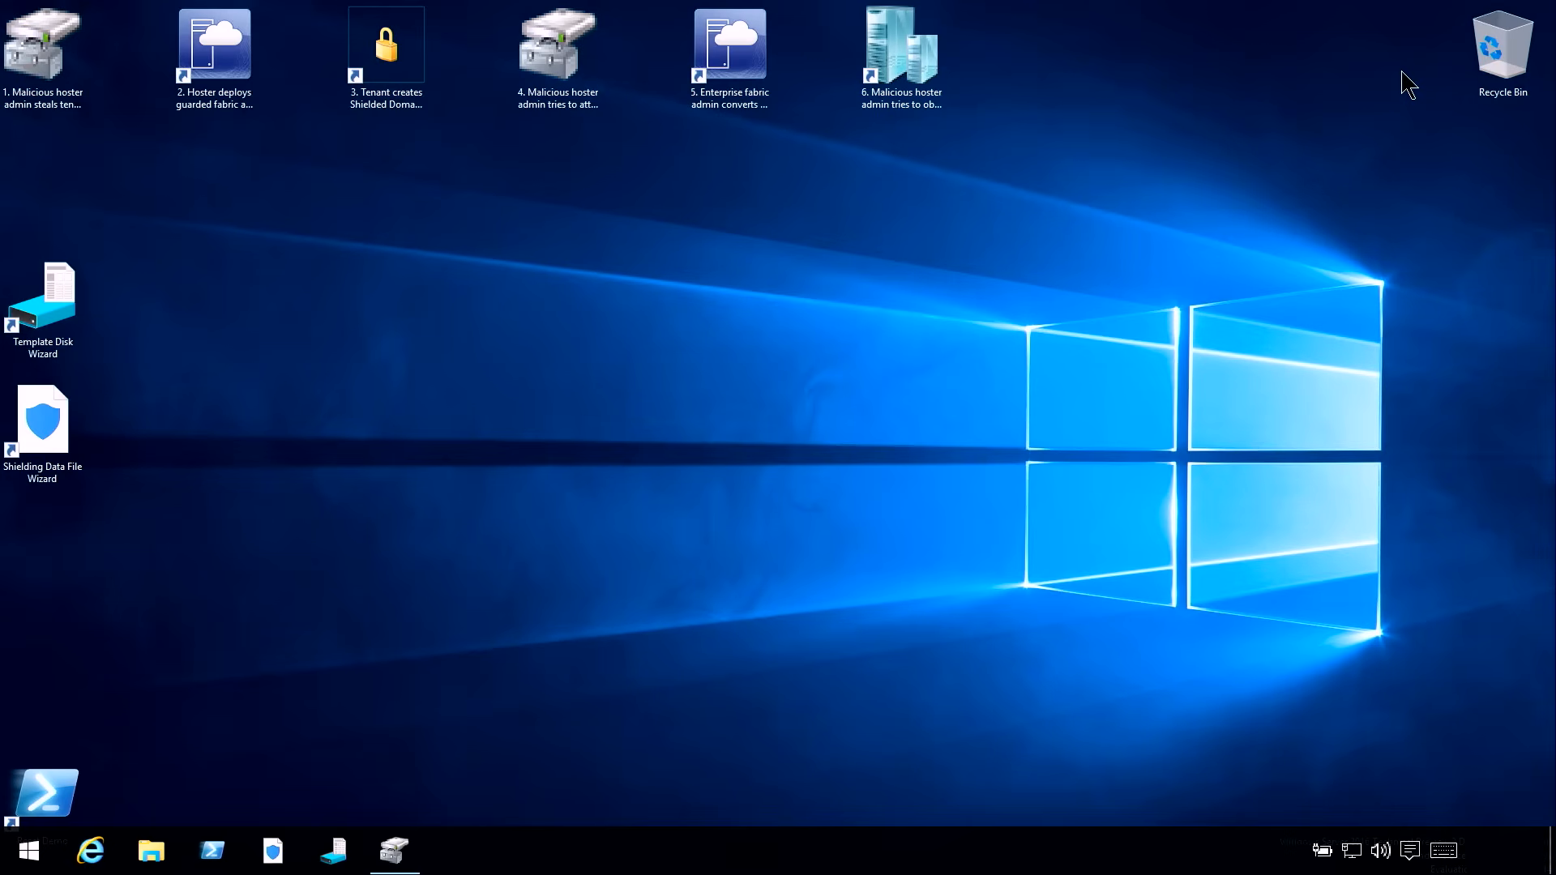
mouse_move(473, 86)
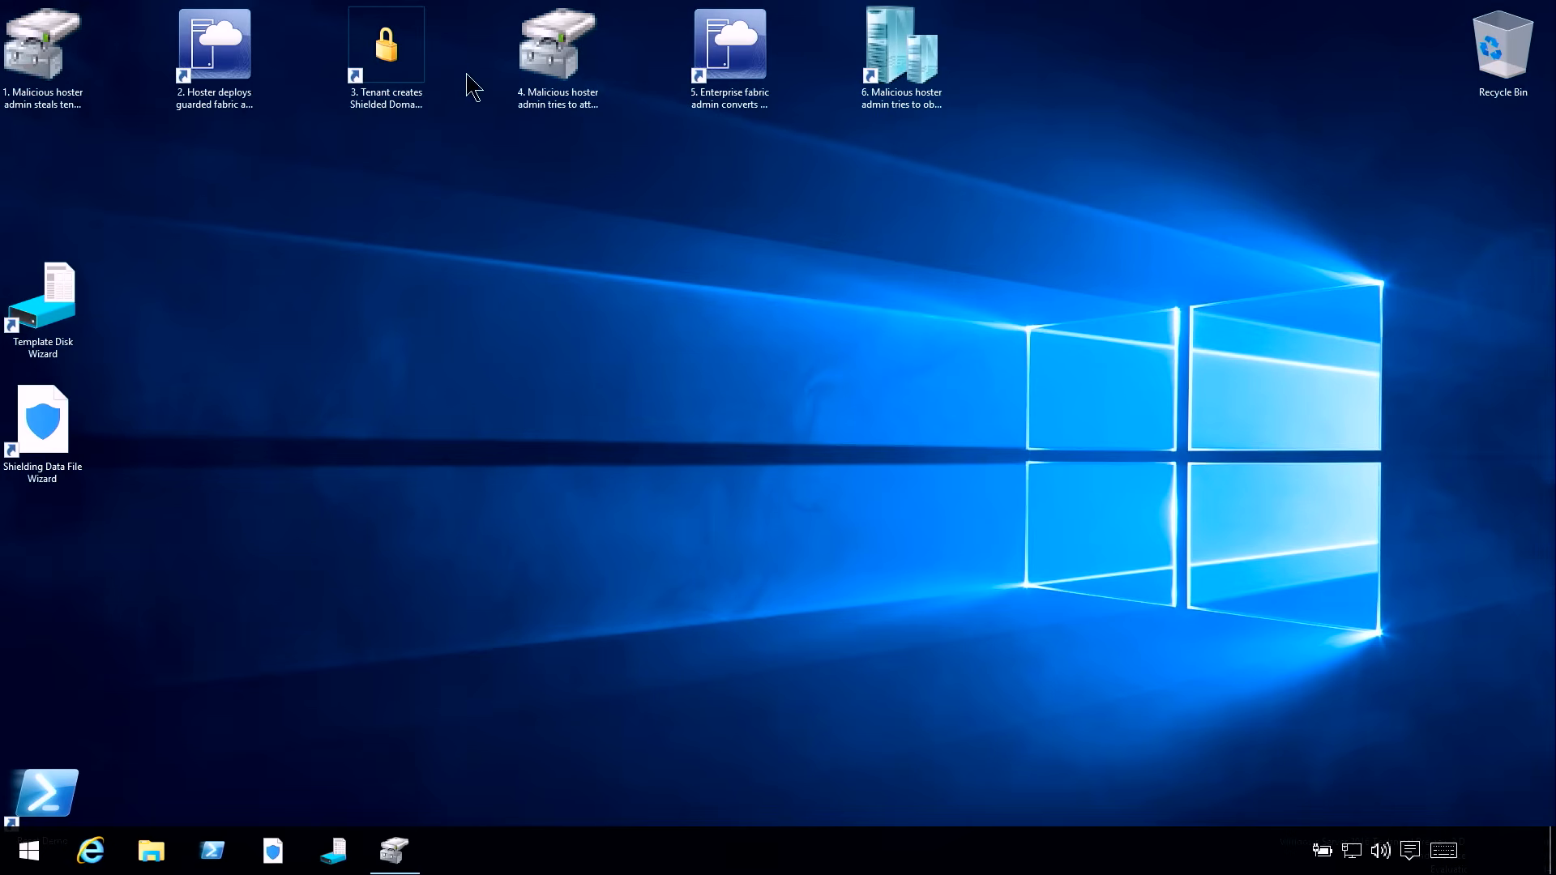
click(90, 851)
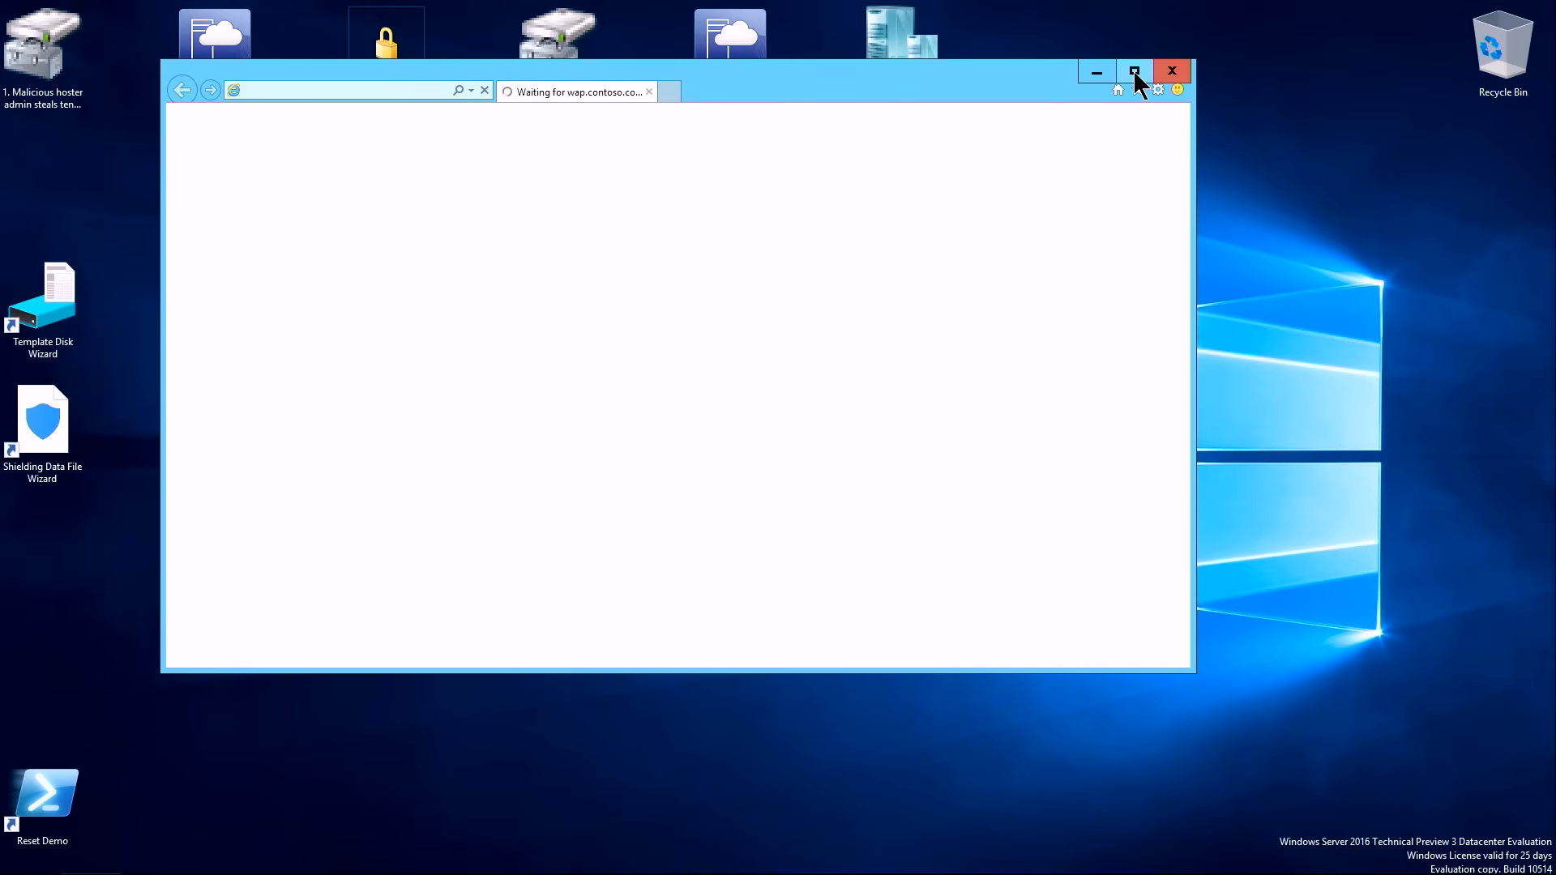
click(1134, 72)
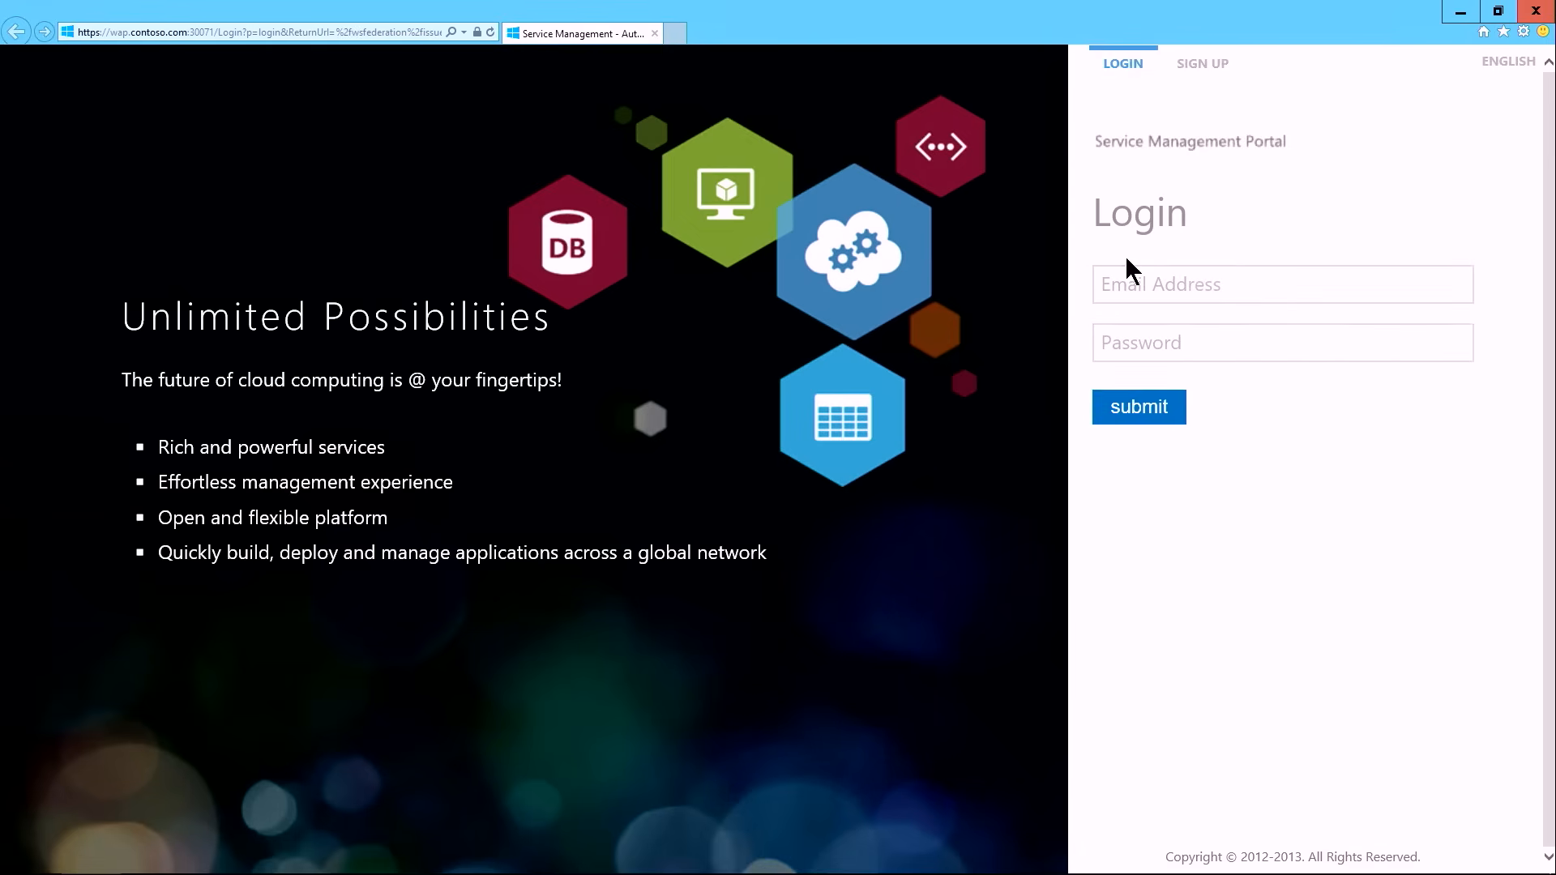
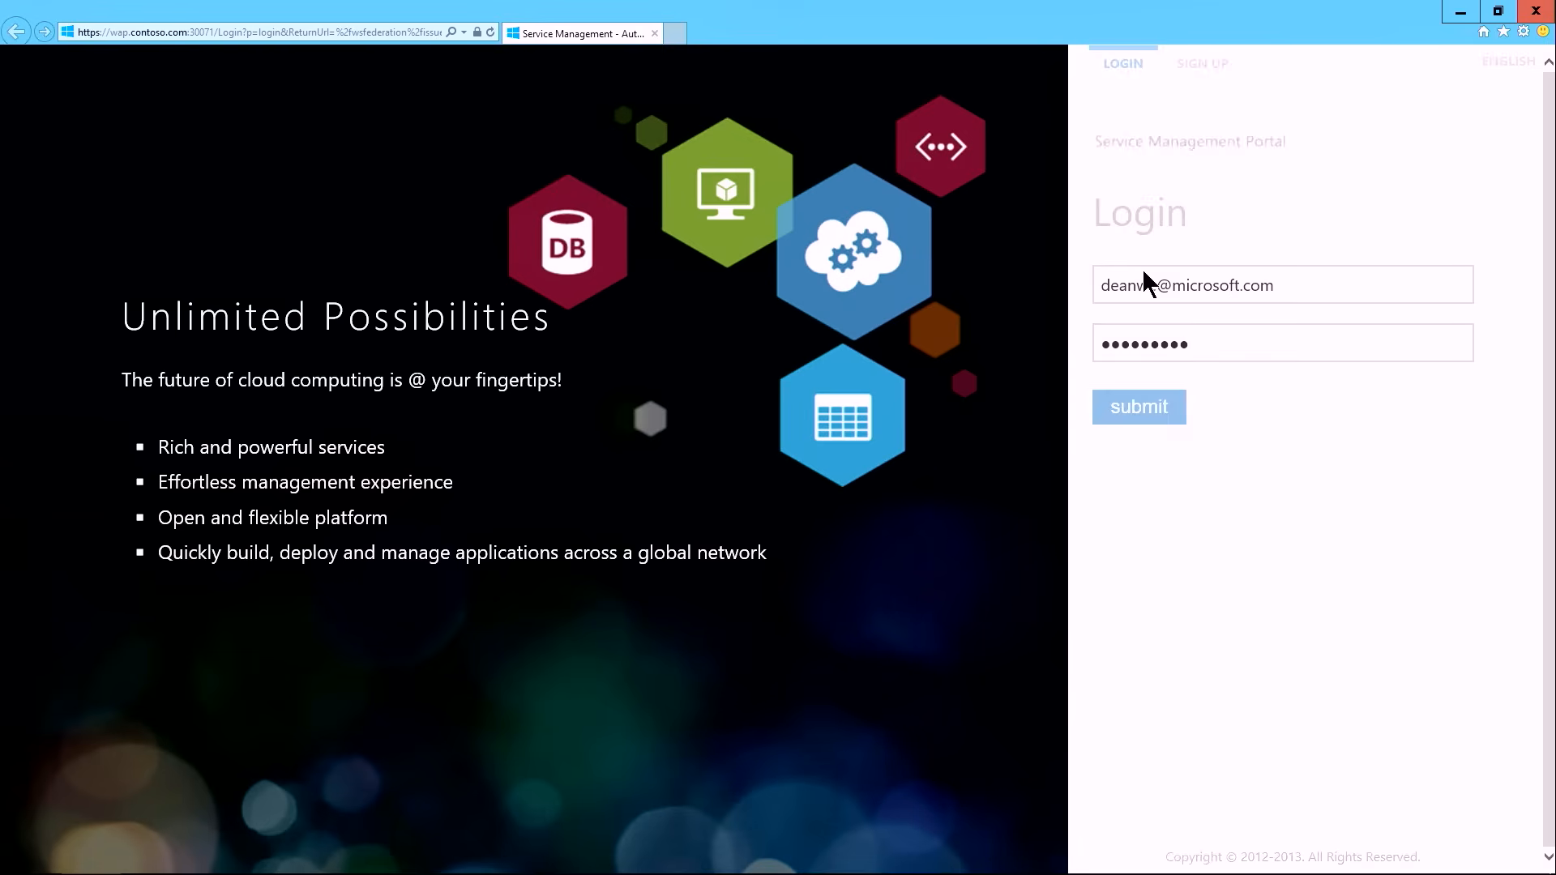
click(1138, 406)
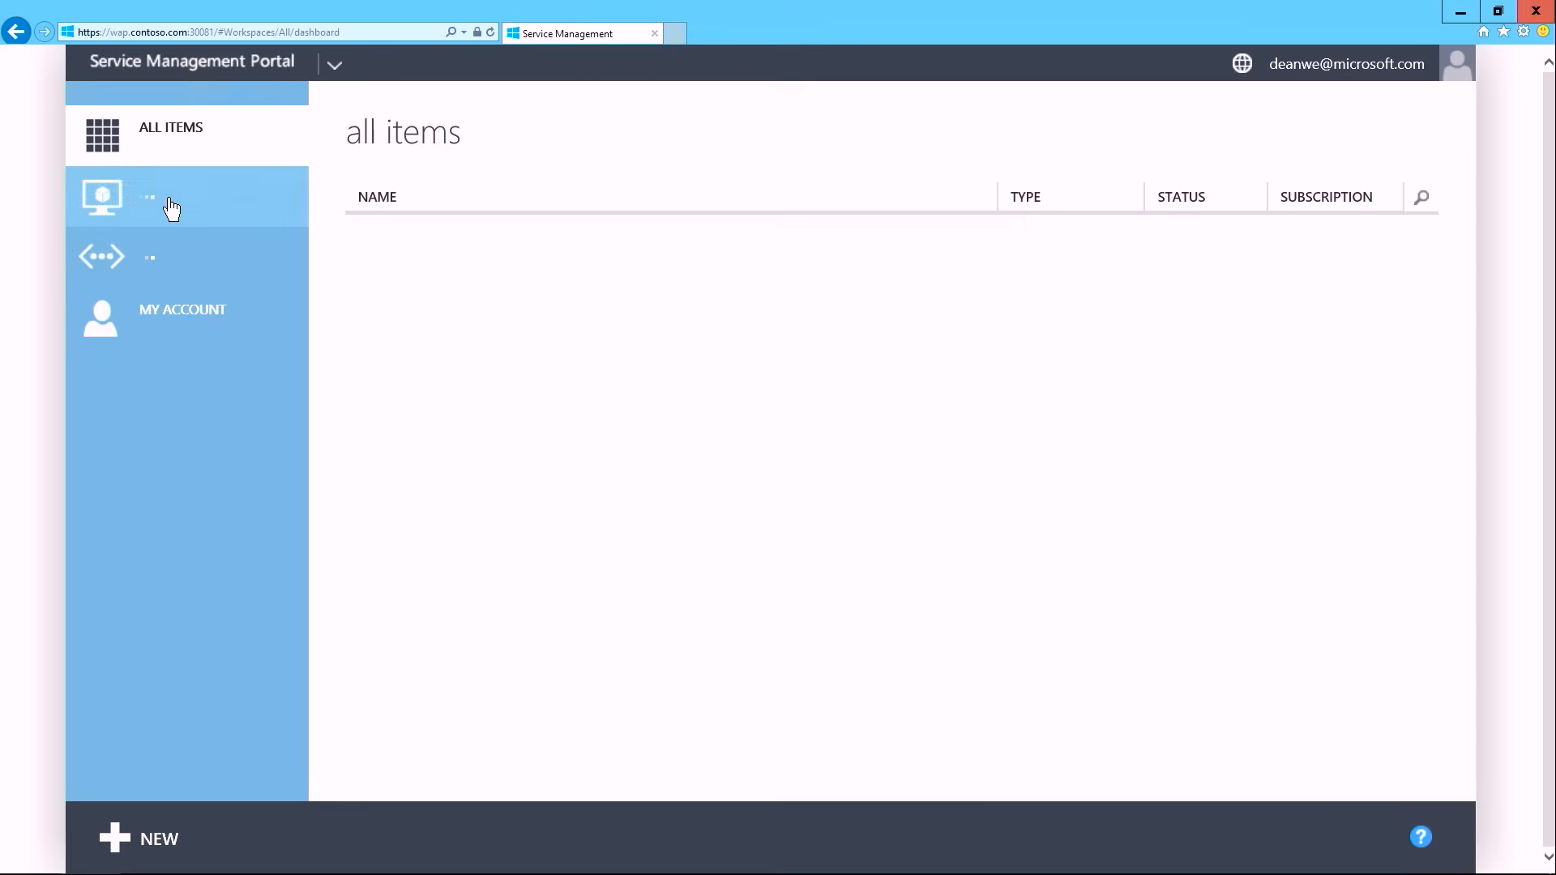
Step: Start a new standalone virtual machine from the gallery in the Virtual Machines section
click(174, 196)
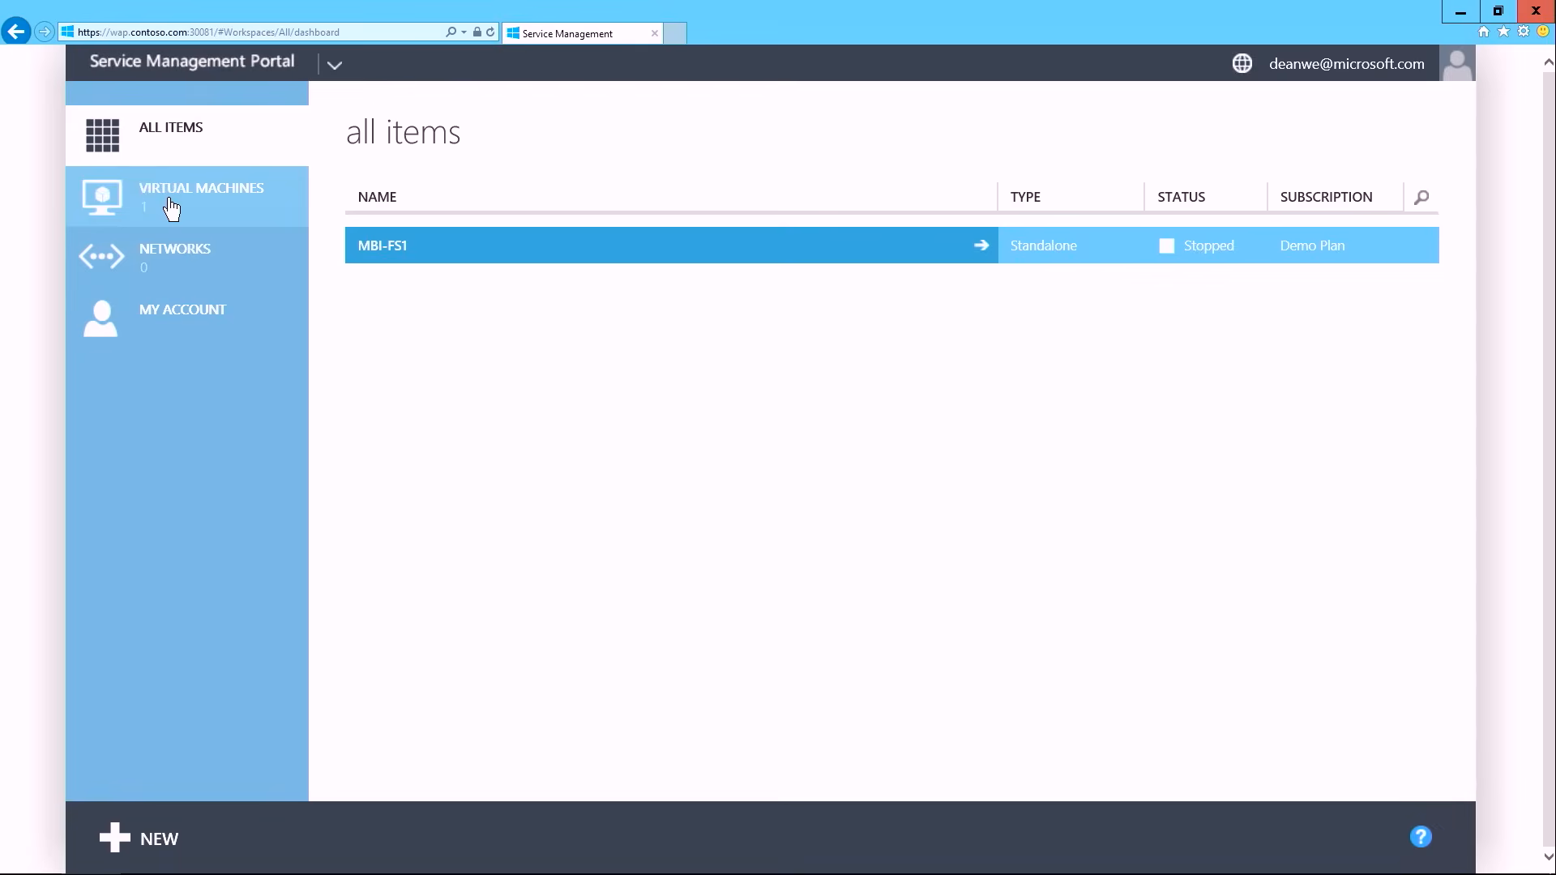
click(201, 196)
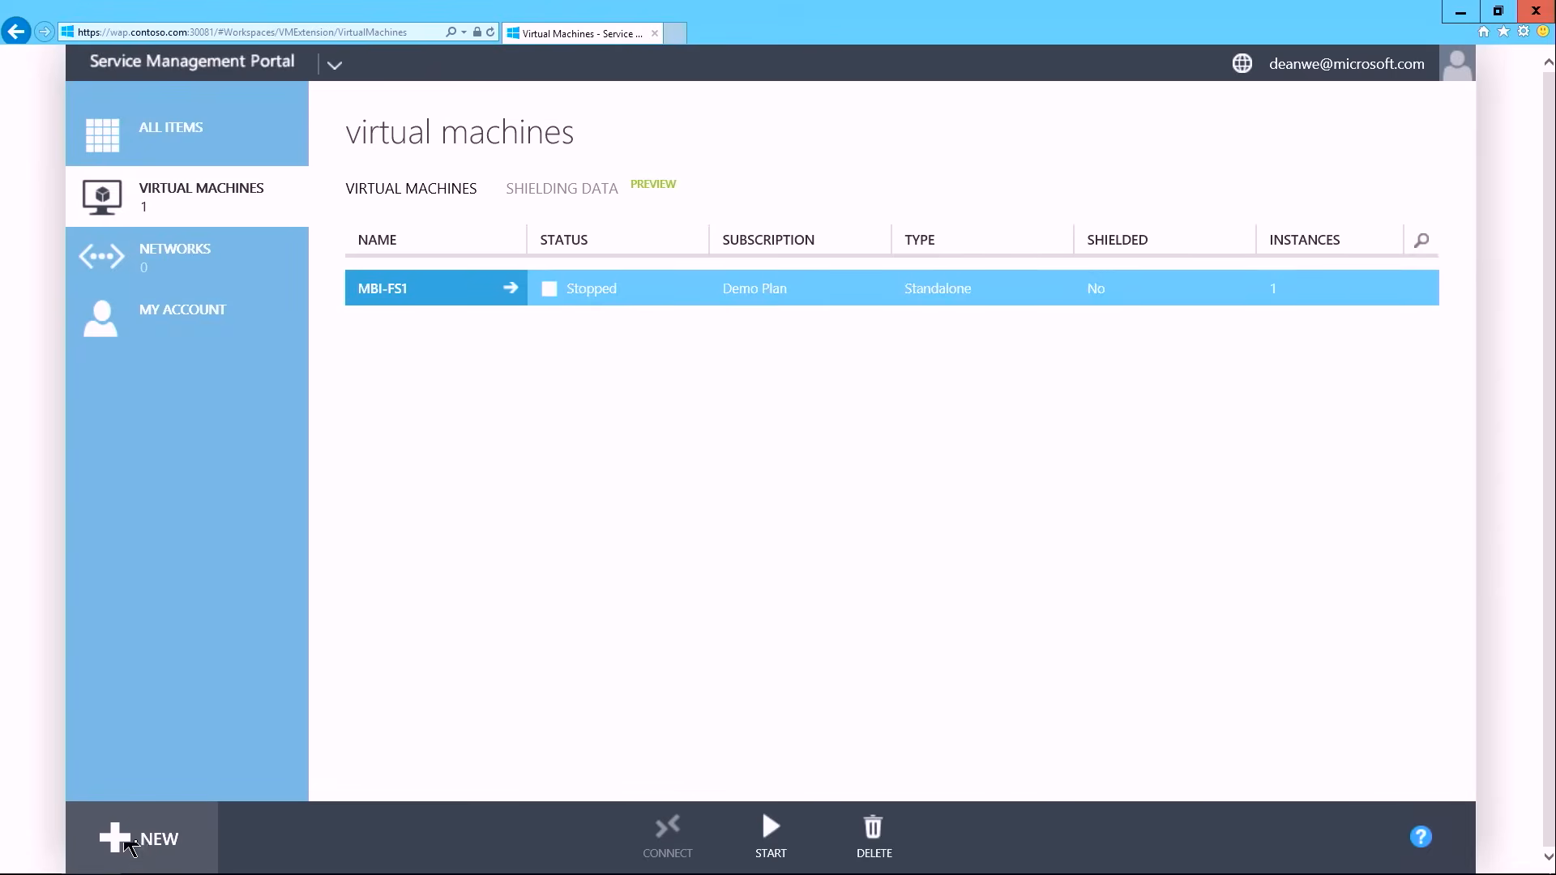
click(141, 837)
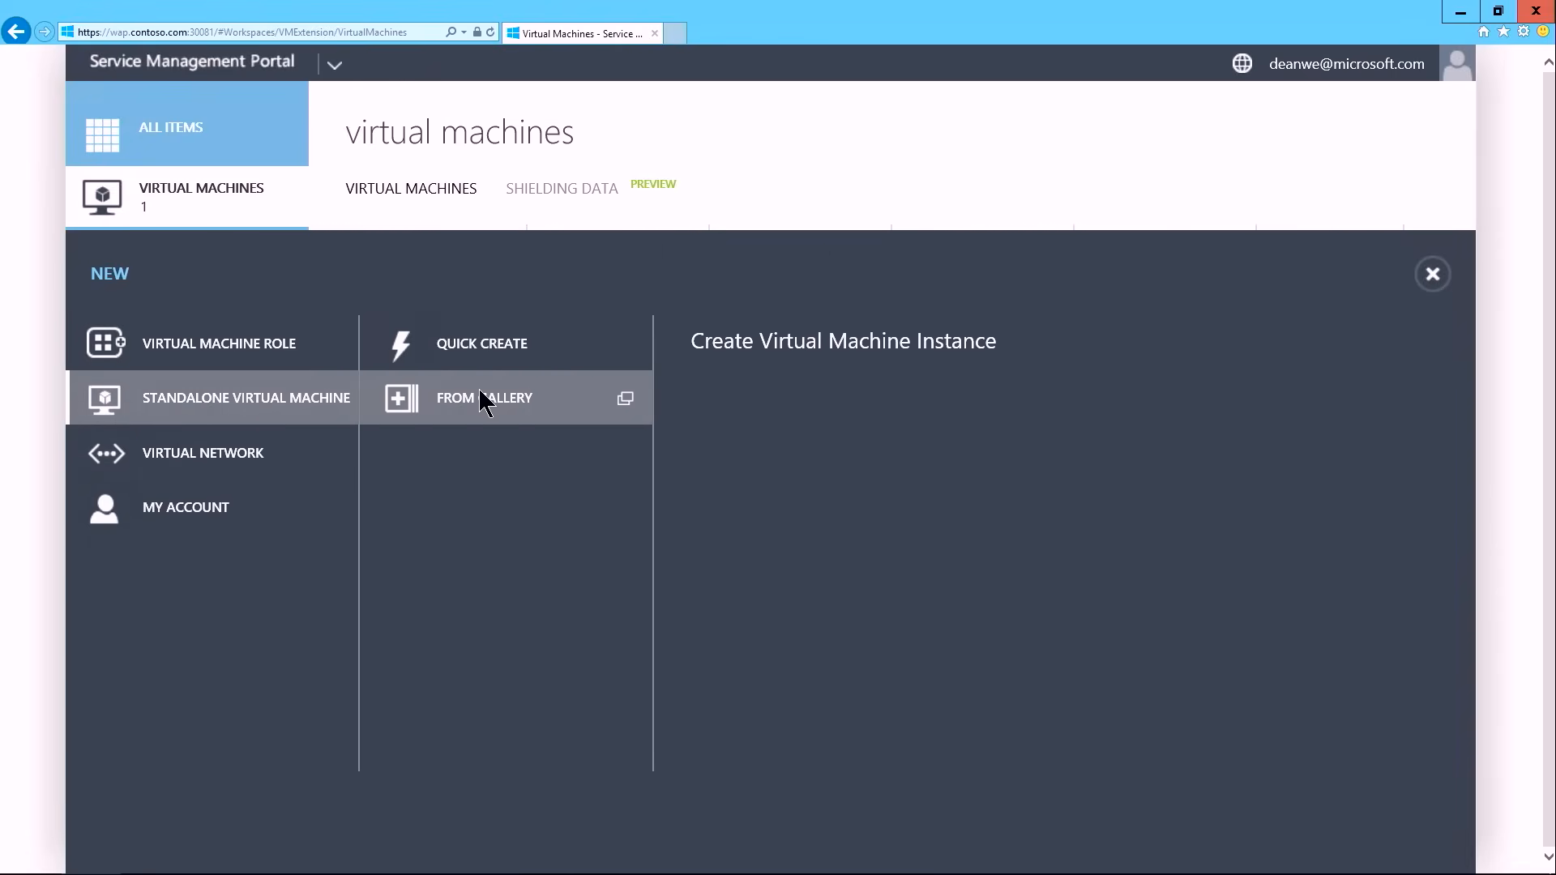
click(483, 399)
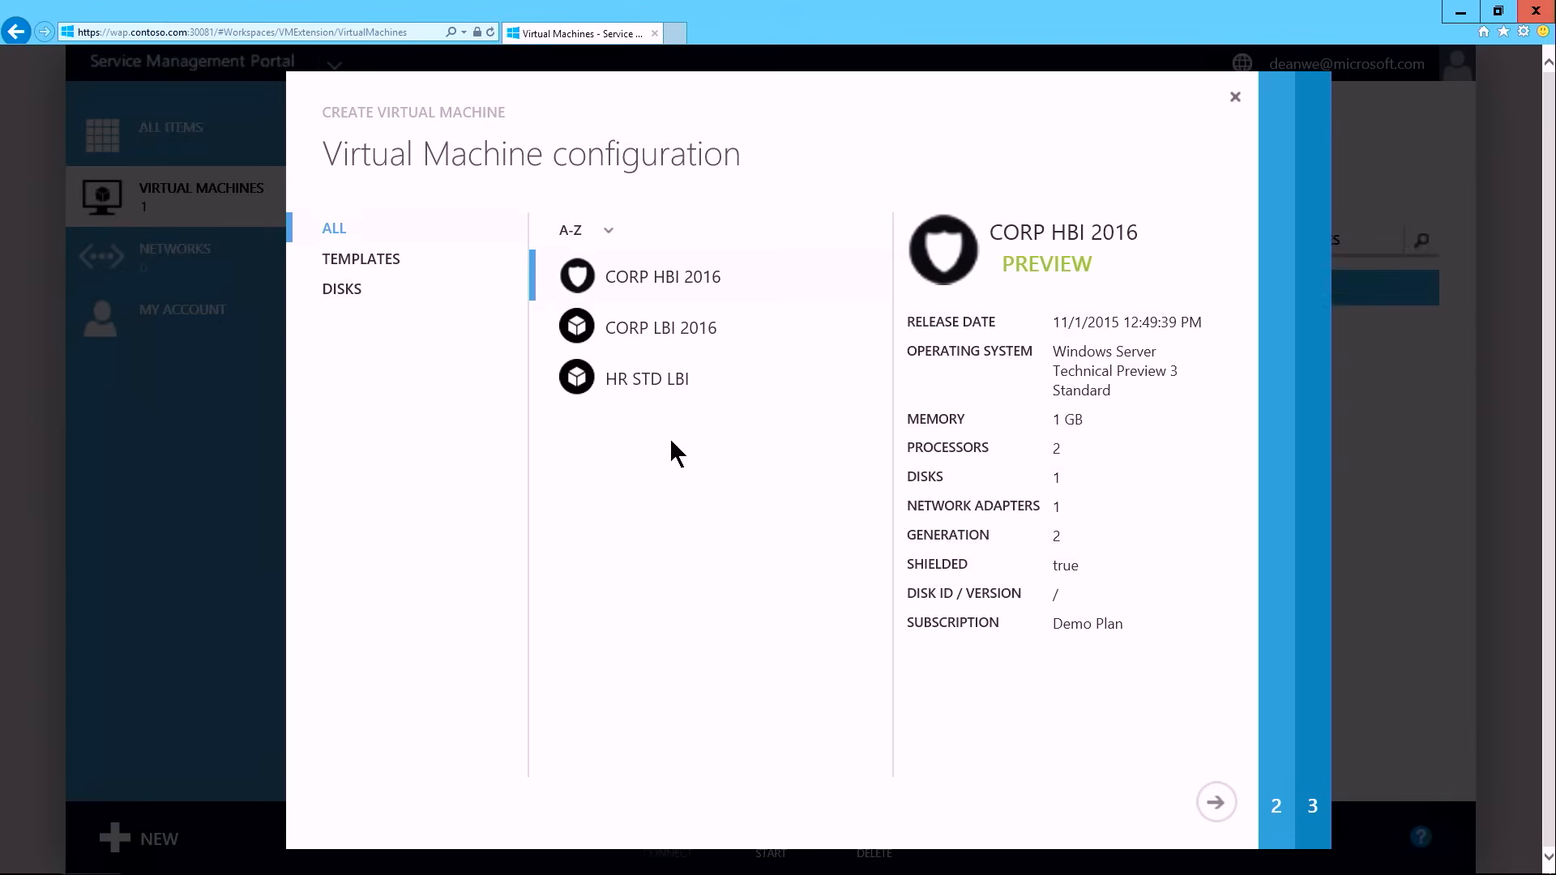
mouse_move(593, 405)
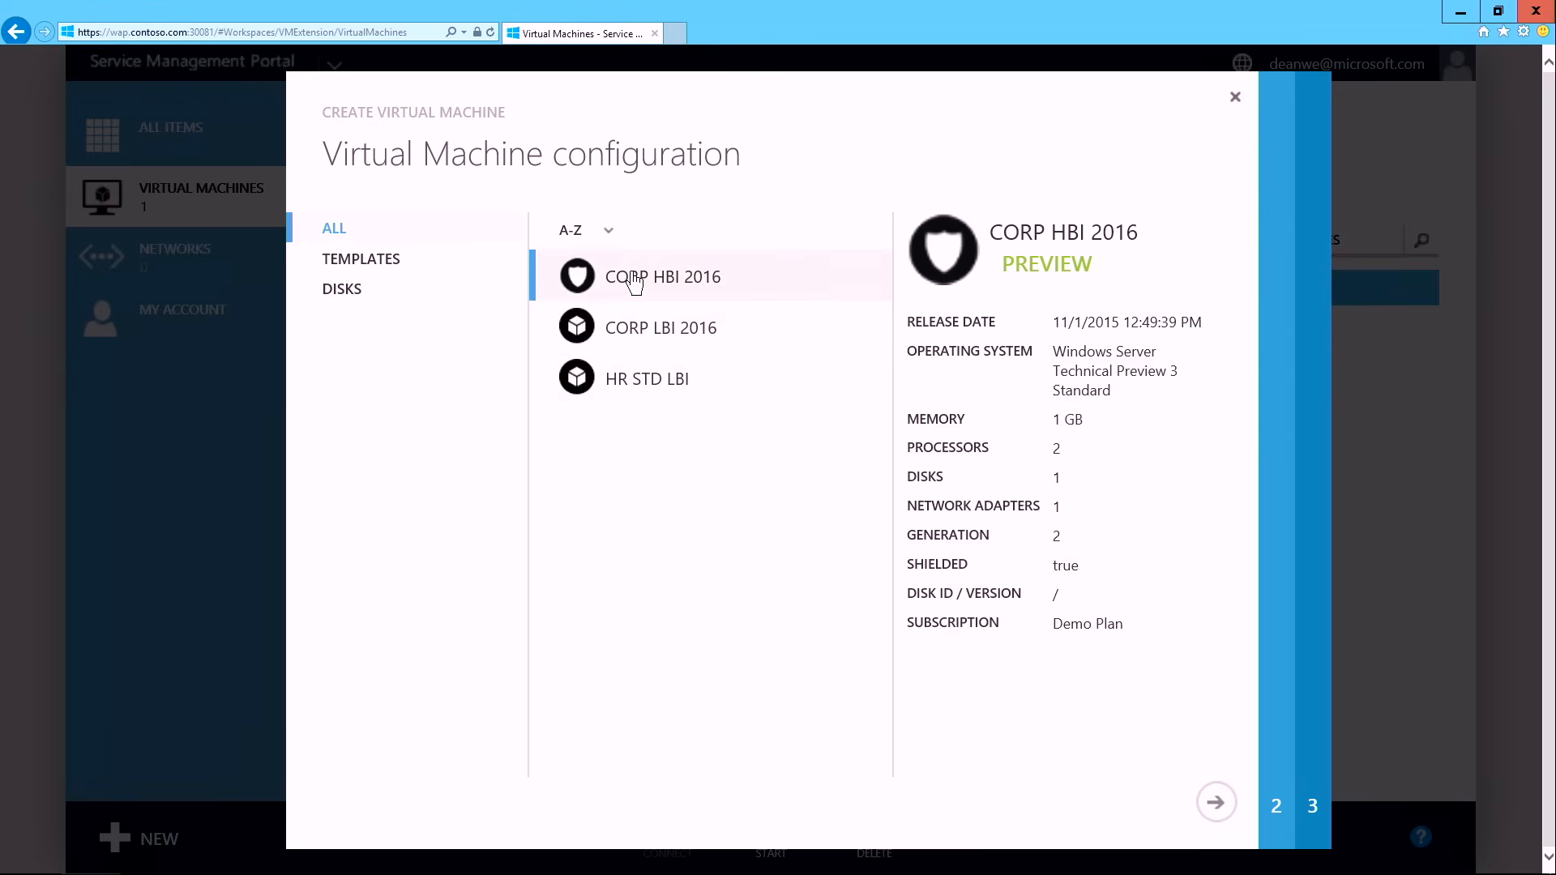
mouse_move(607, 326)
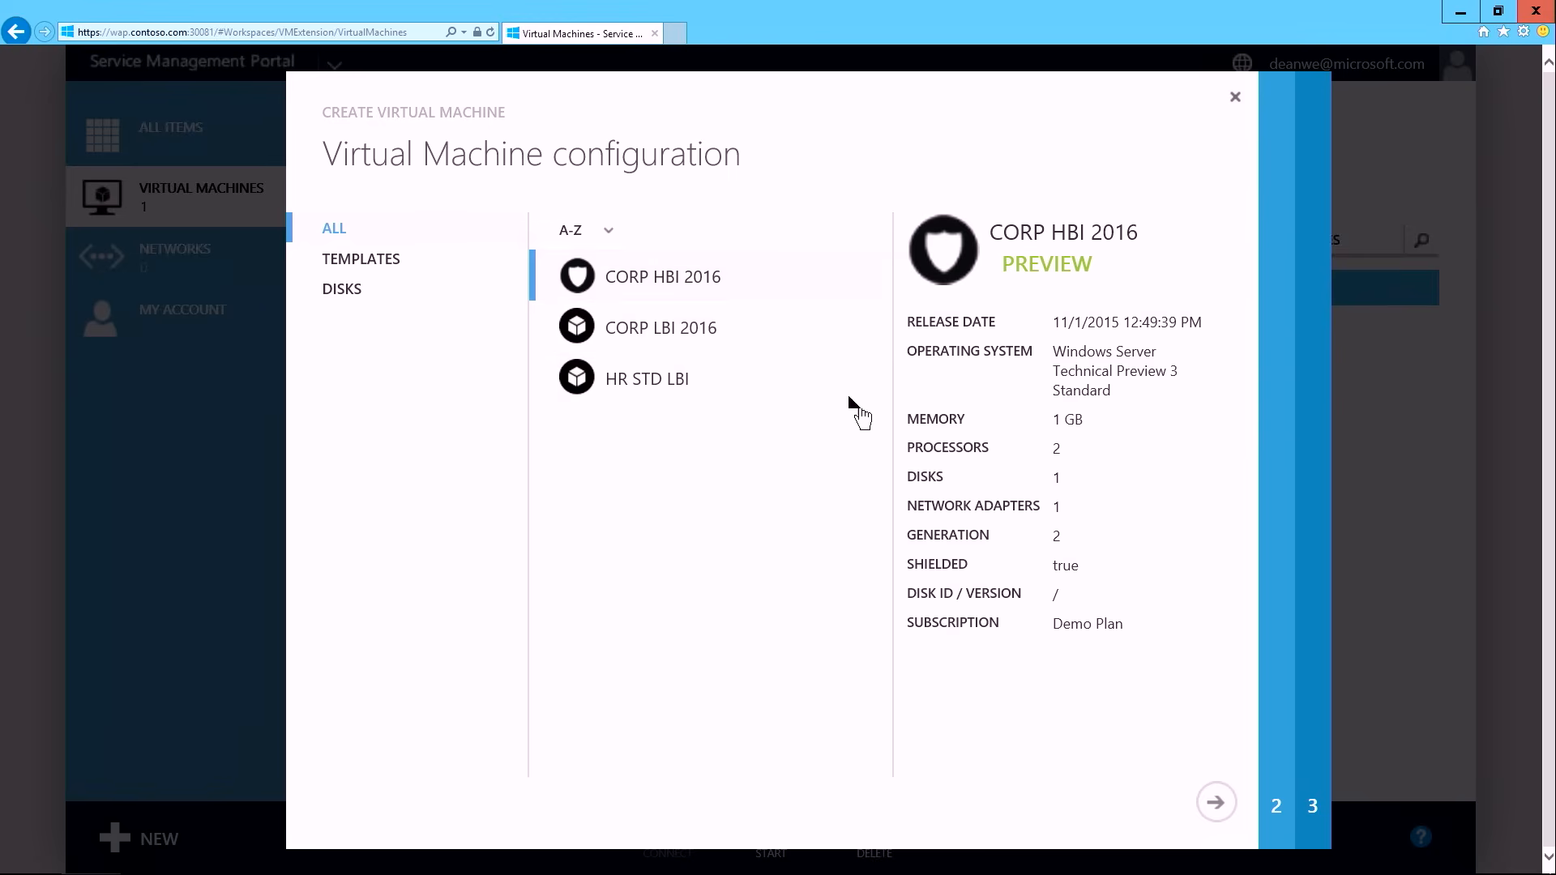
mouse_move(777, 415)
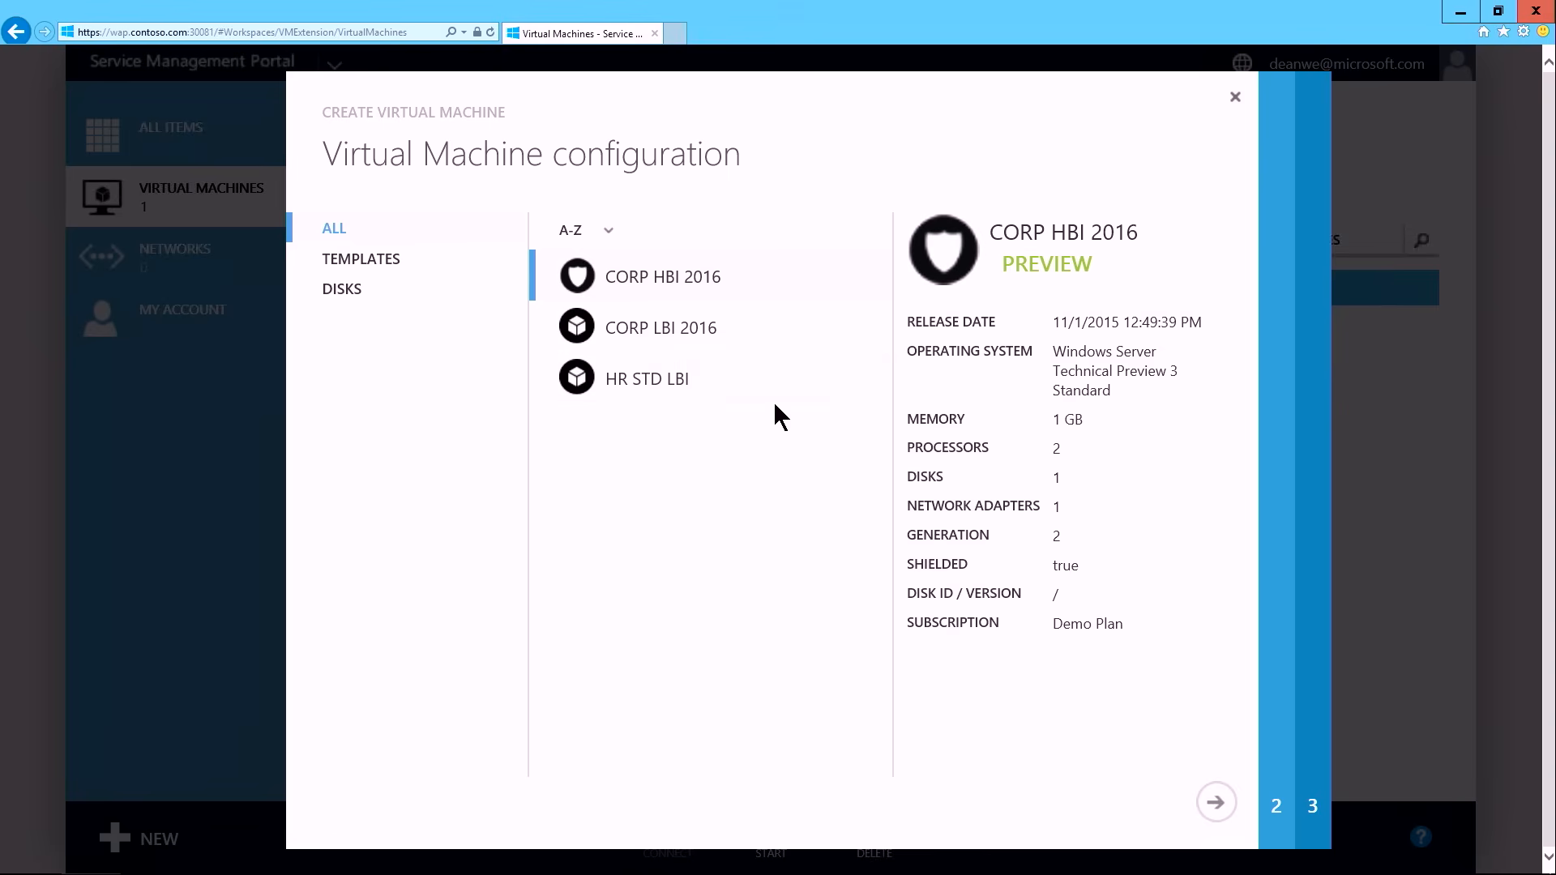
mouse_move(1214, 802)
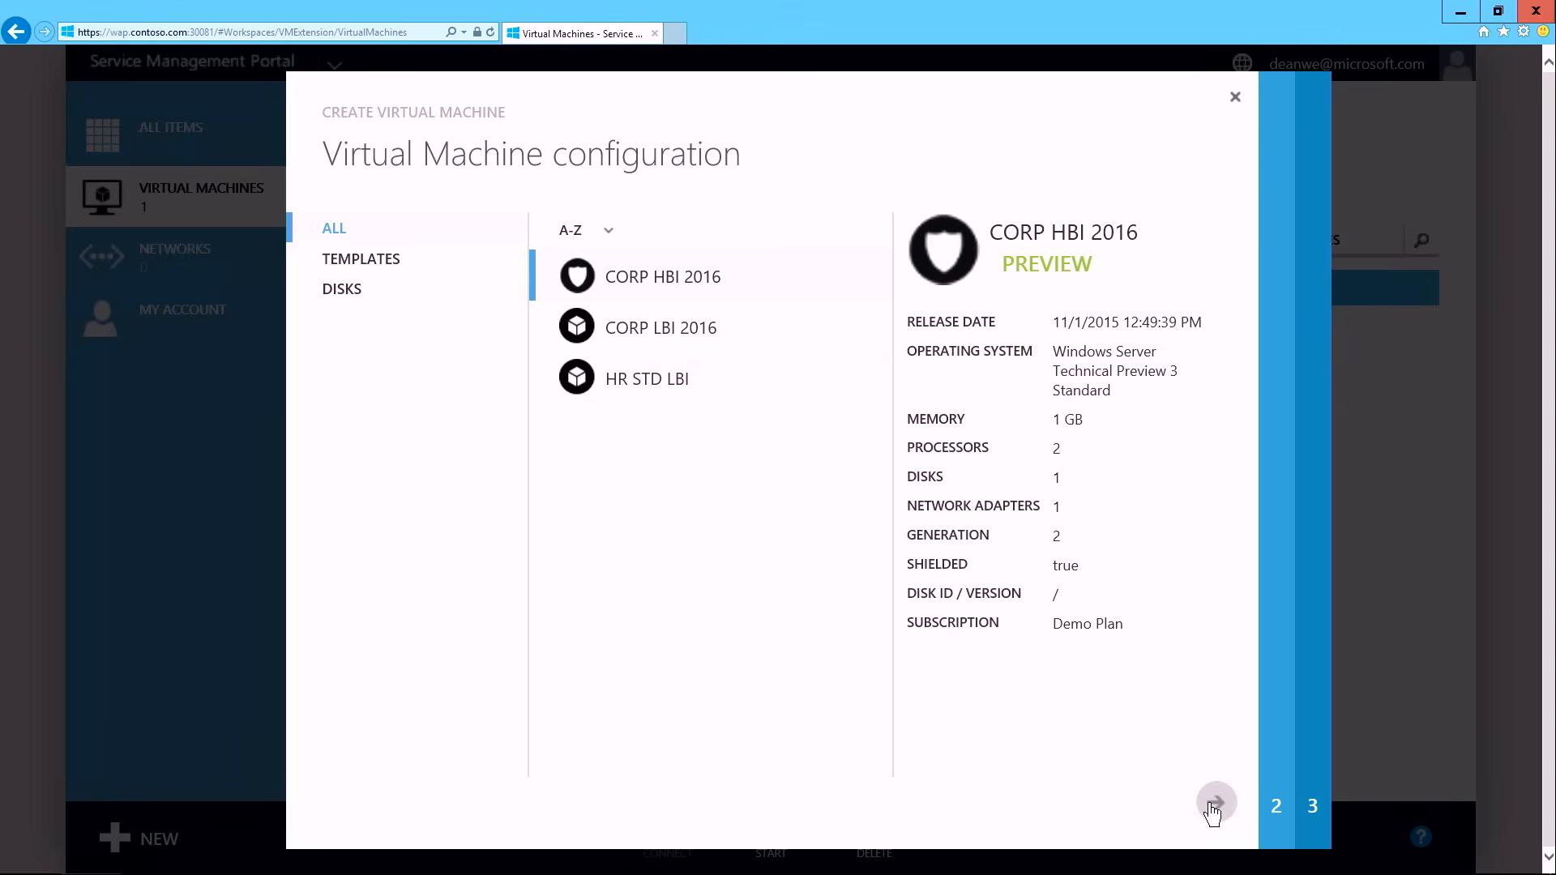
Step: Name the VM AD-DC2 from CORP HBI 2016 and choose IT Department shielding data
click(1213, 805)
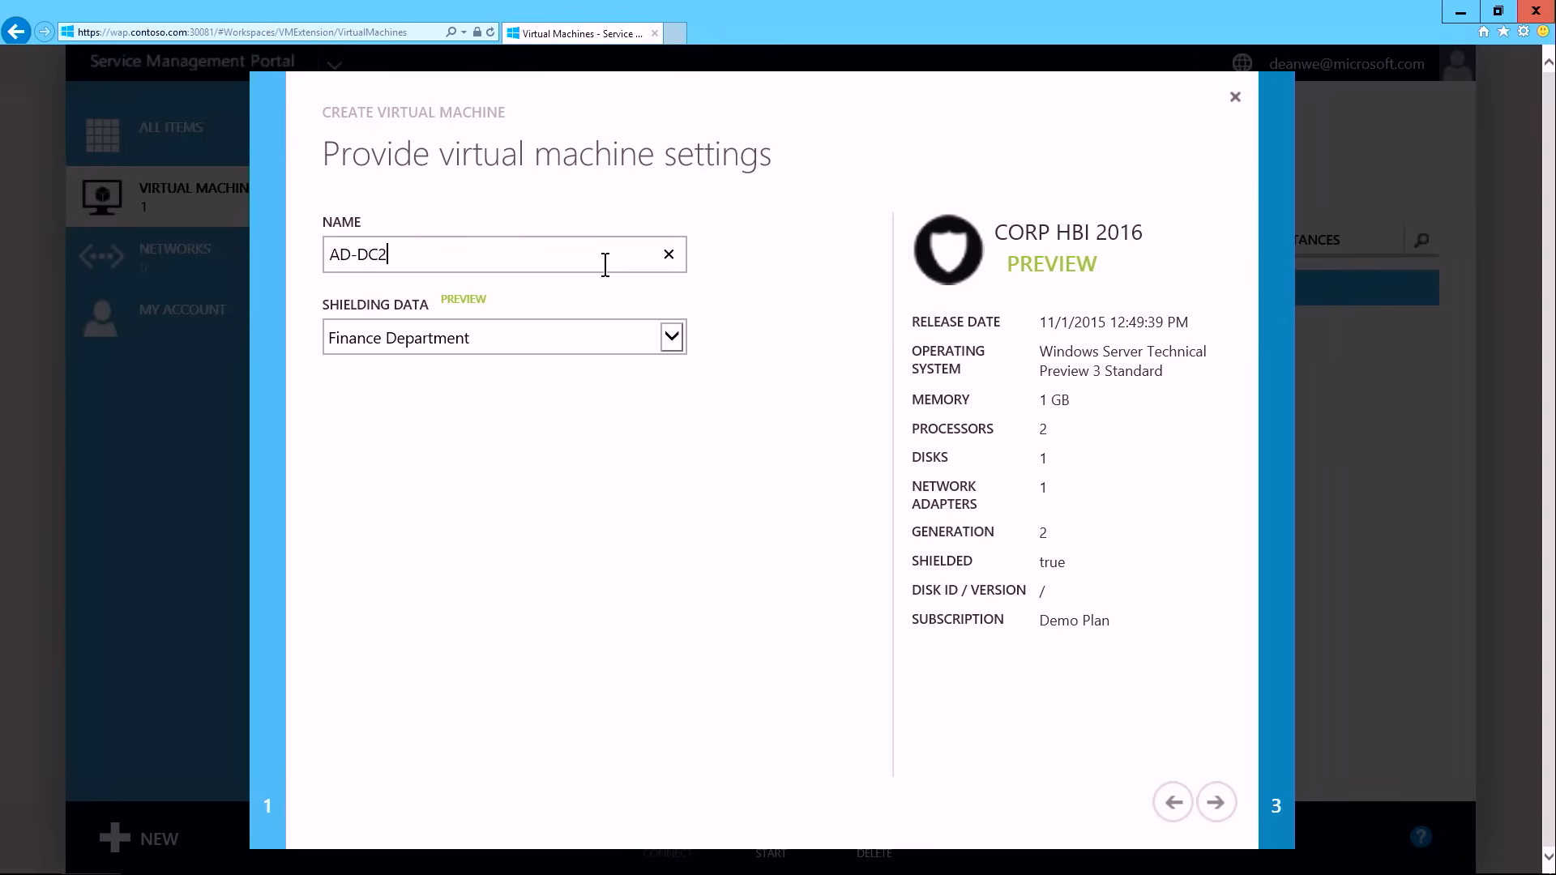
click(671, 337)
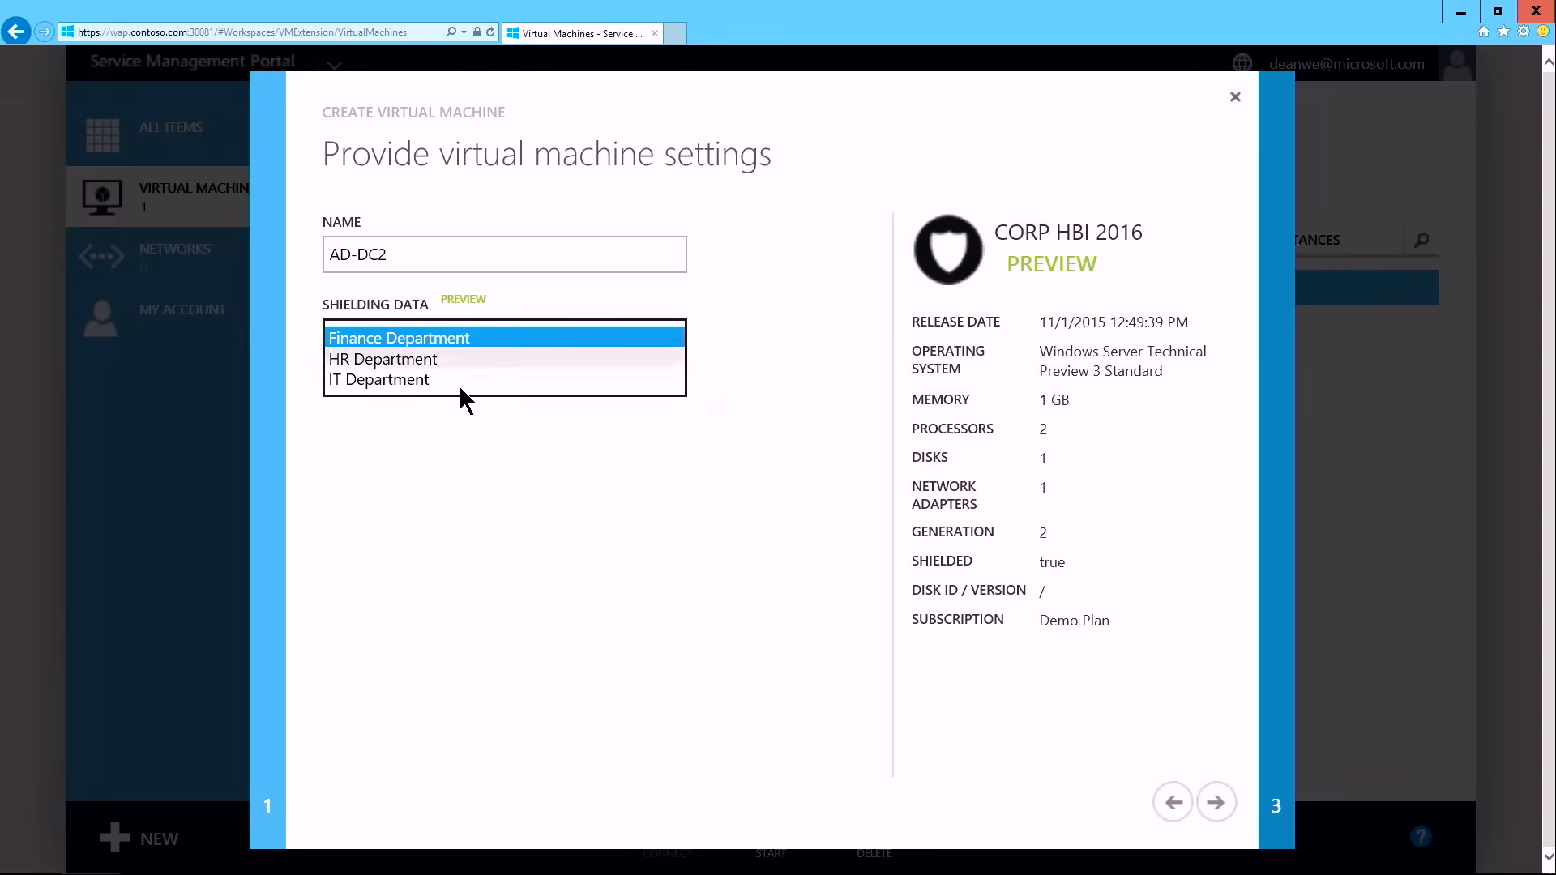
mouse_move(417, 385)
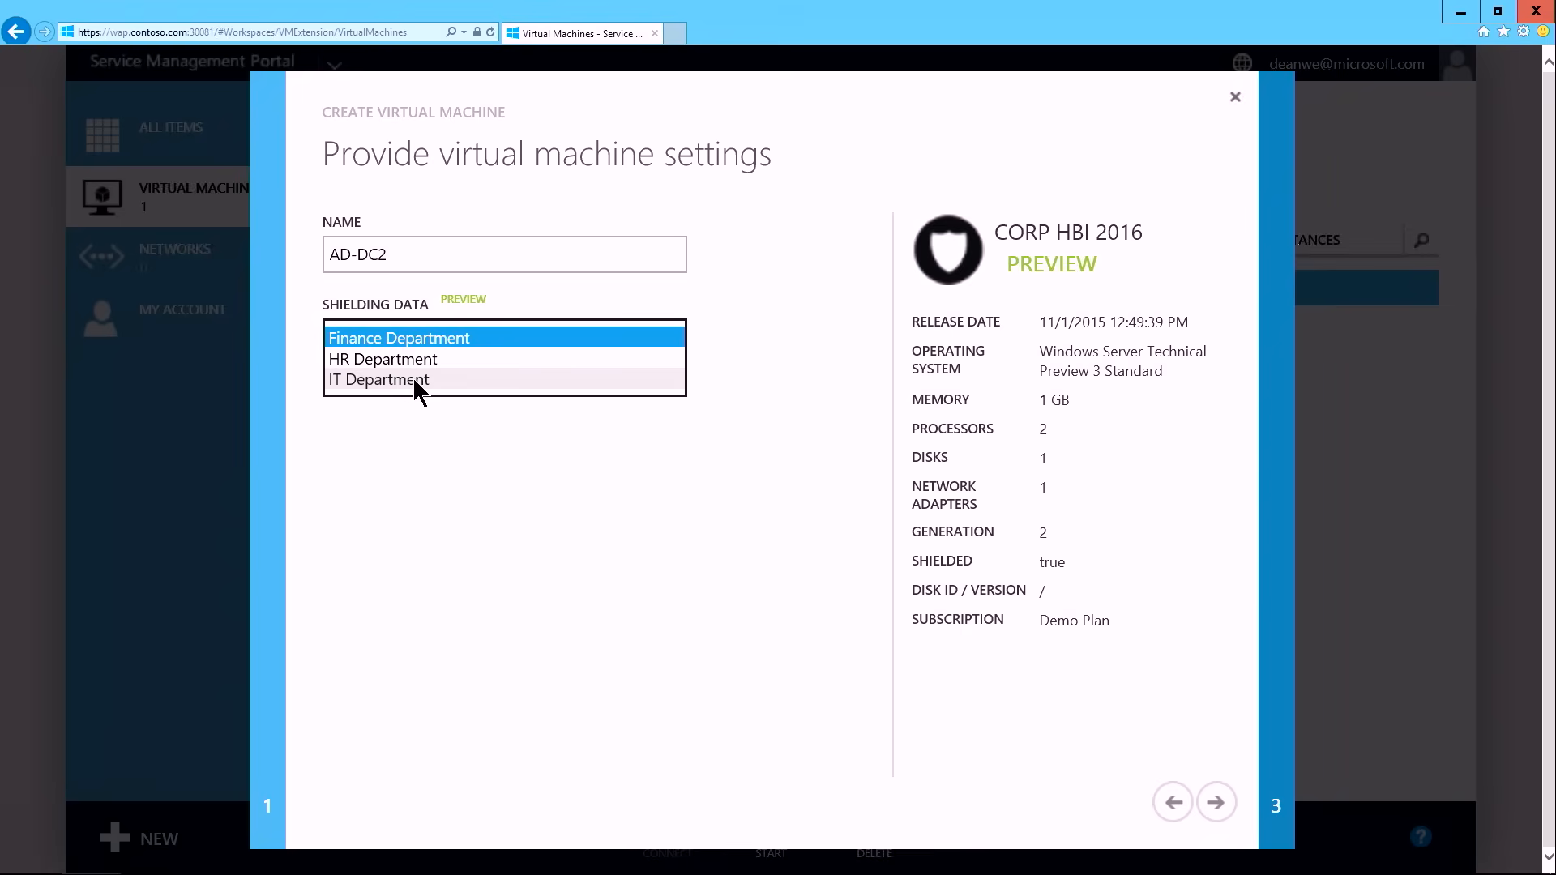
click(379, 379)
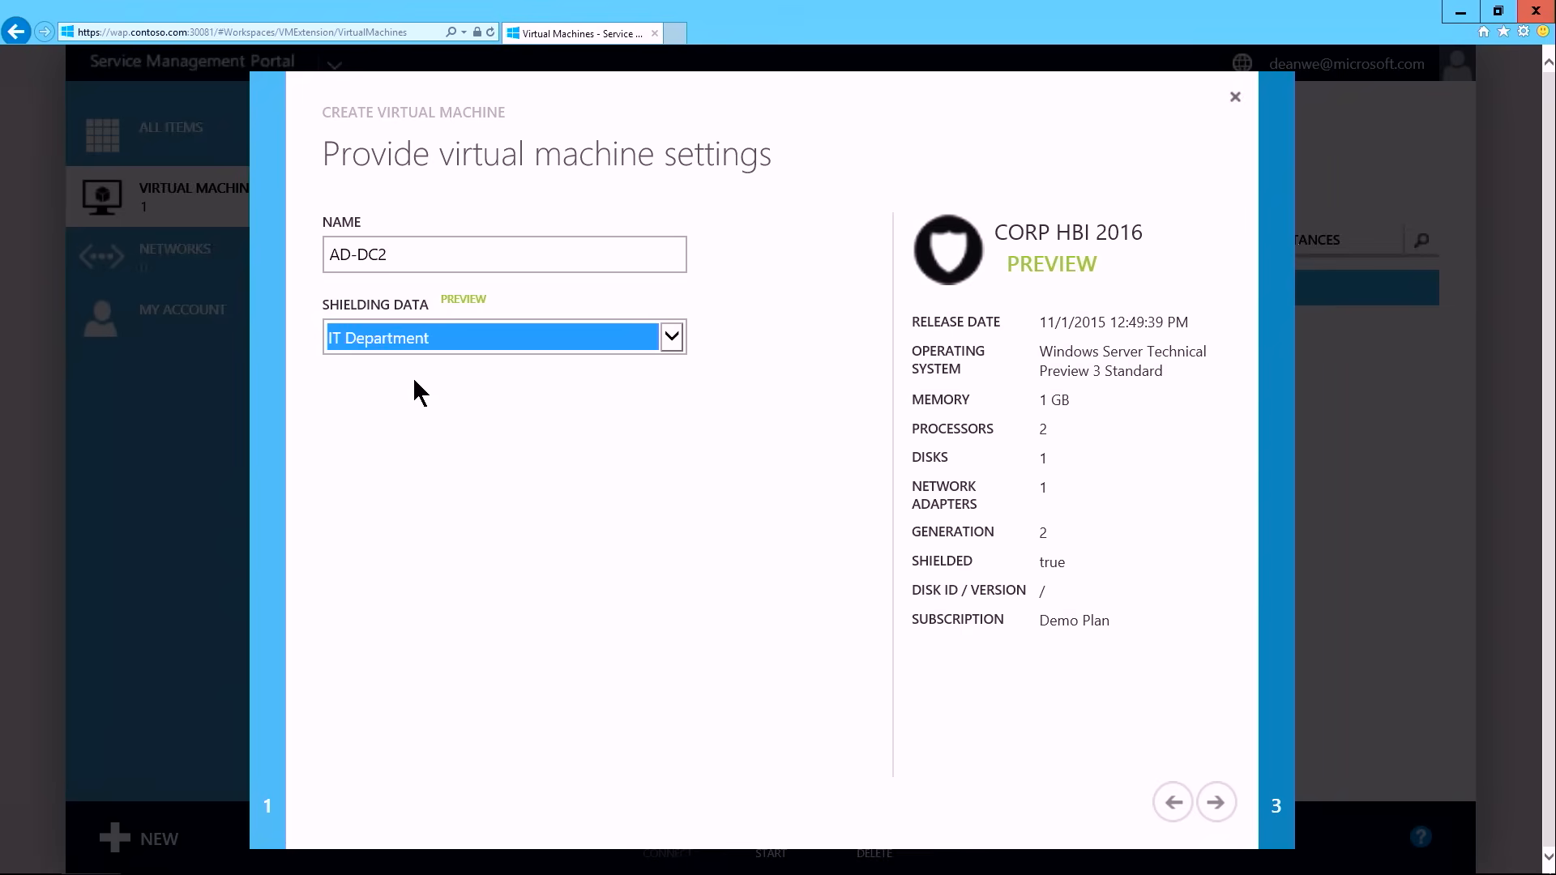
click(1214, 802)
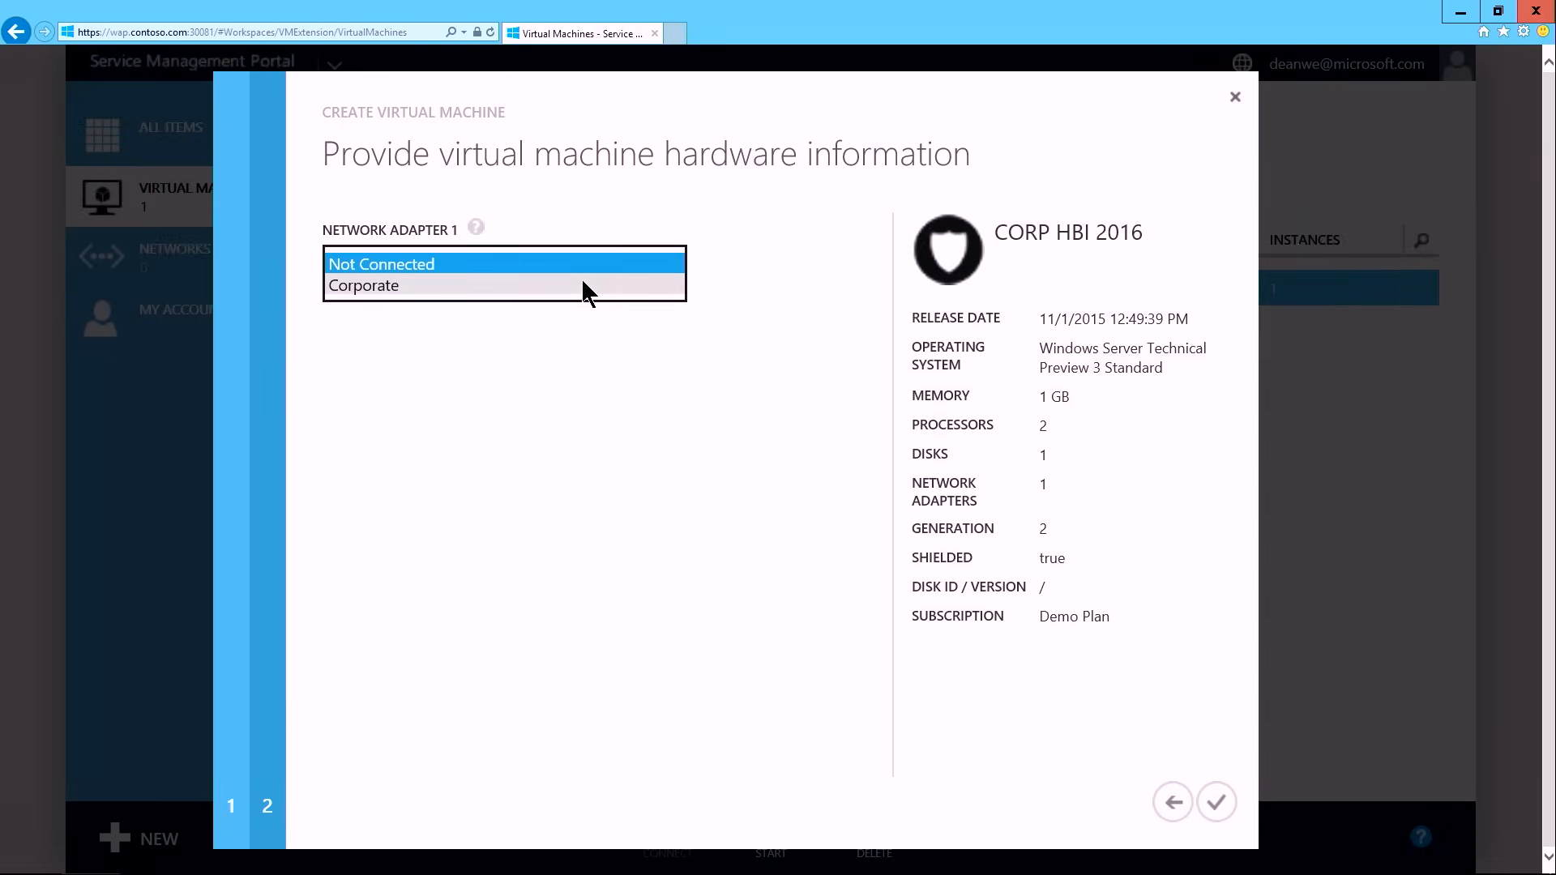
Step: Connect Network Adapter 1 to Corporate and submit the shielded VM for creation
click(363, 286)
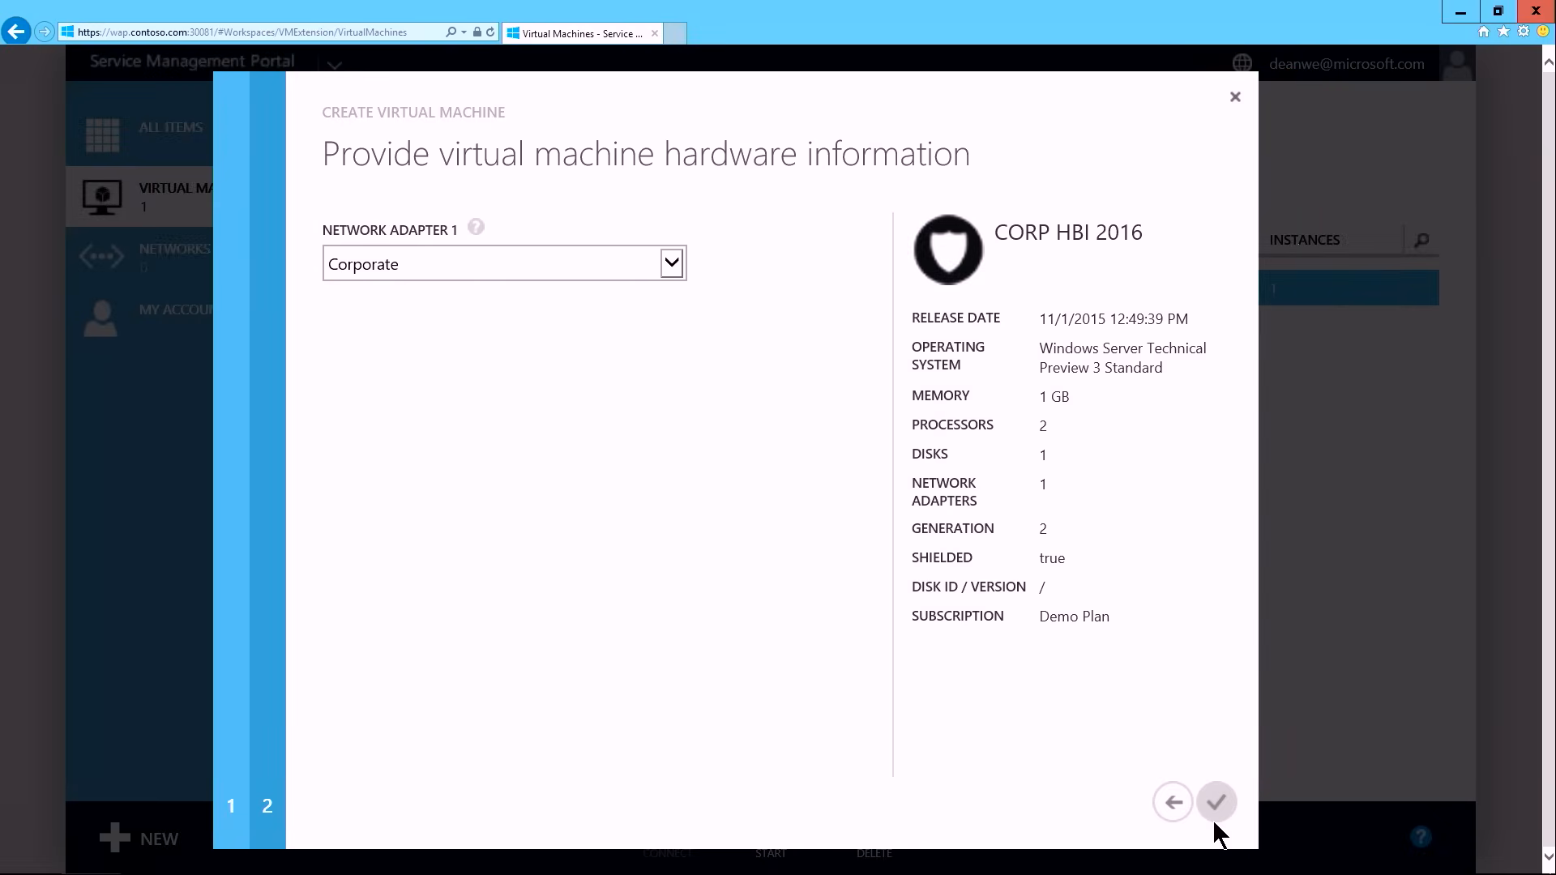
click(1213, 802)
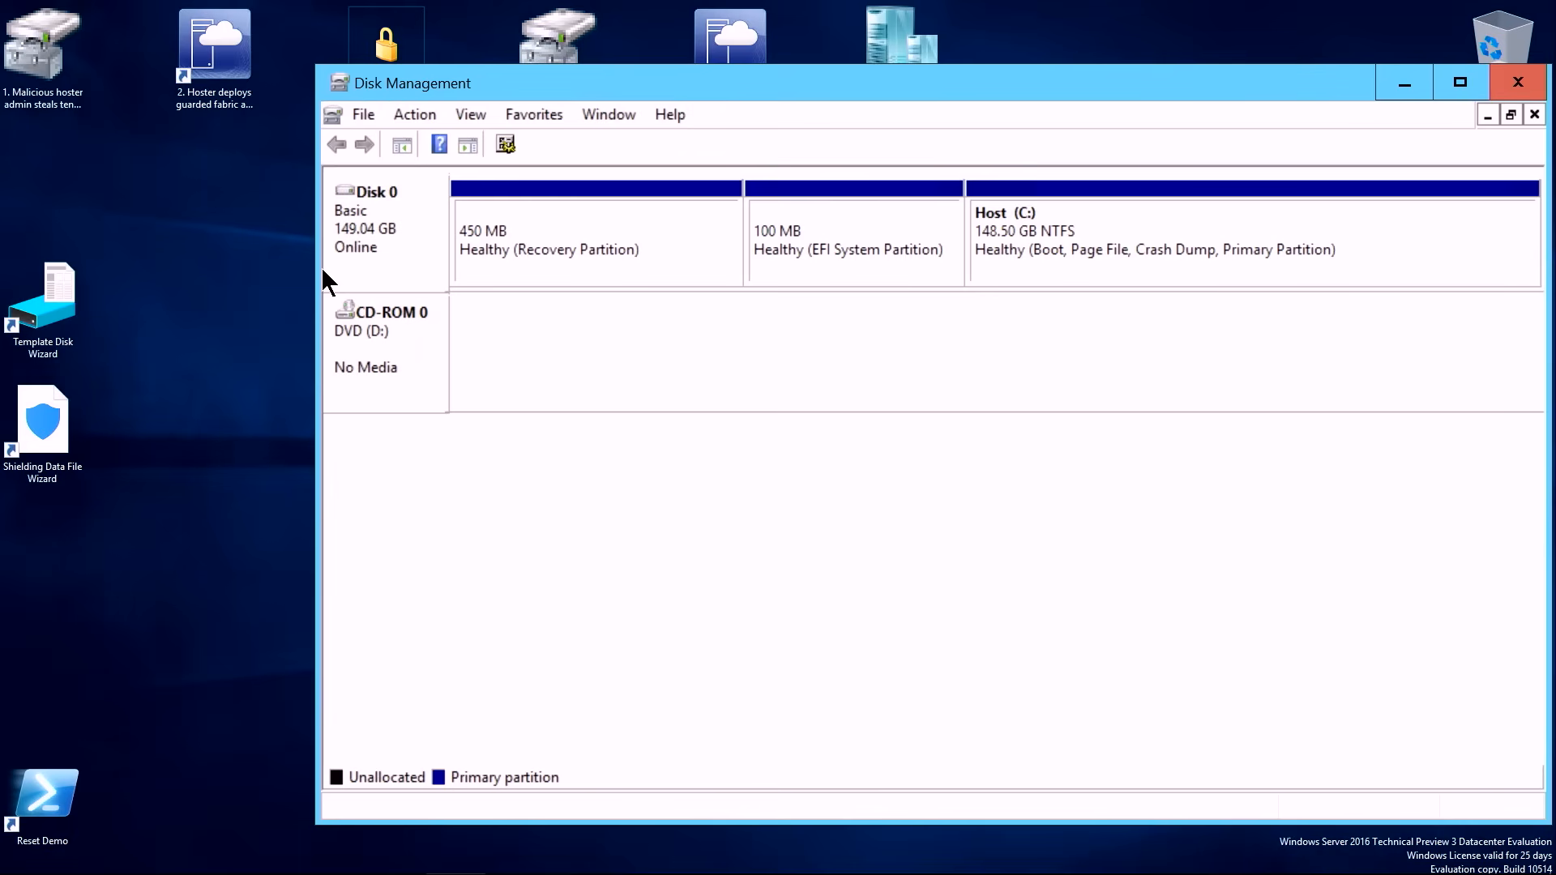
mouse_move(537, 248)
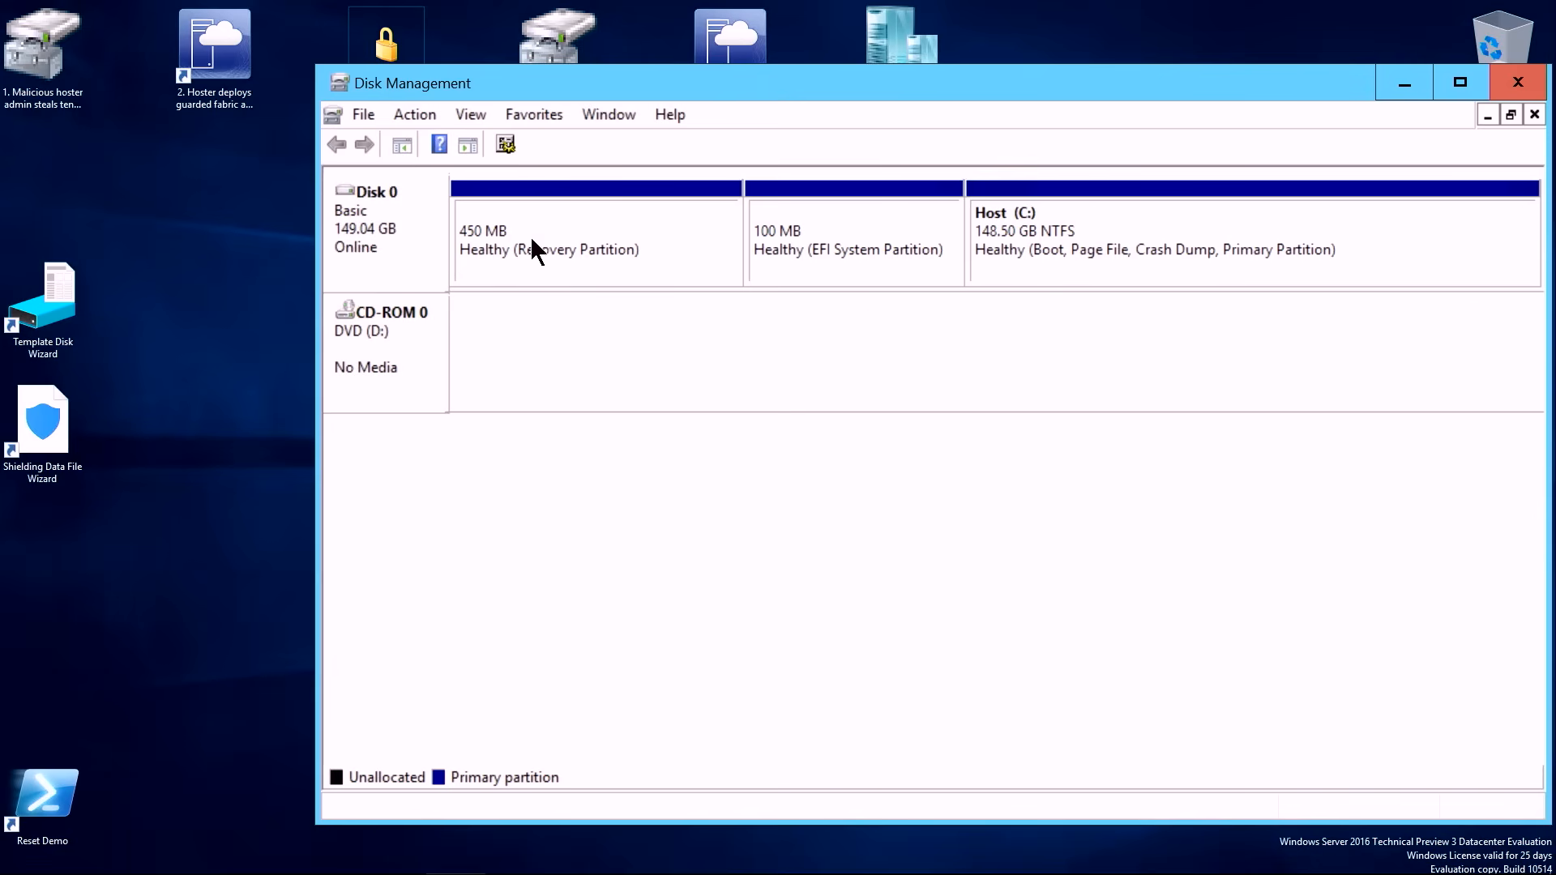
Step: Attach C:\! Demo !\VHDXs\AD-DC2.vhdx as a BitLocker-encrypted Disk 1
click(413, 114)
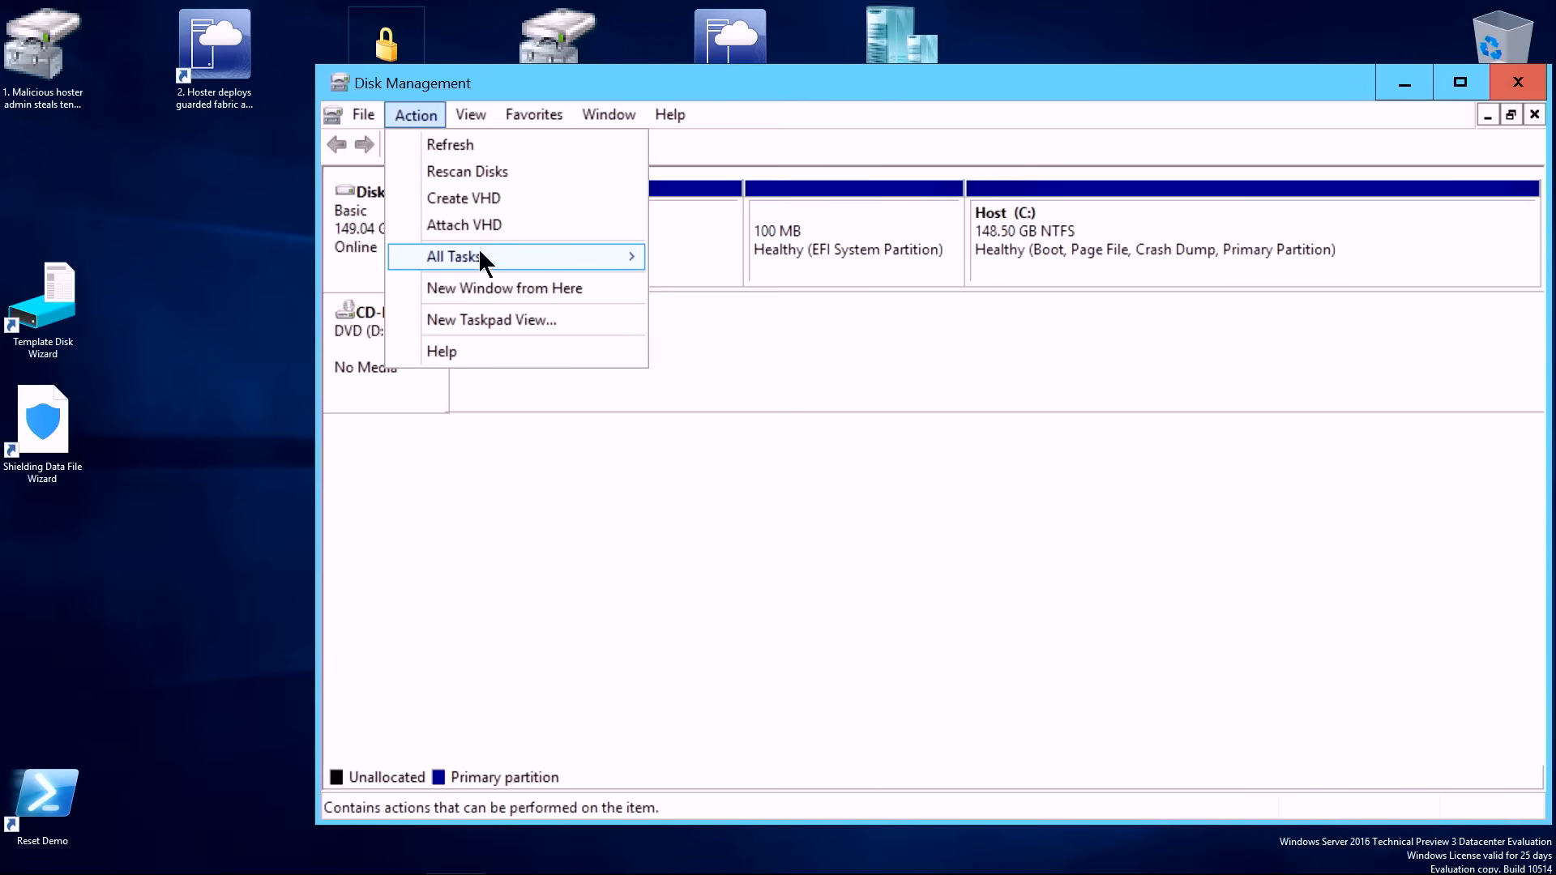
click(464, 224)
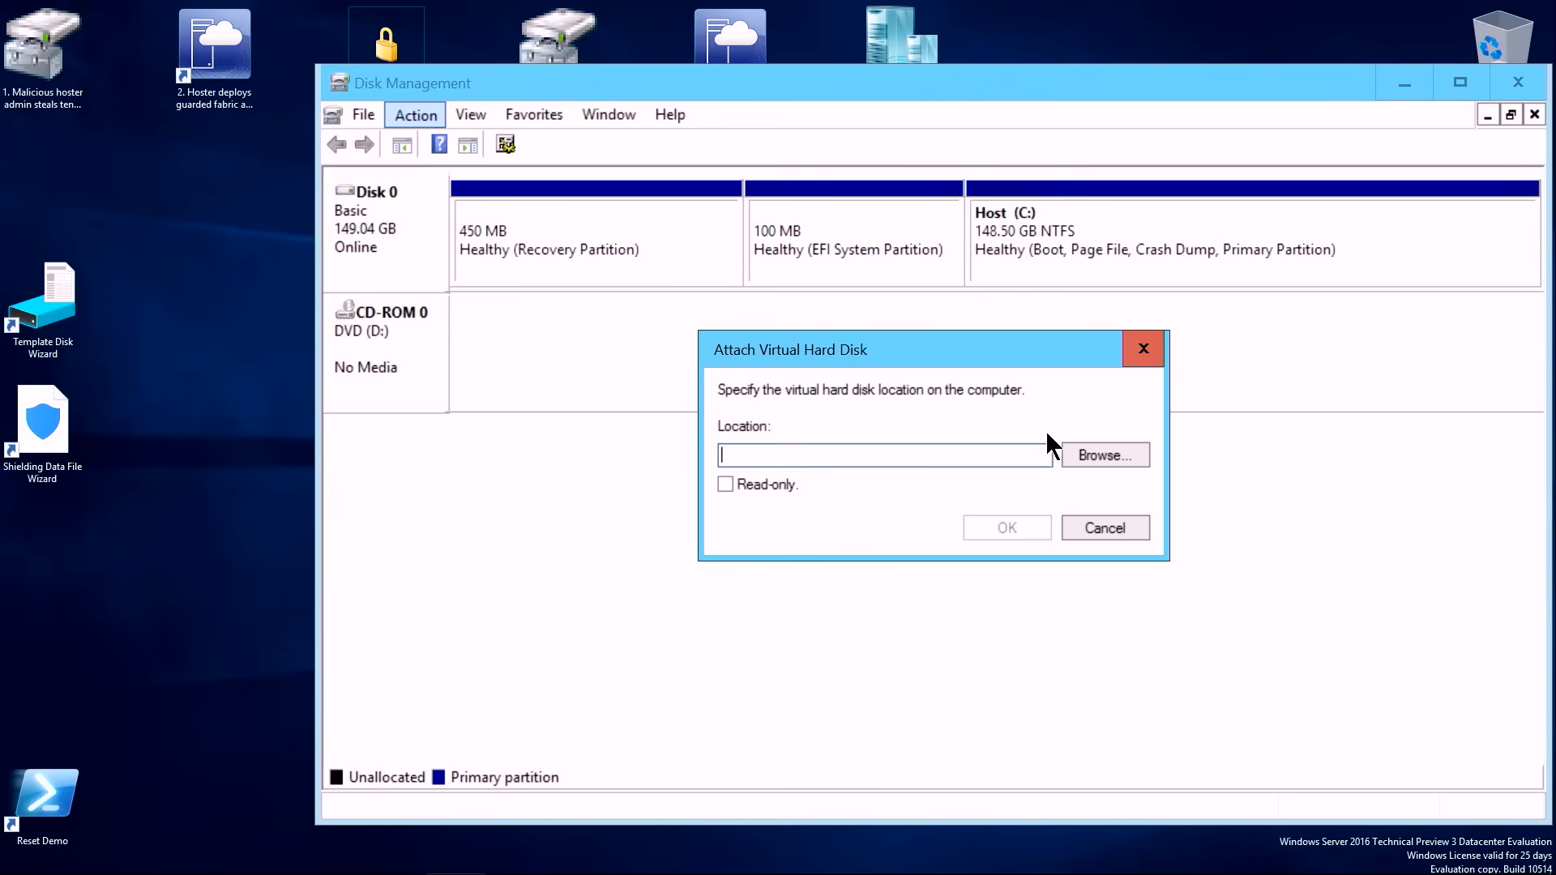
click(1104, 453)
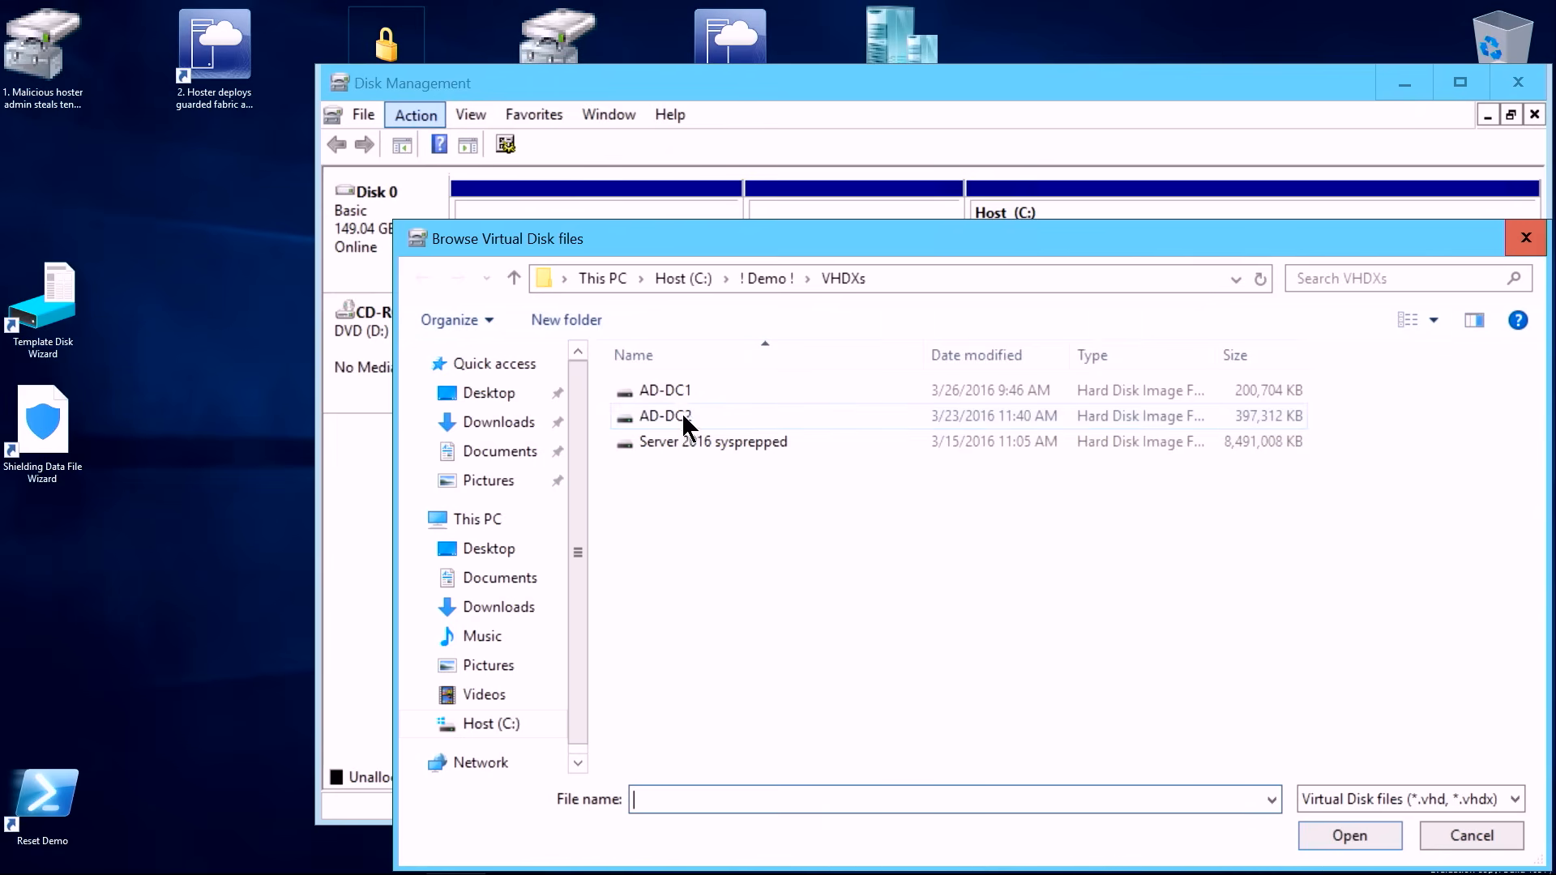
click(663, 417)
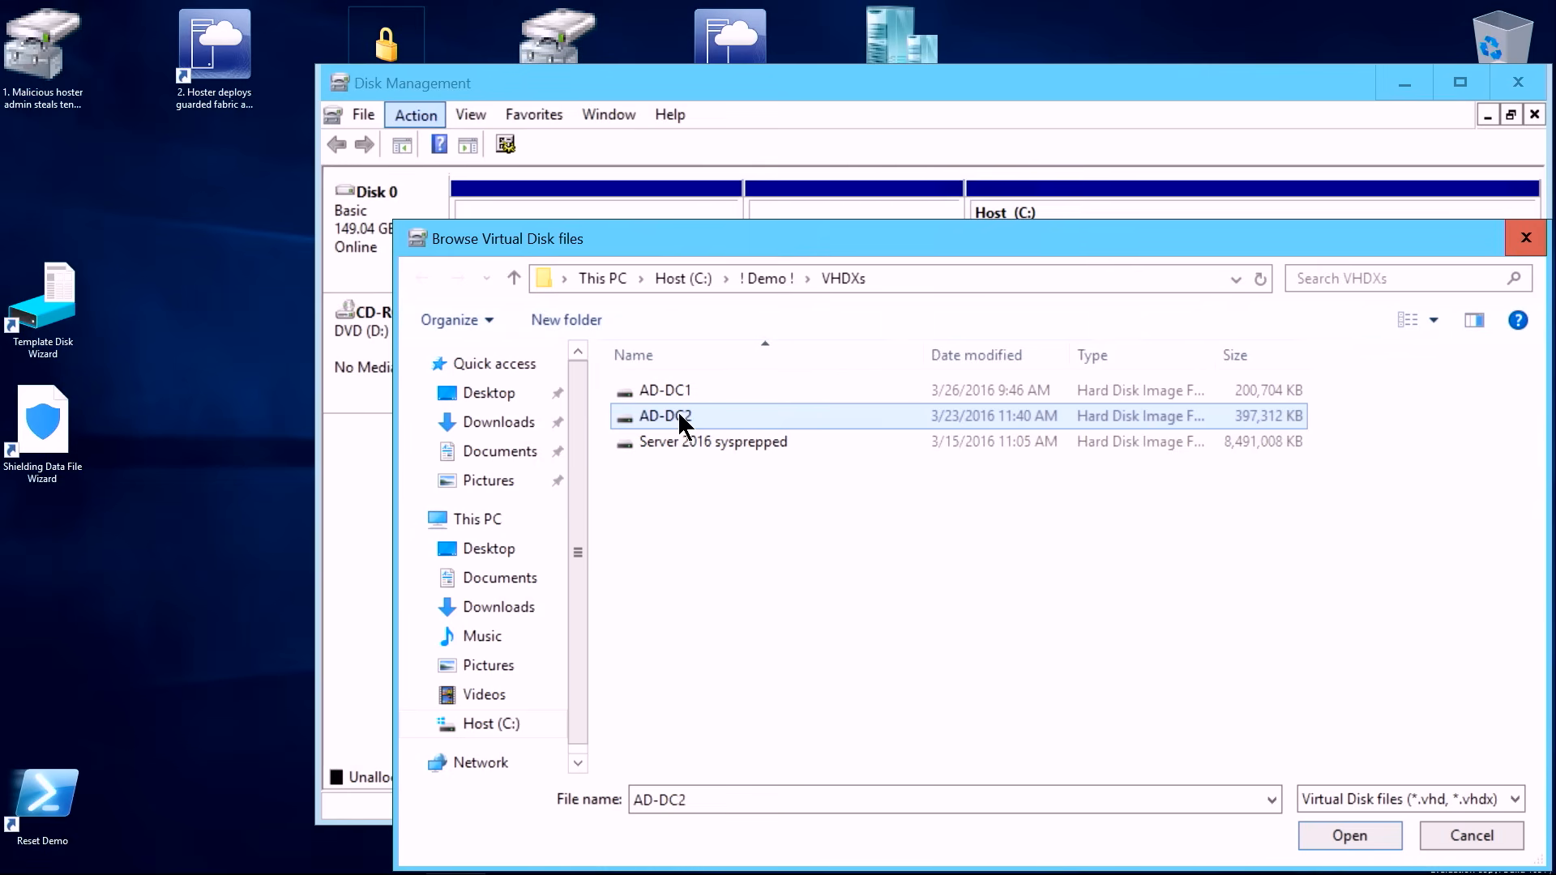
mouse_move(927, 723)
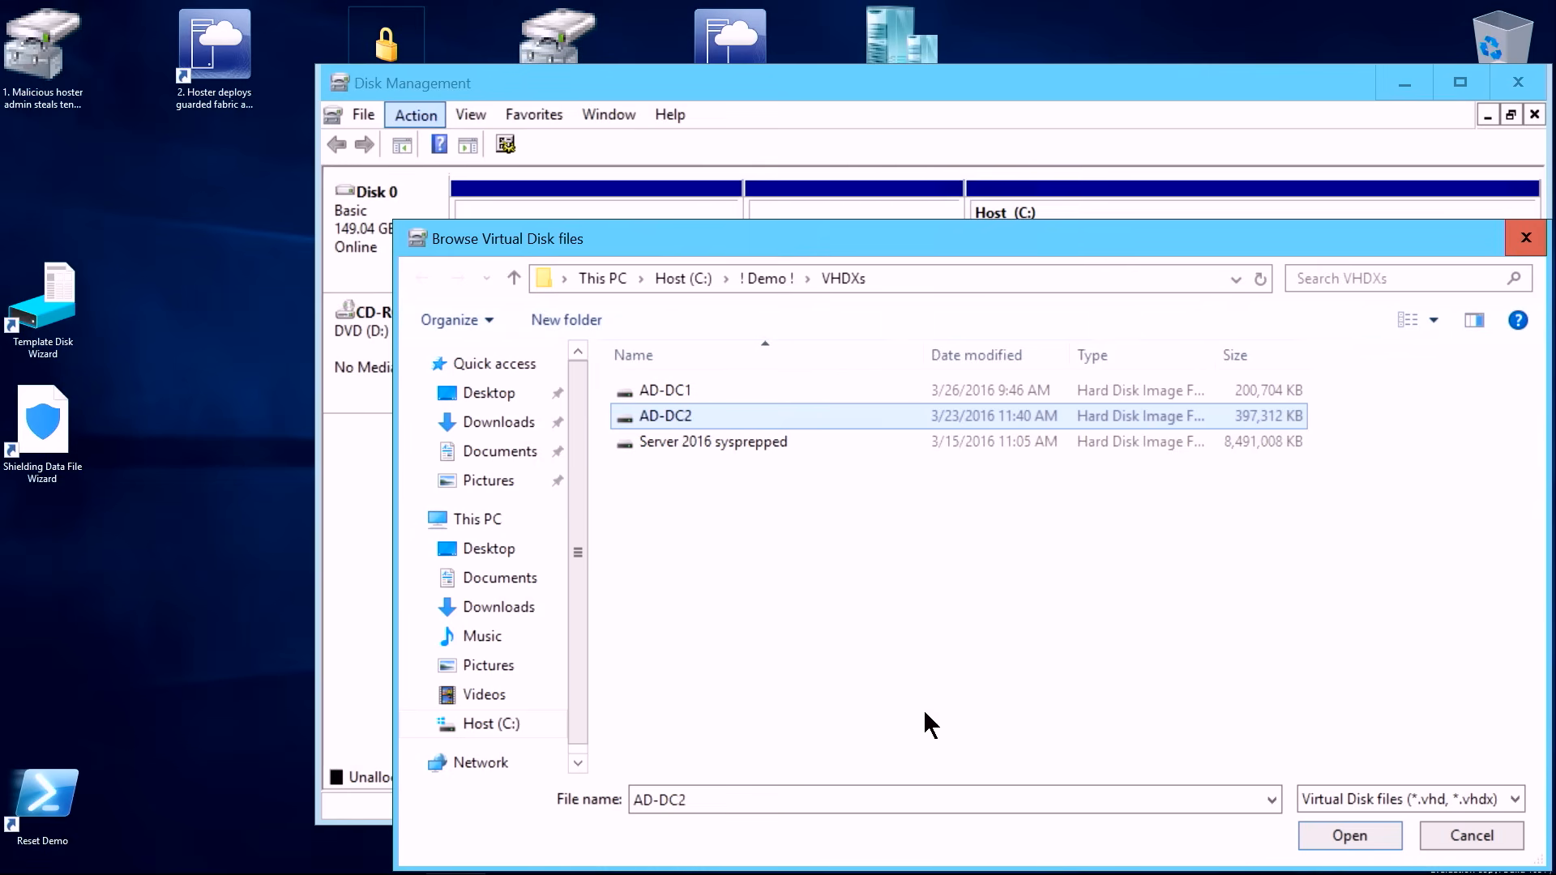
click(1346, 834)
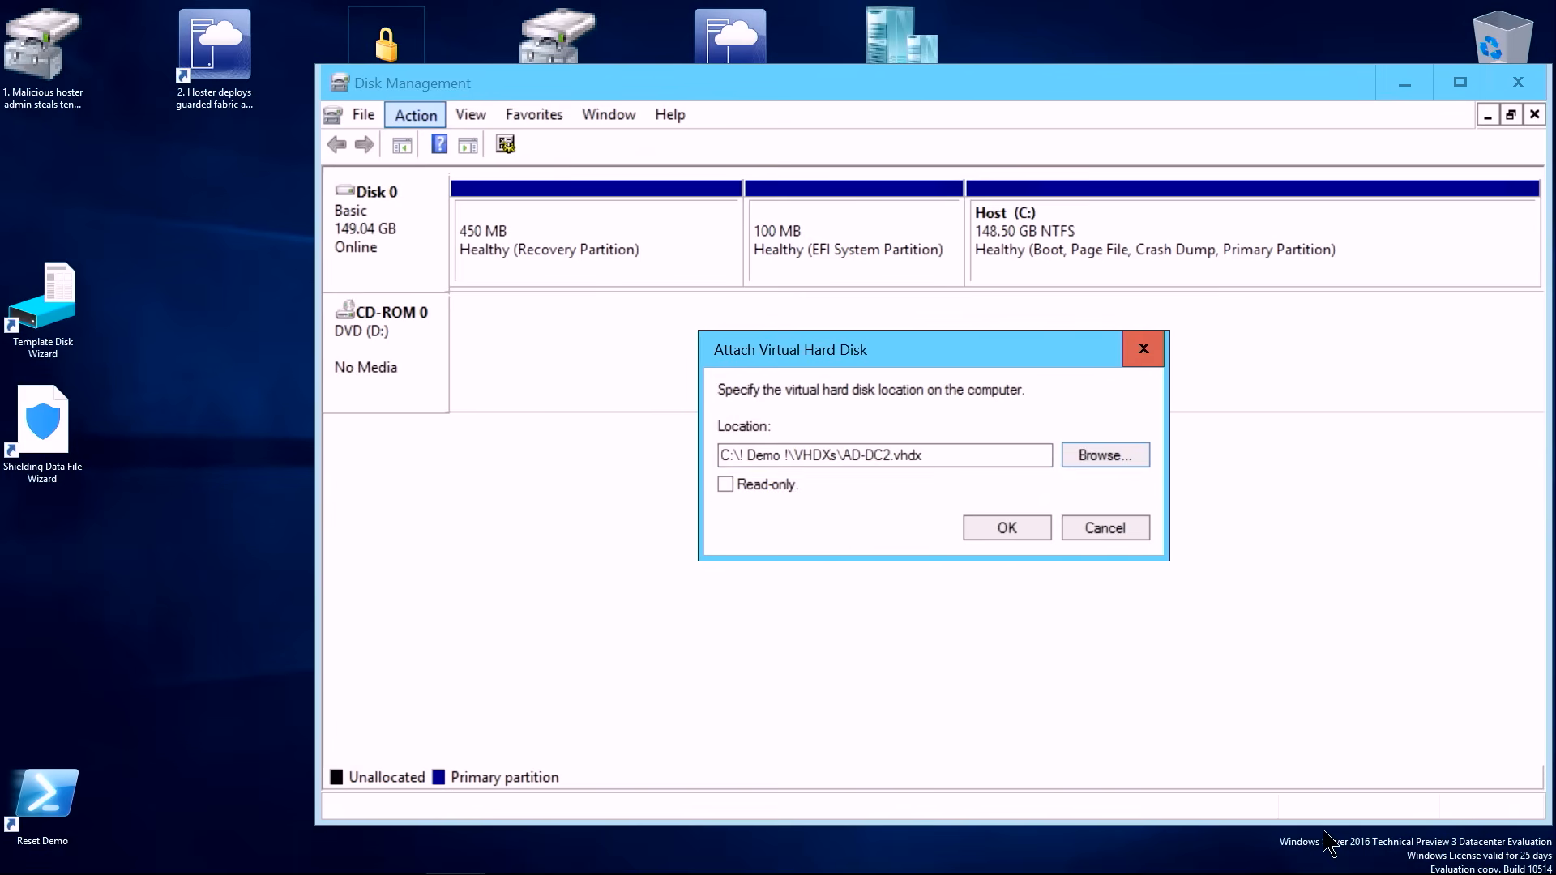
click(1005, 527)
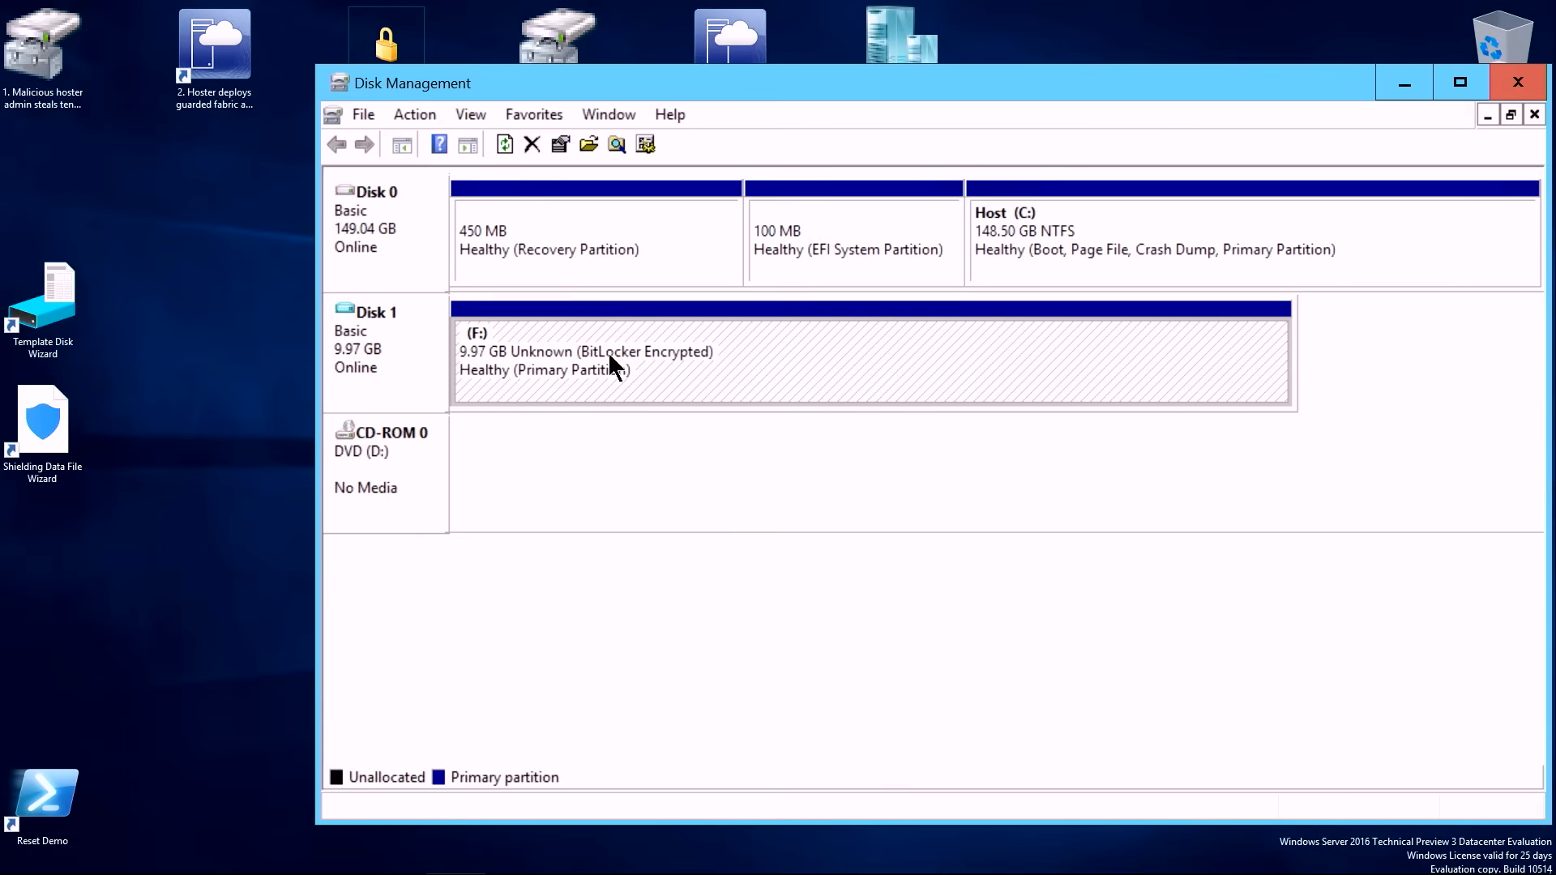
Step: Try to open the encrypted F: partition from Disk Management, which is denied
right_click(595, 368)
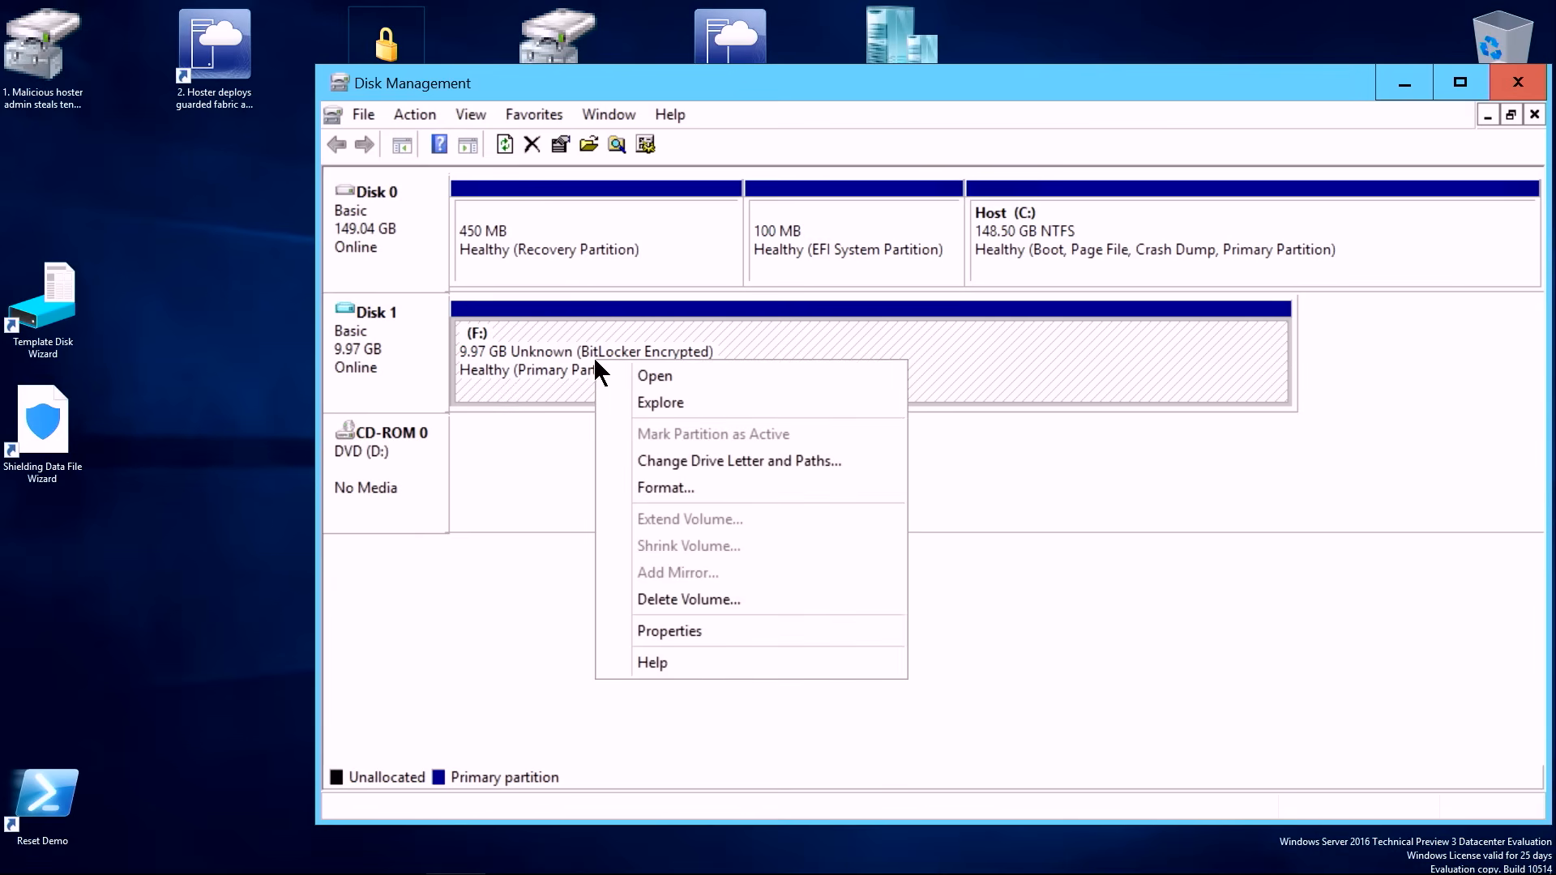
click(653, 374)
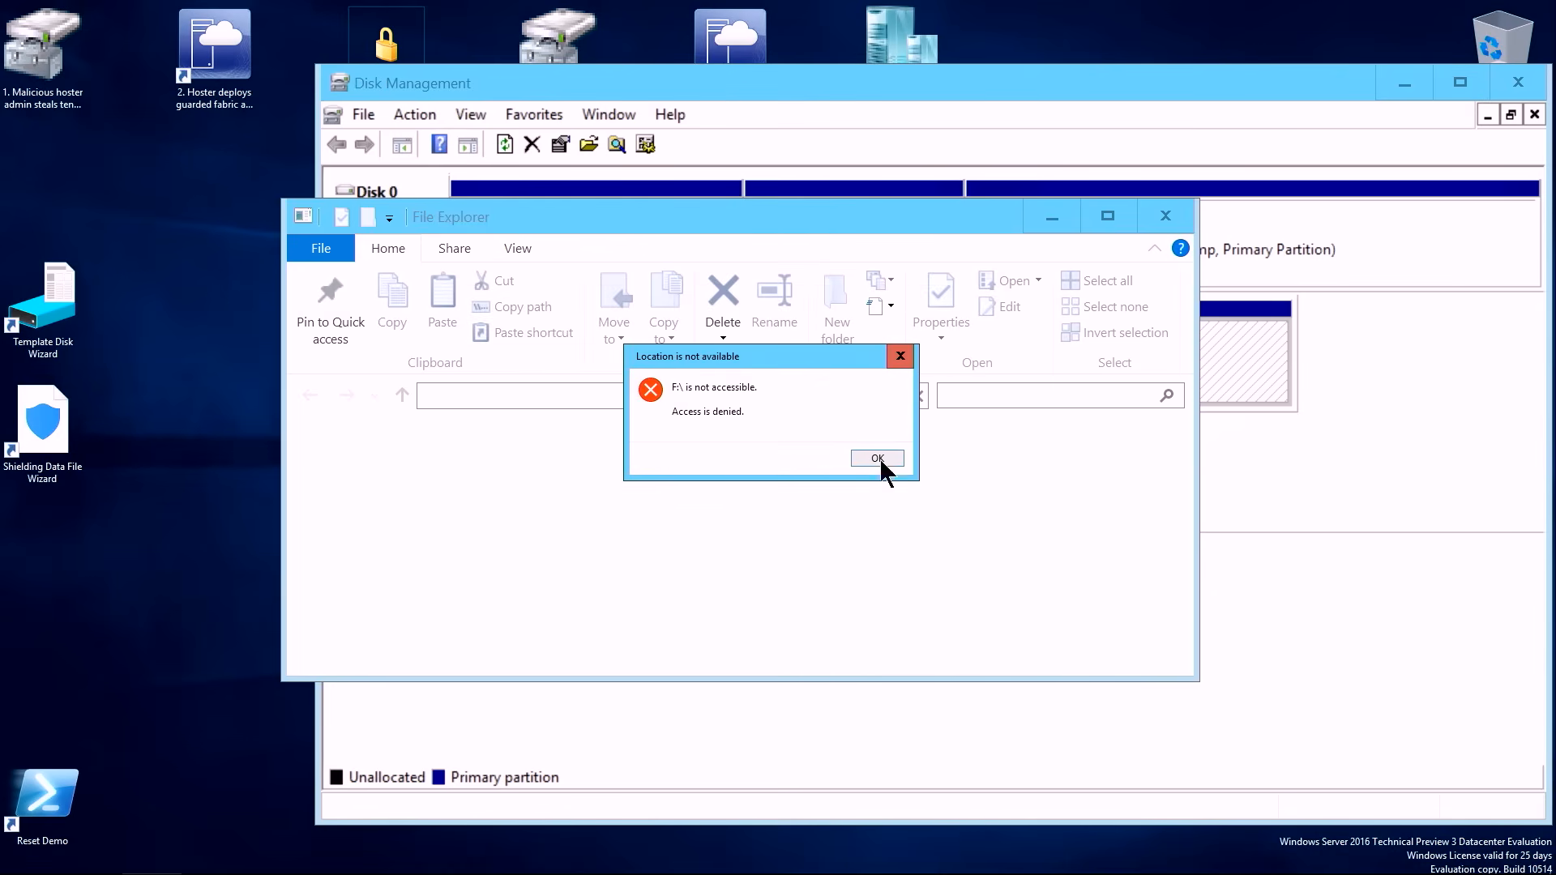
Step: Dismiss the access denied error and confirm Local Disk (F:) also refuses to open from This PC
click(875, 457)
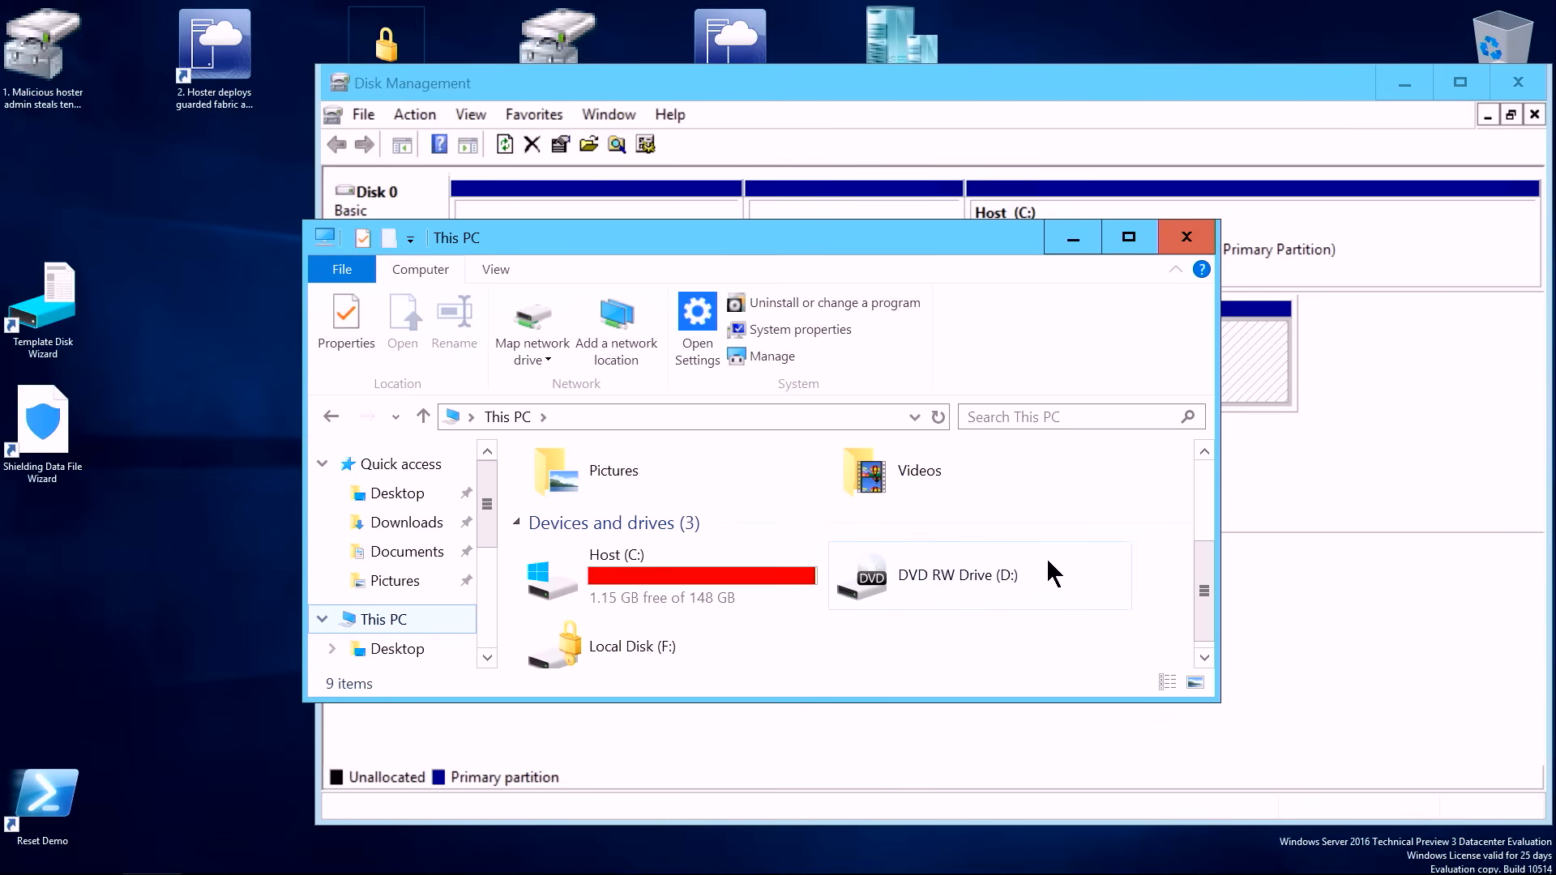
click(630, 632)
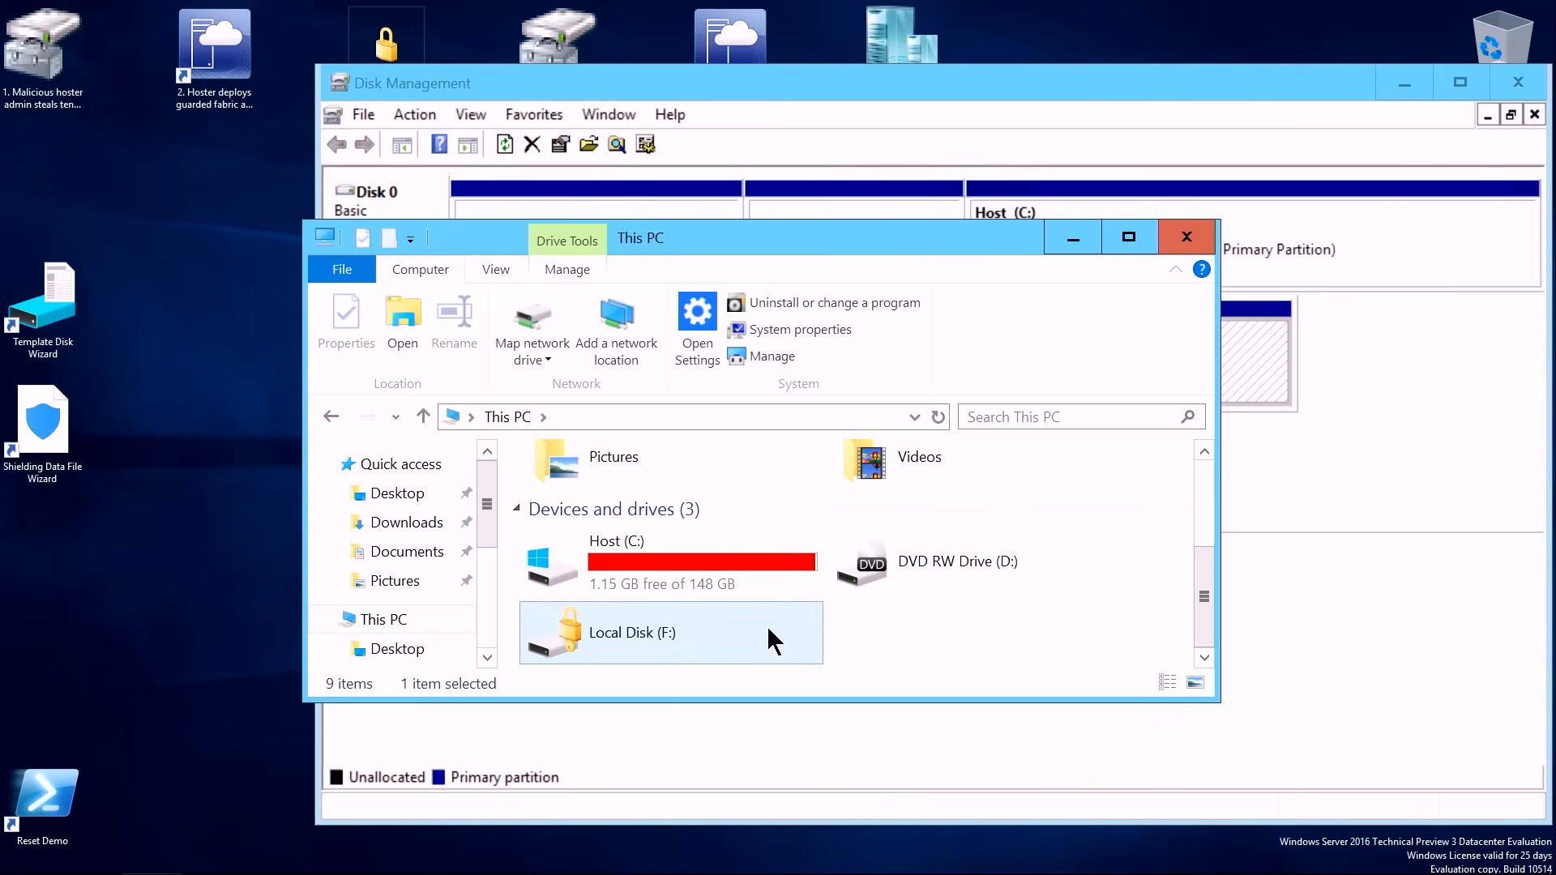
mouse_move(569, 646)
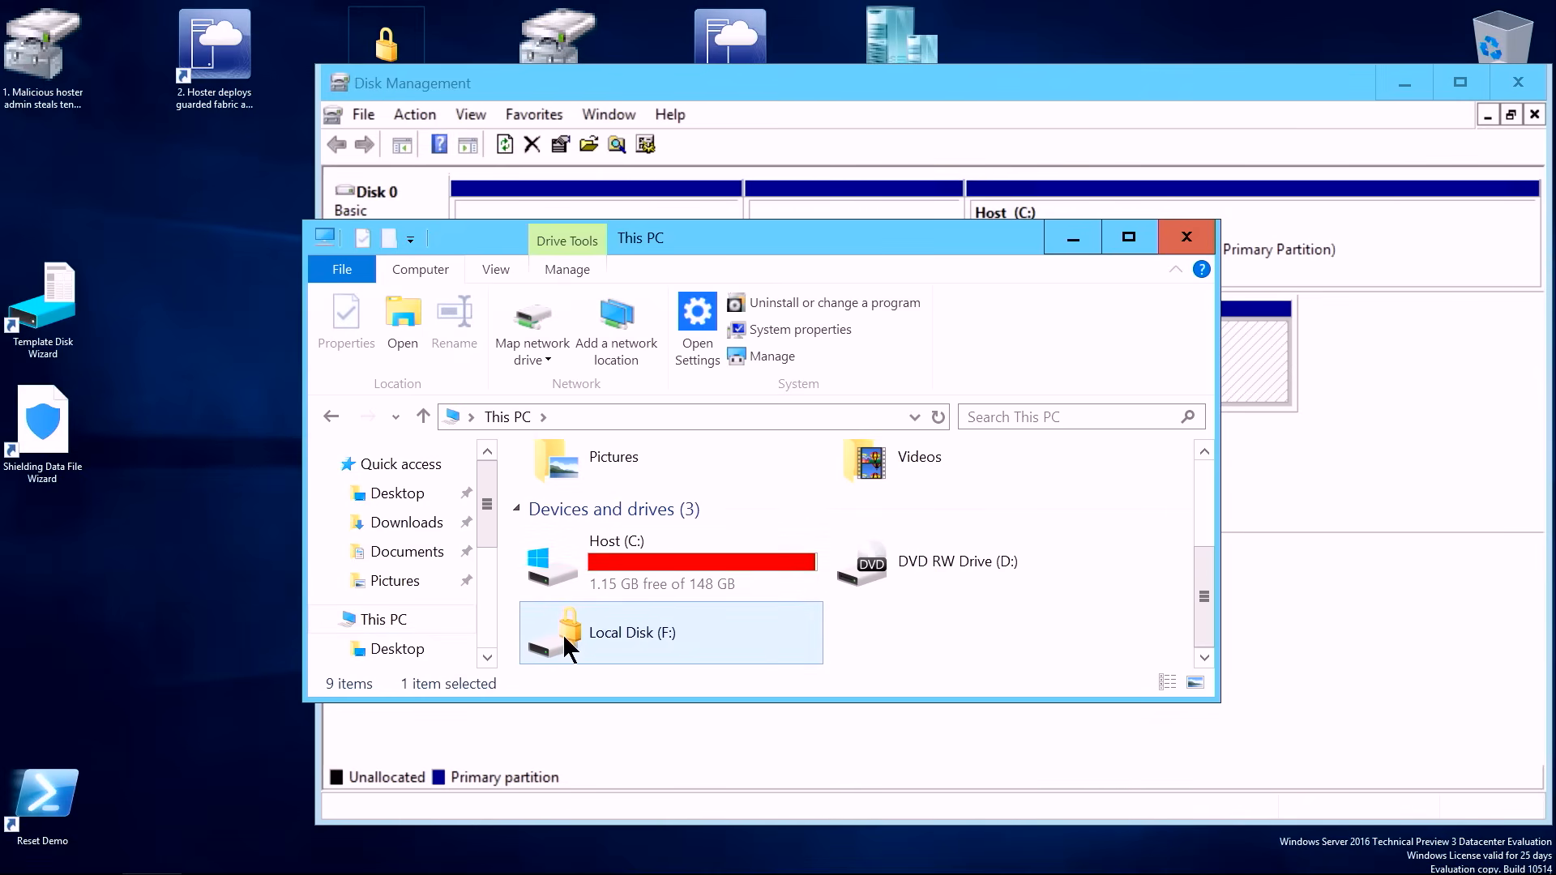
double_click(630, 632)
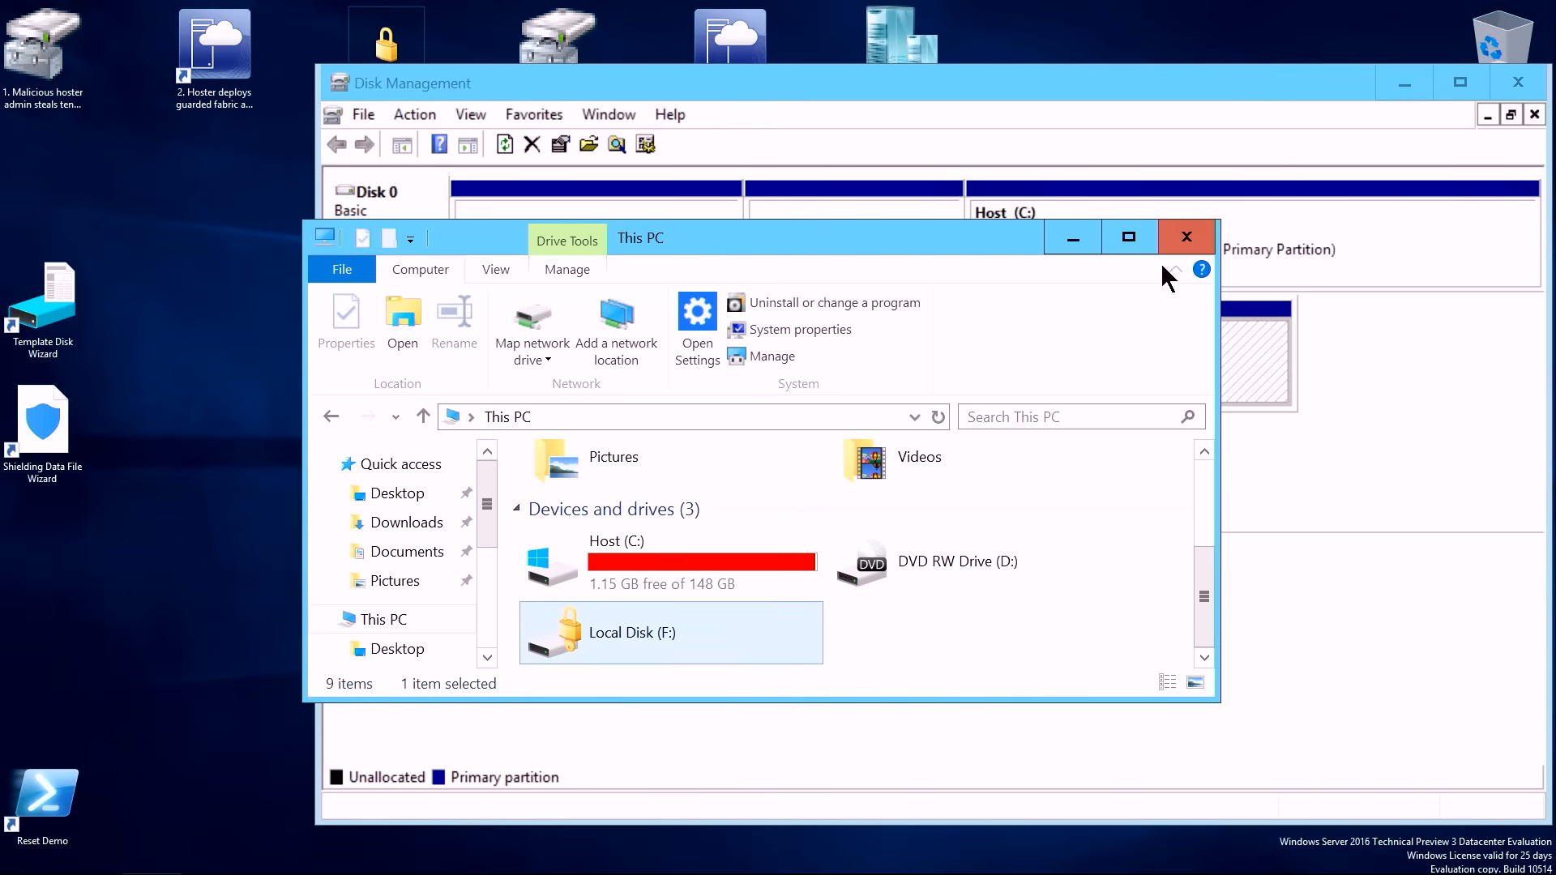
click(1185, 236)
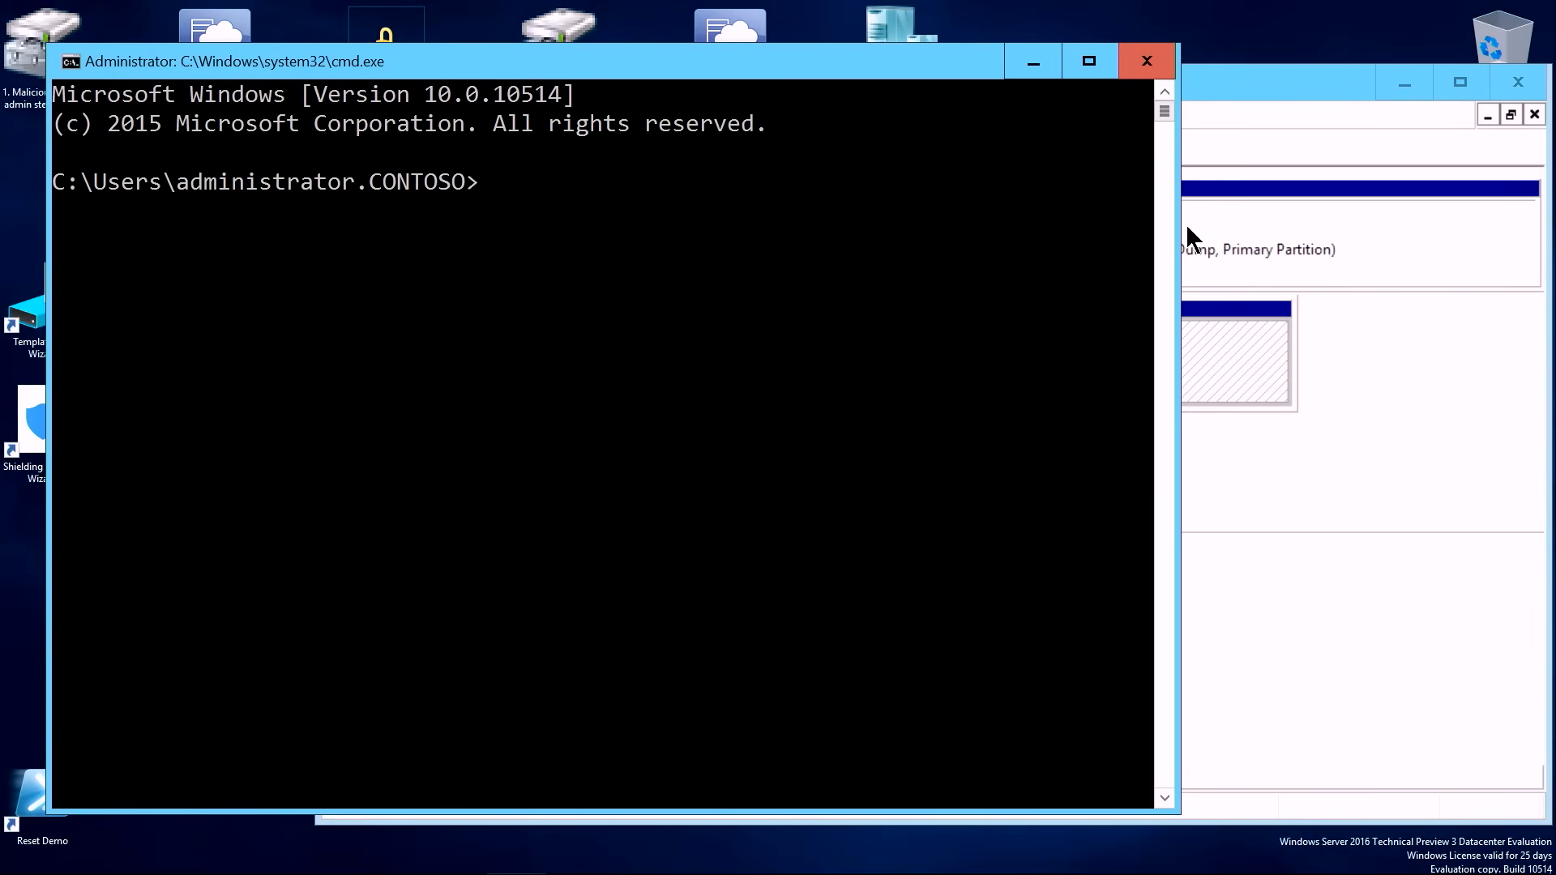
Step: Try switching to the encrypted F: drive in Command Prompt
text(f:)
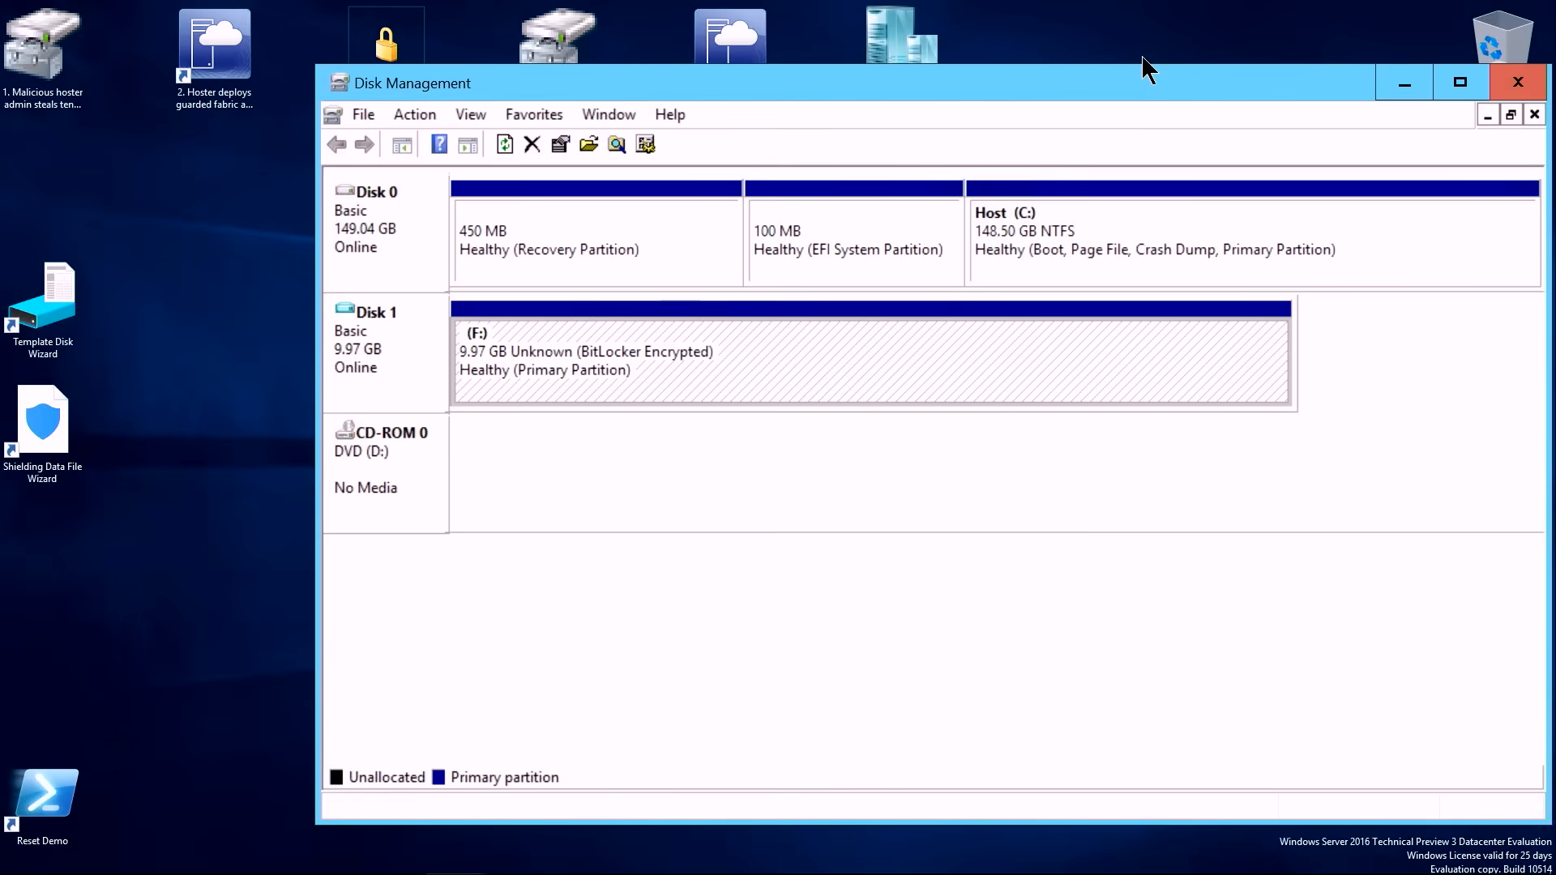
mouse_move(913, 39)
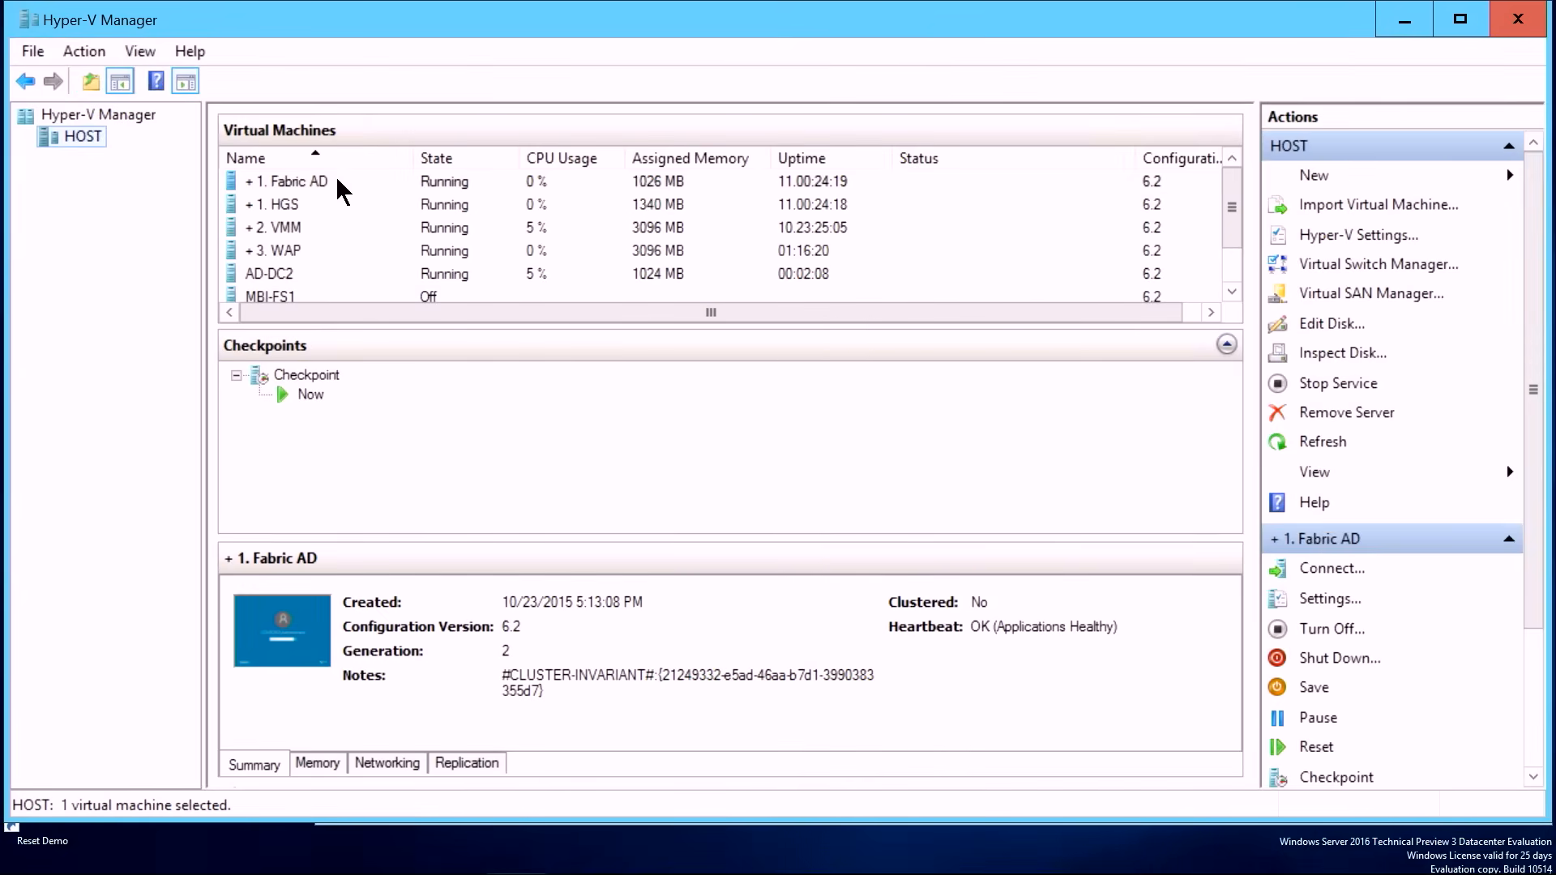
click(289, 180)
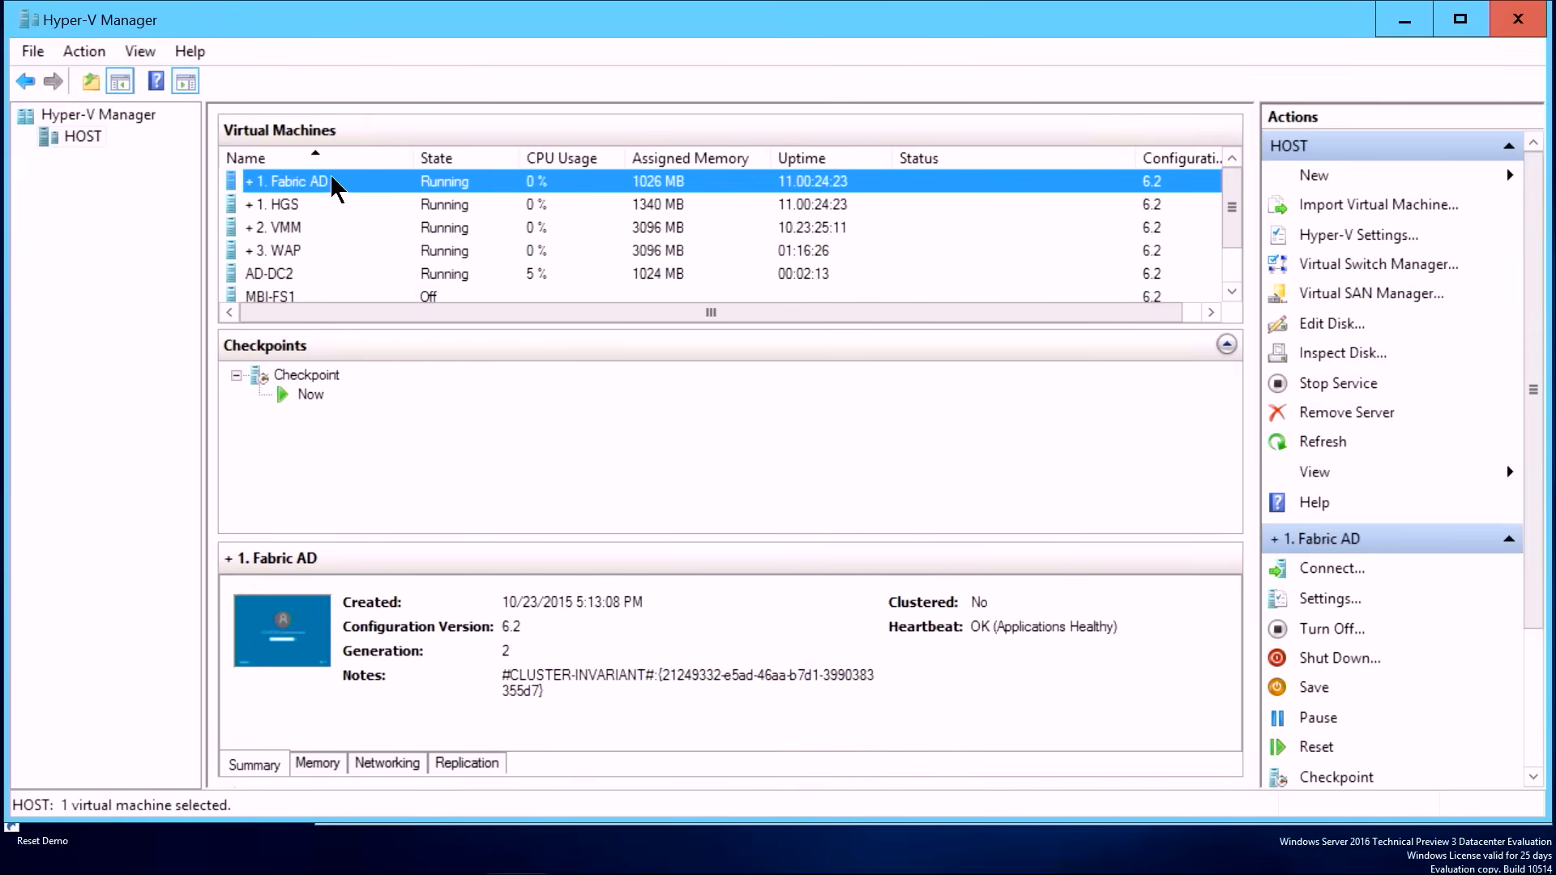
mouse_move(322, 191)
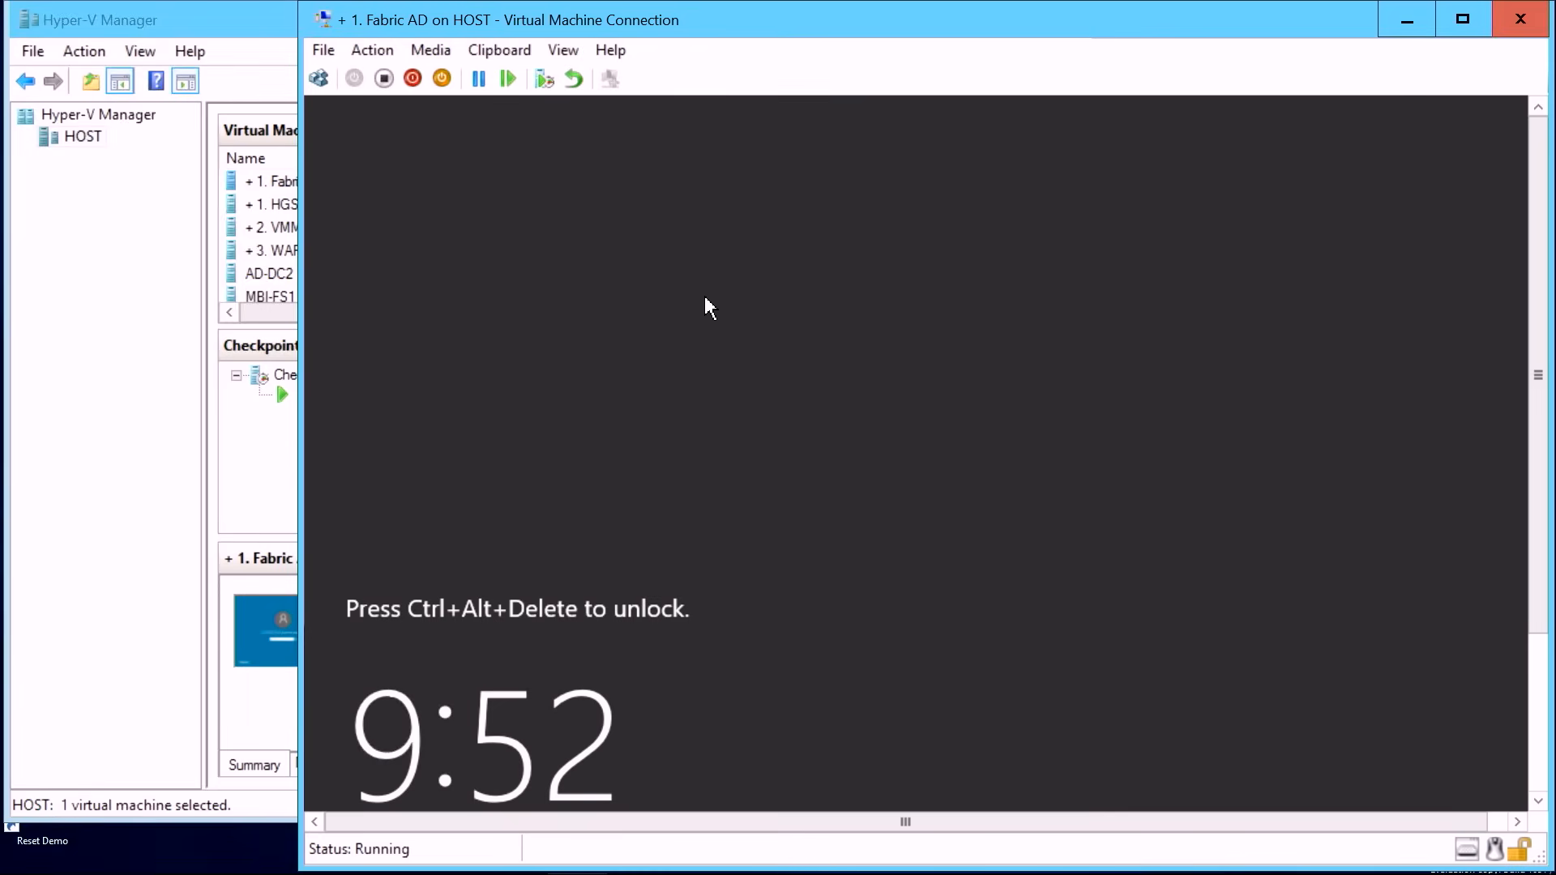
mouse_move(317, 78)
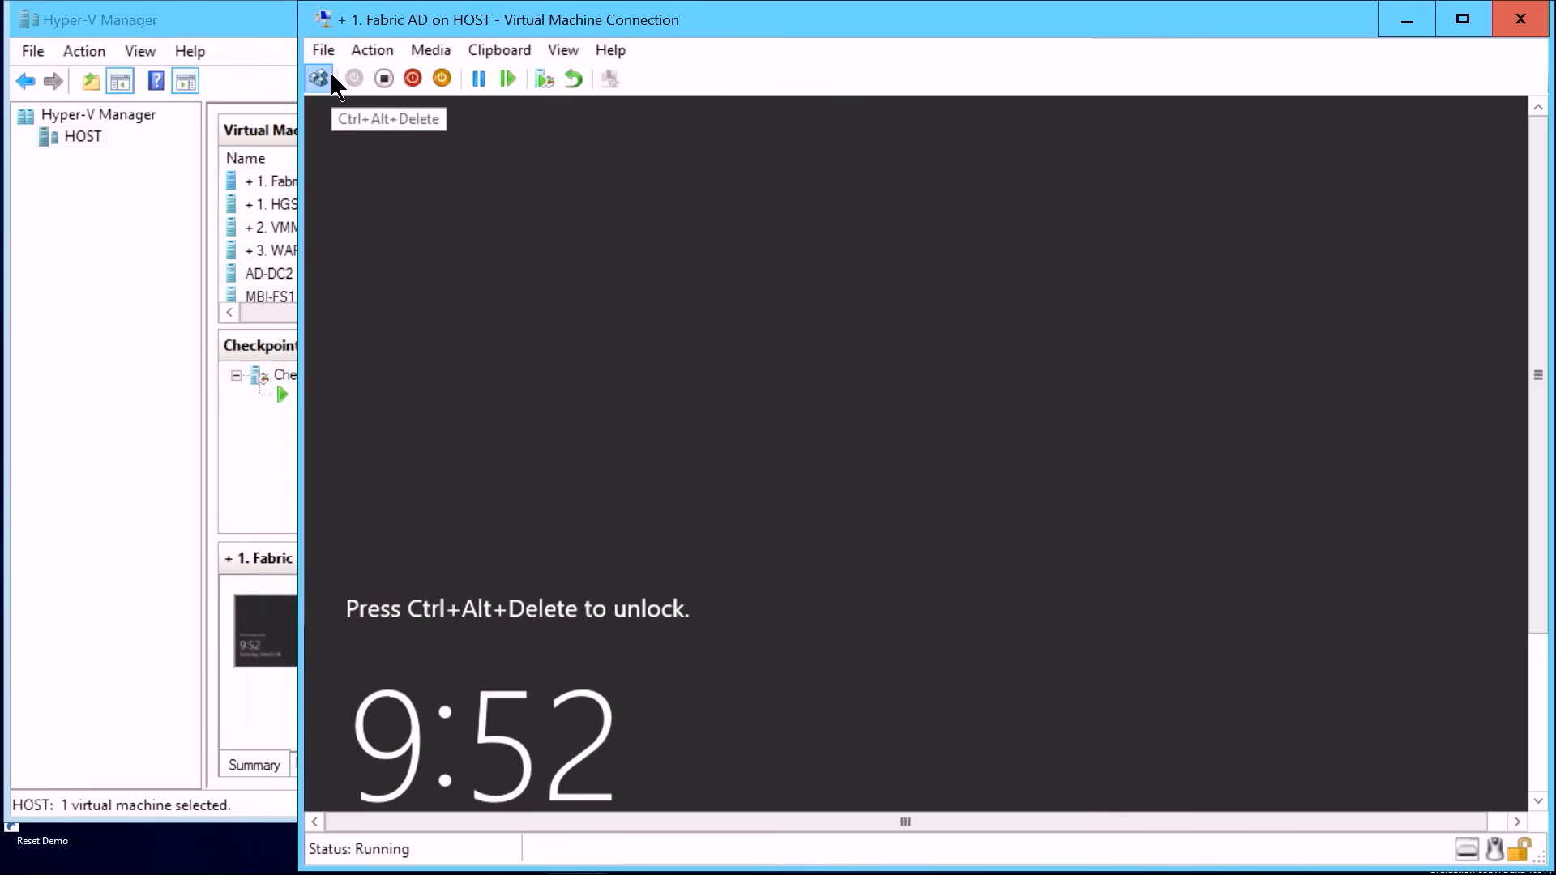
click(318, 78)
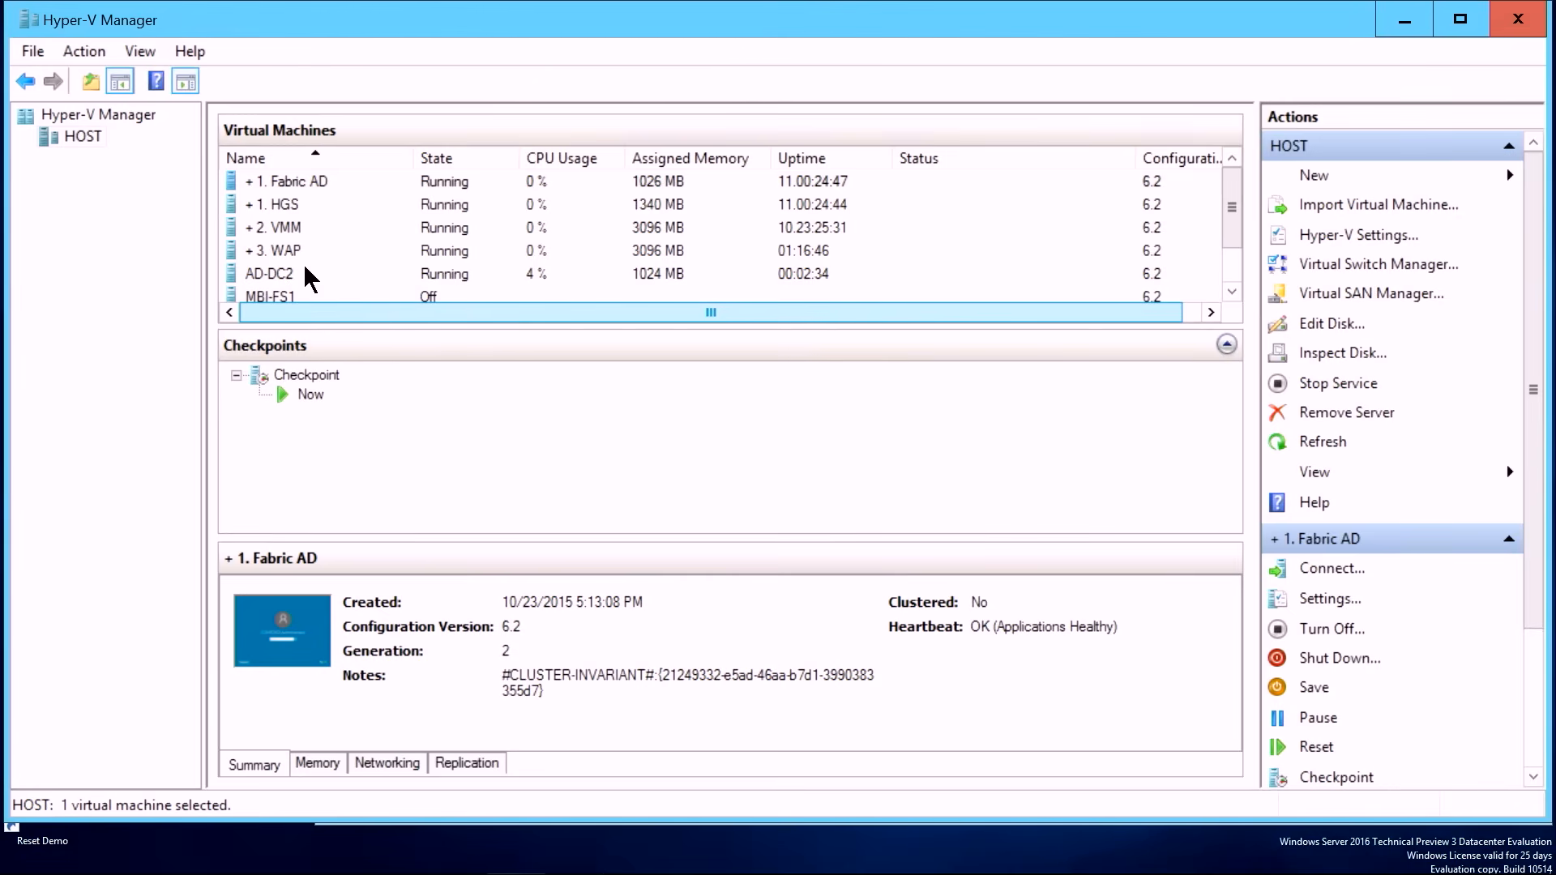
Step: Attempt a console connection to AD-DC2, refused since shielded VMs require Remote Desktop
click(1332, 568)
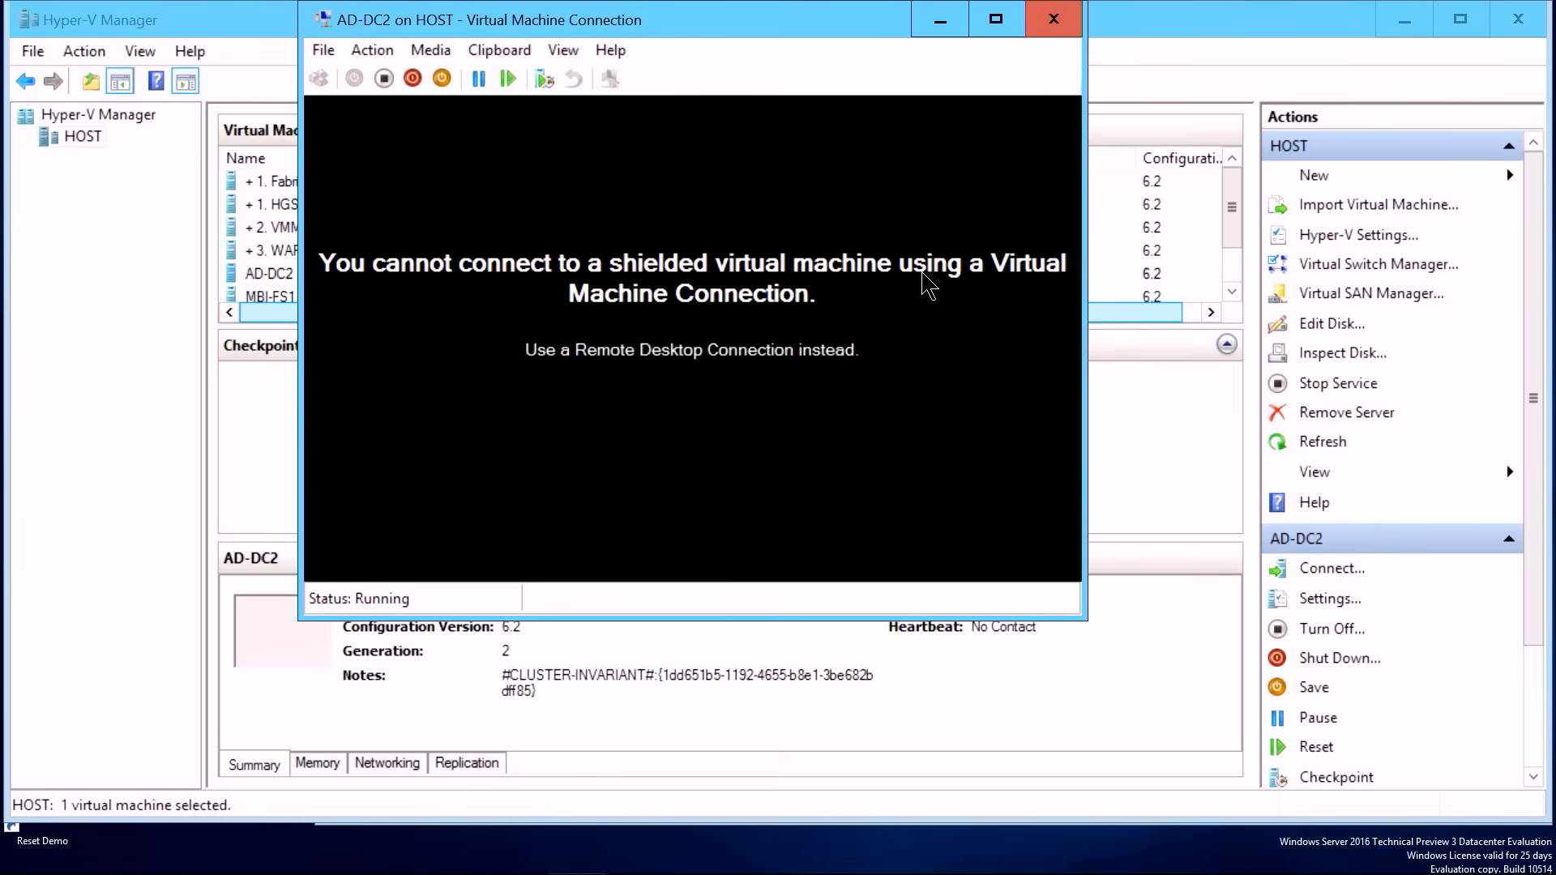
mouse_move(243, 716)
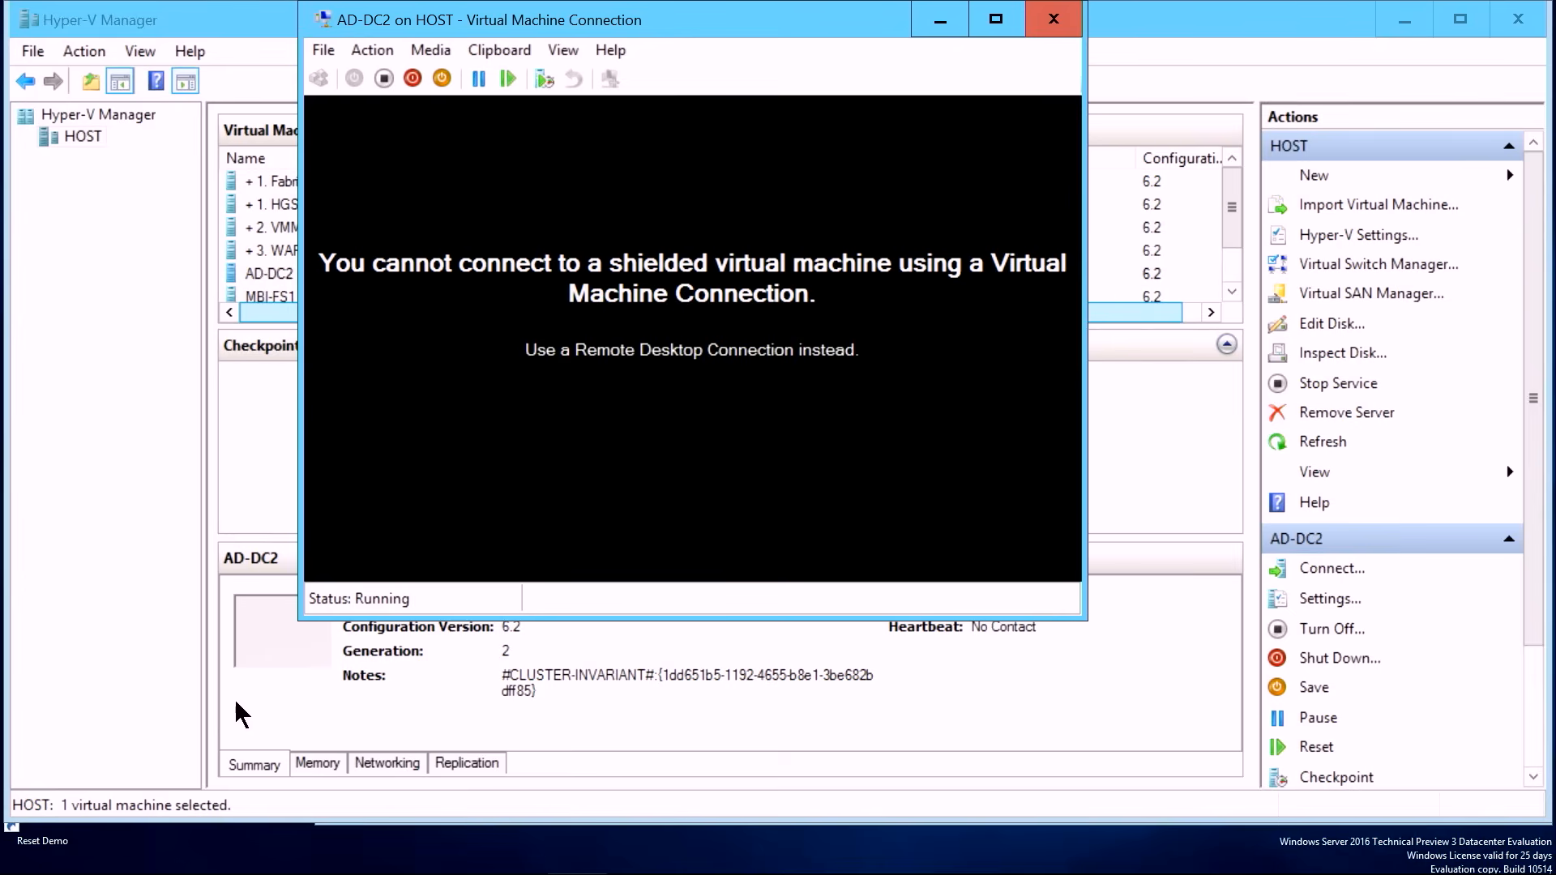
mouse_move(332, 603)
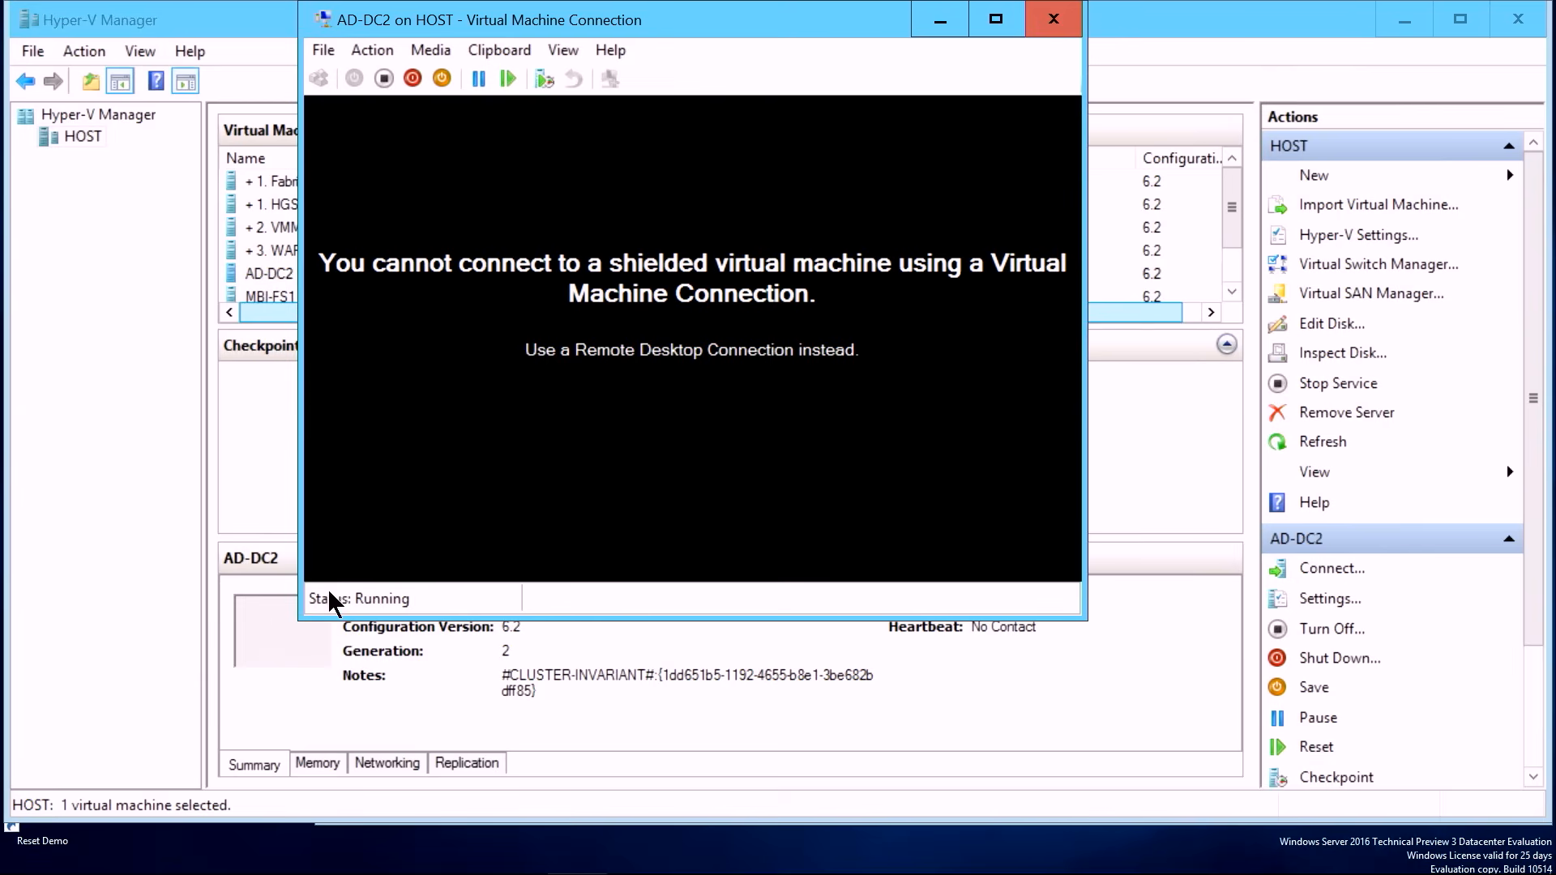
mouse_move(298, 552)
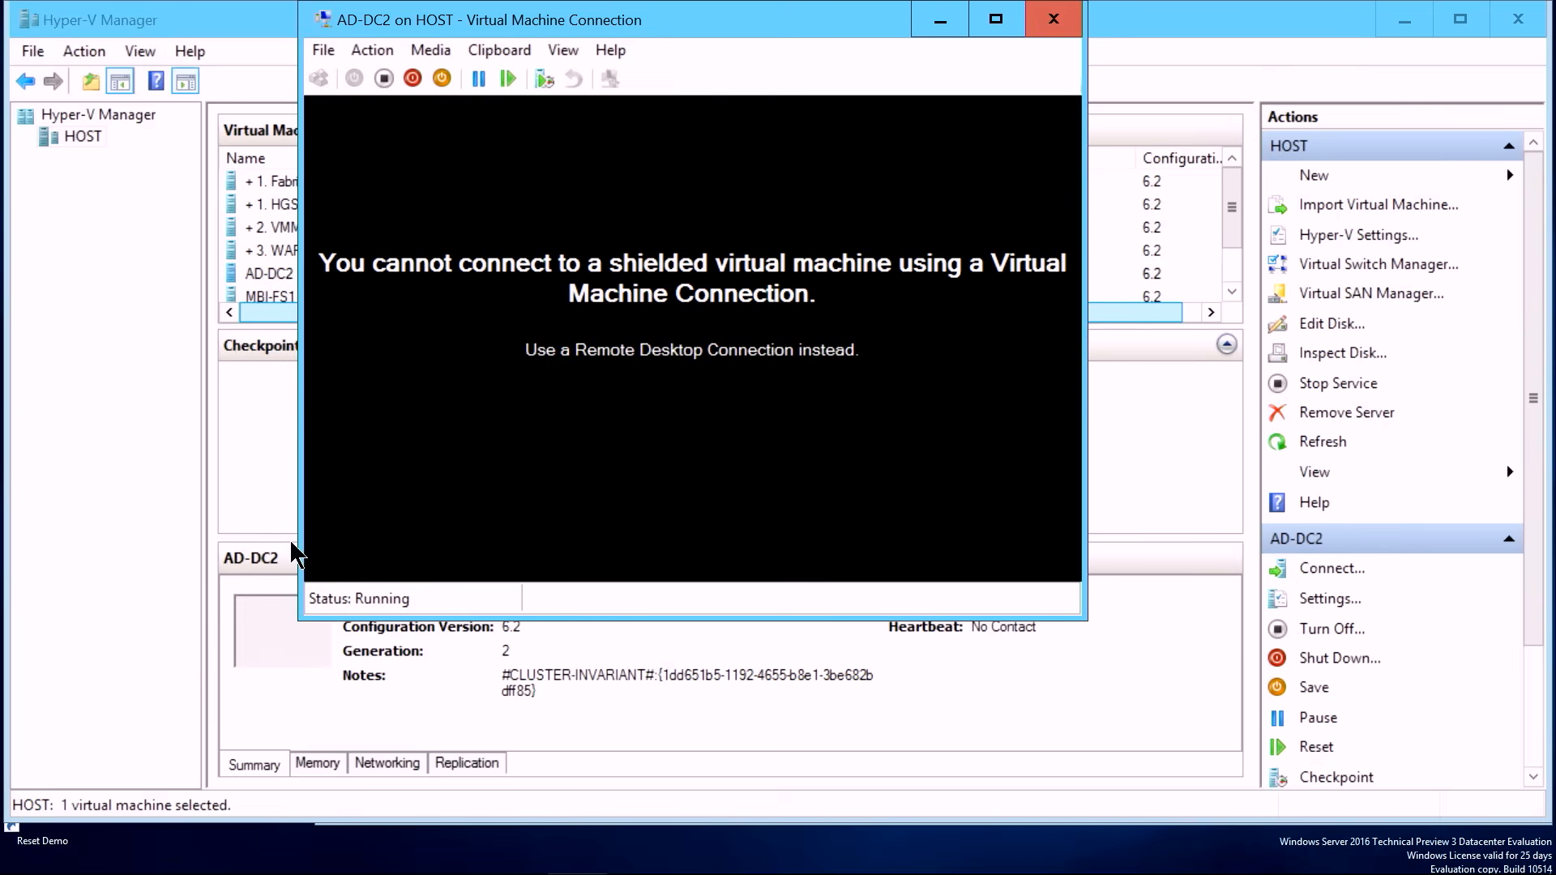